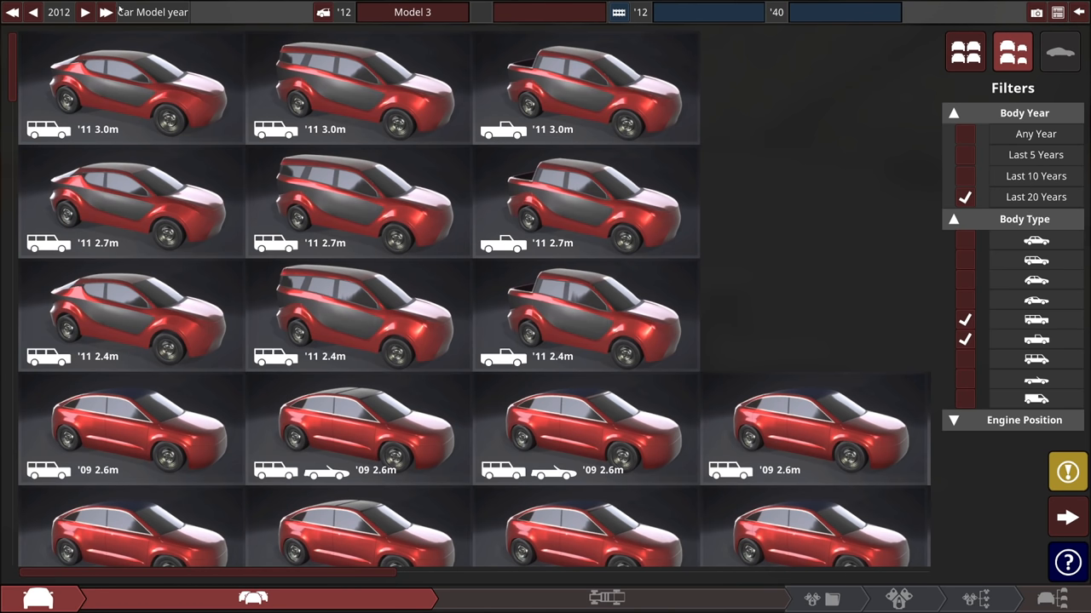
# - Advance the model year to 2020 and pick the 2008 SUV body with 3.78 m wheelbase
pyautogui.click(105, 14)
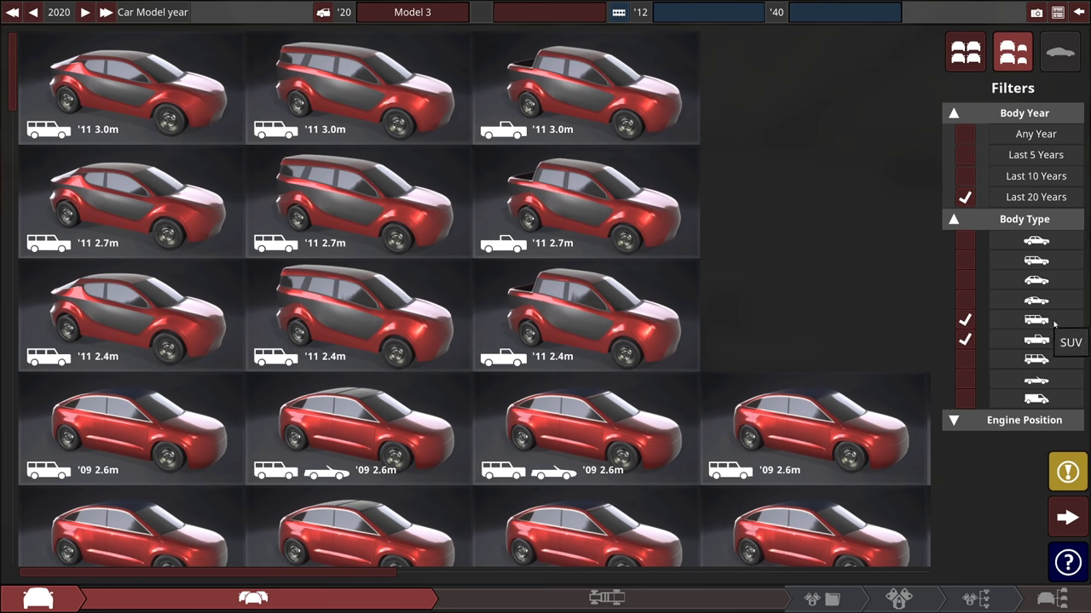
pyautogui.moveTo(753, 209)
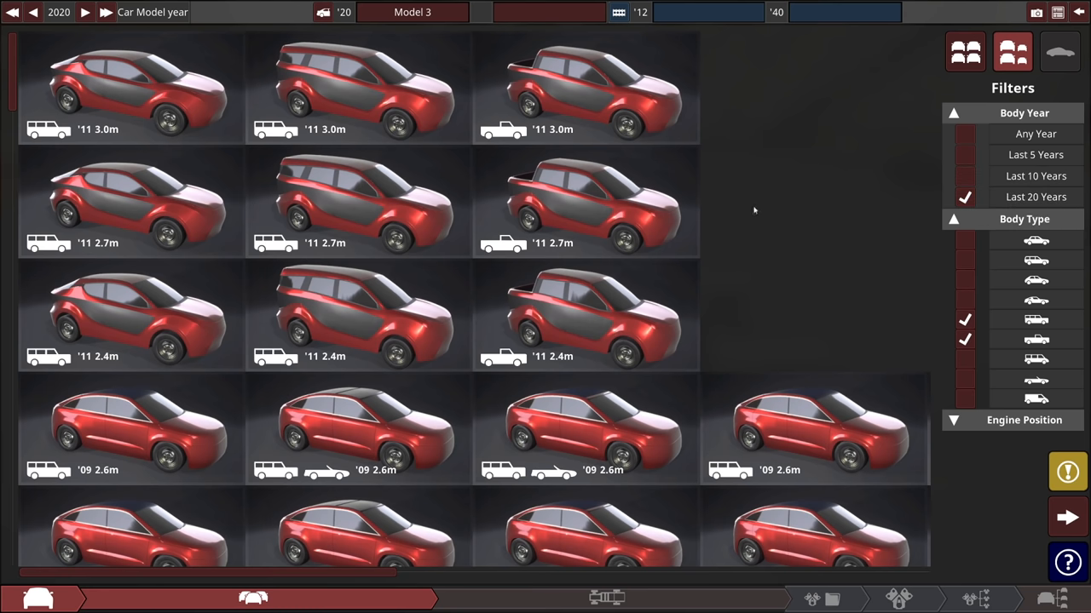
pyautogui.scroll(-3)
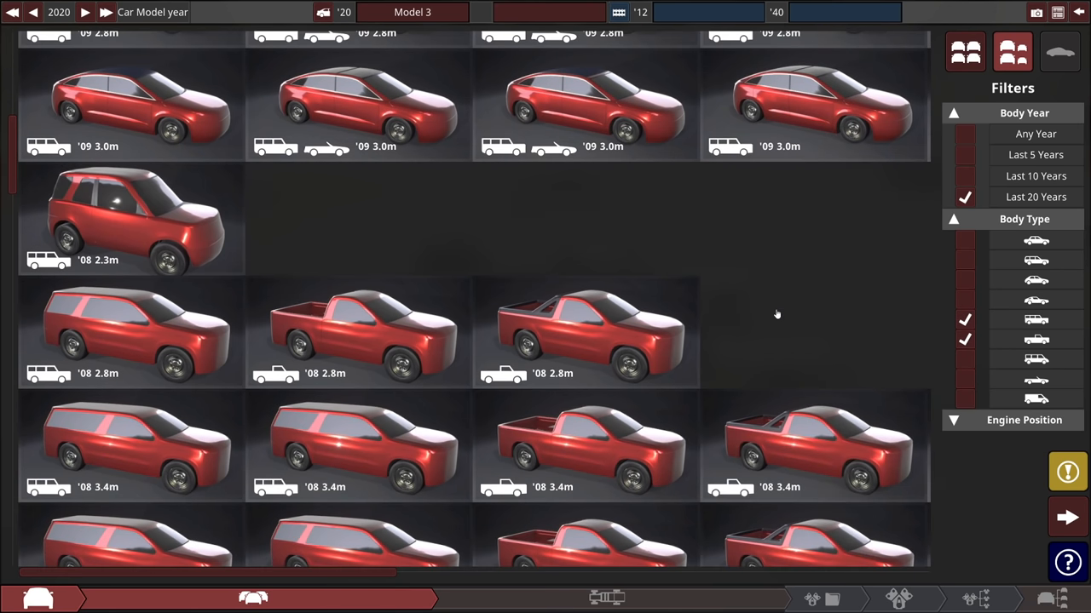
pyautogui.scroll(-3)
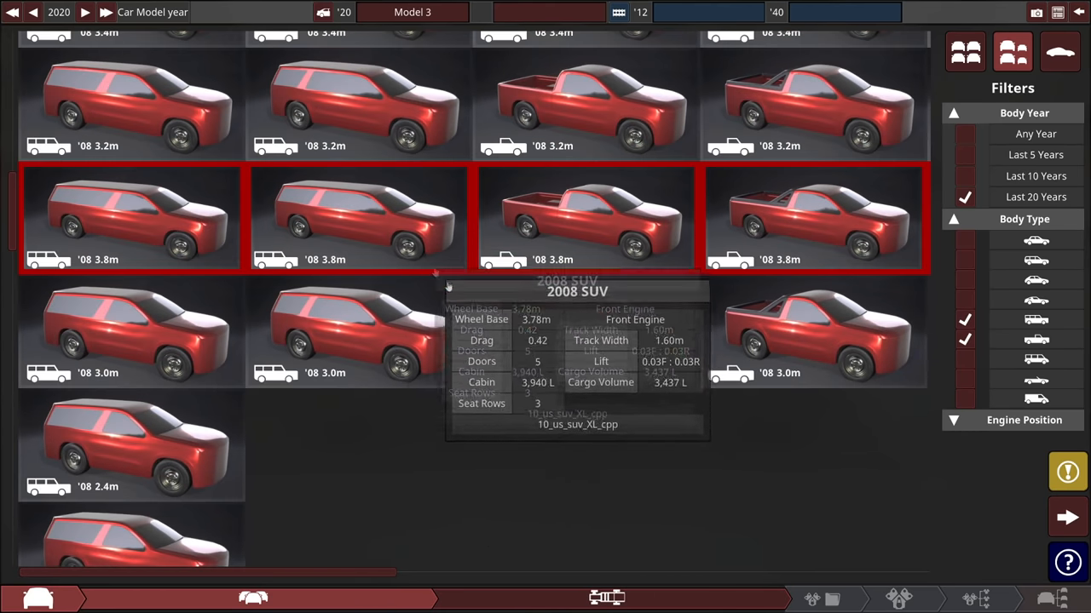
pyautogui.moveTo(588, 441)
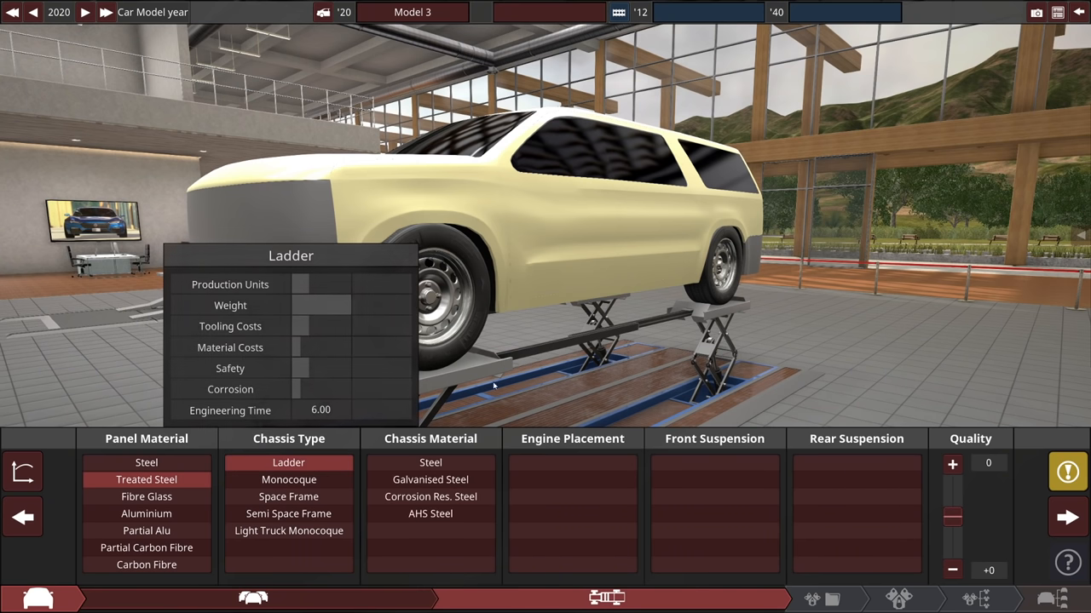
# - Accept the ladder chassis with treated steel panels and bring up the Family 109 engine prompt
pyautogui.click(428, 497)
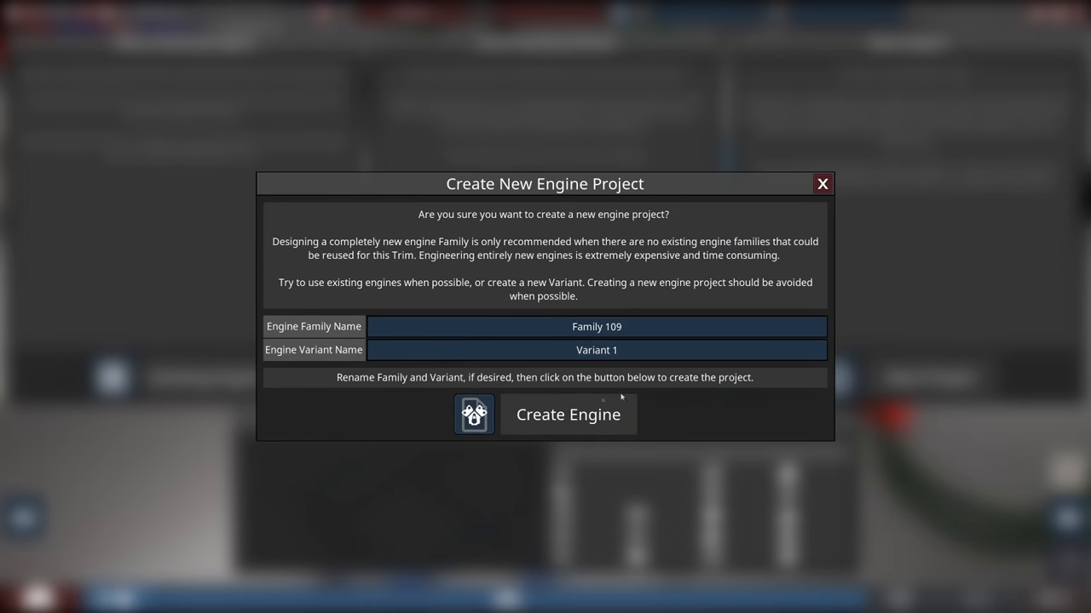
# - Create engine Family 109 as a 90° V8 with aluminium block and aluminium pushrod heads
pyautogui.click(568, 414)
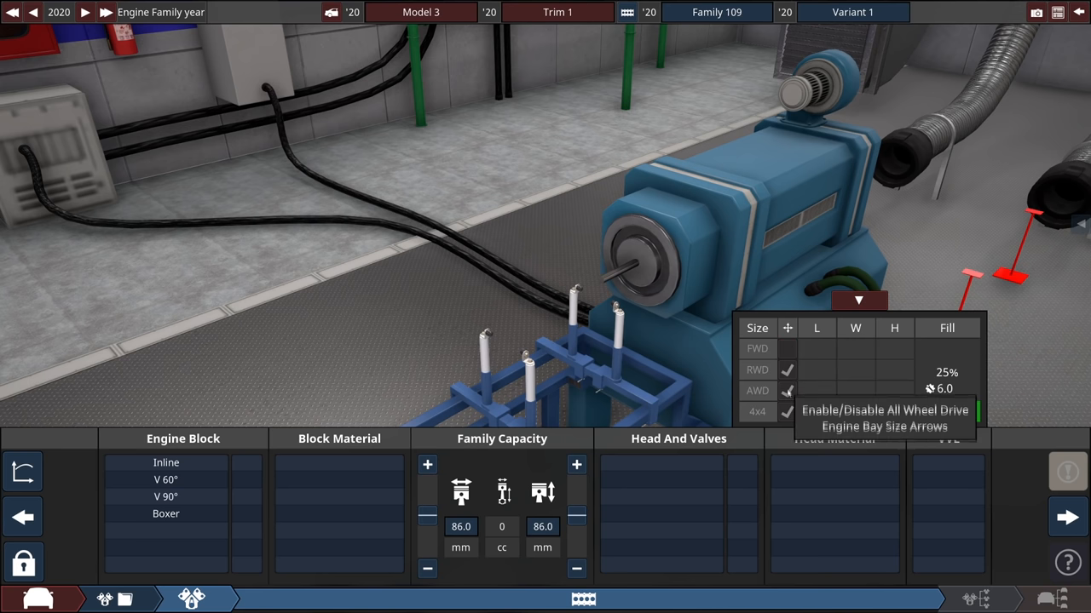
pyautogui.click(166, 496)
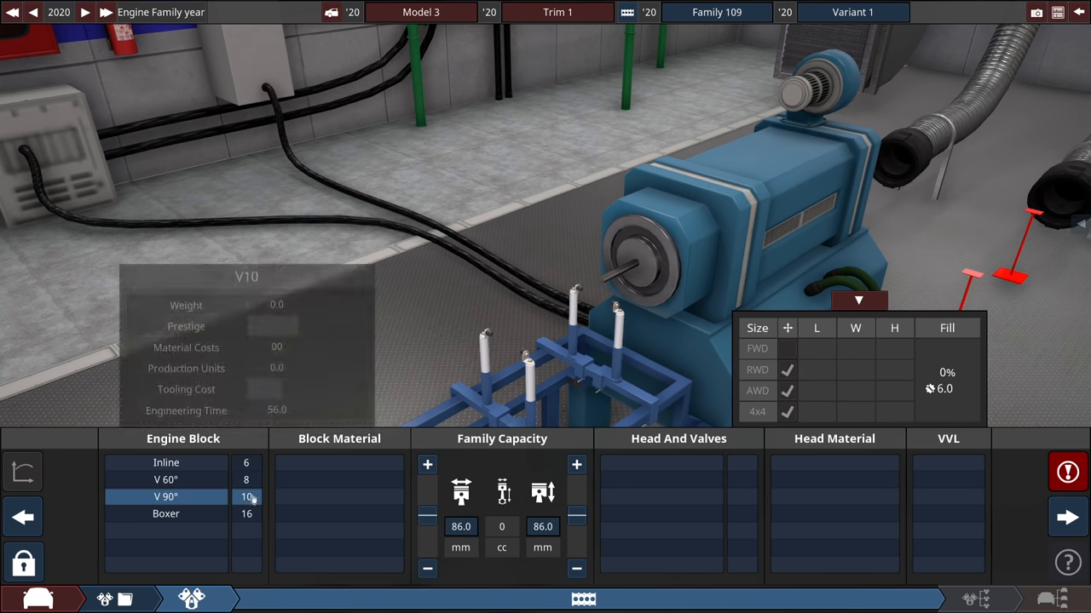
pyautogui.click(340, 464)
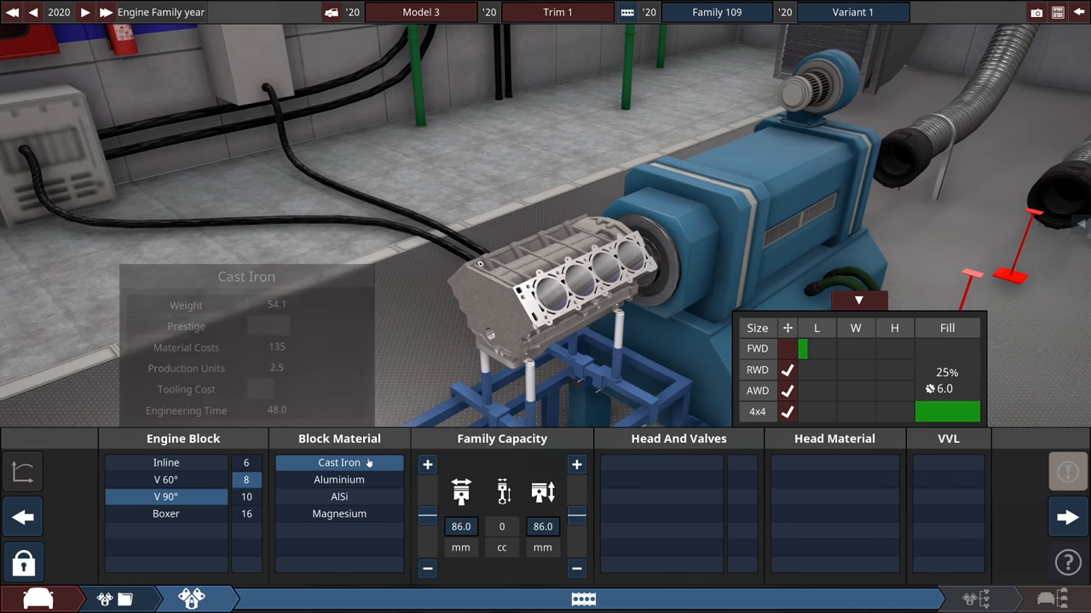
pyautogui.click(338, 479)
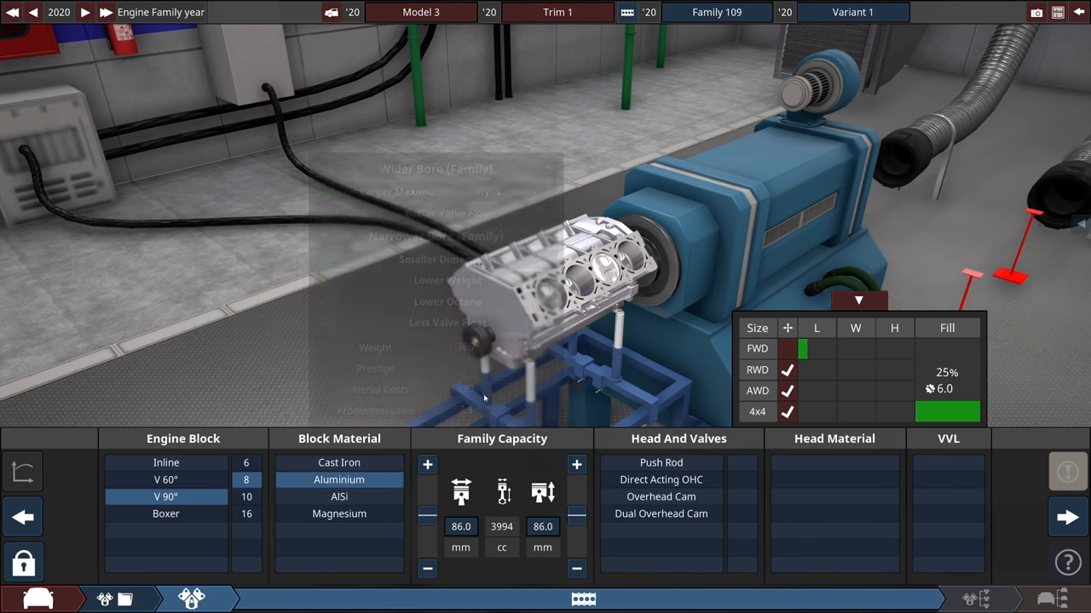
pyautogui.click(660, 463)
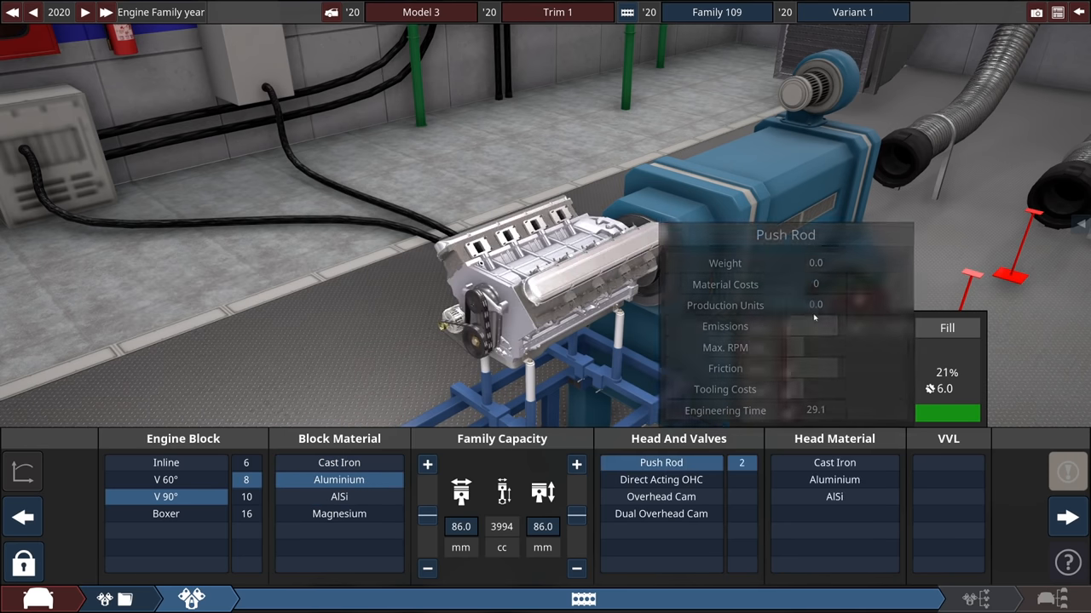
pyautogui.click(834, 480)
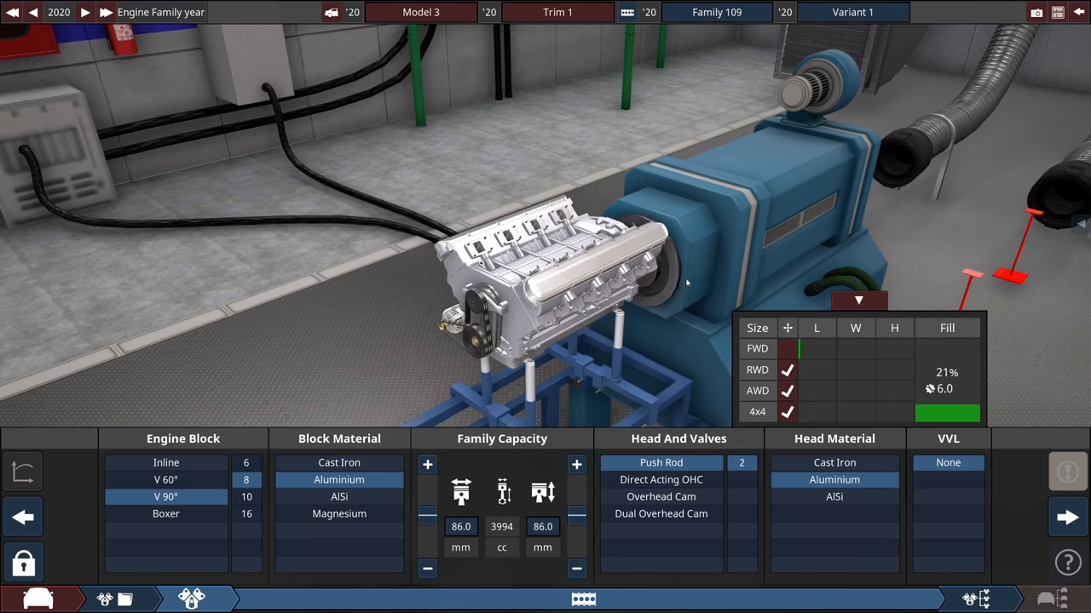
pyautogui.moveTo(699, 281)
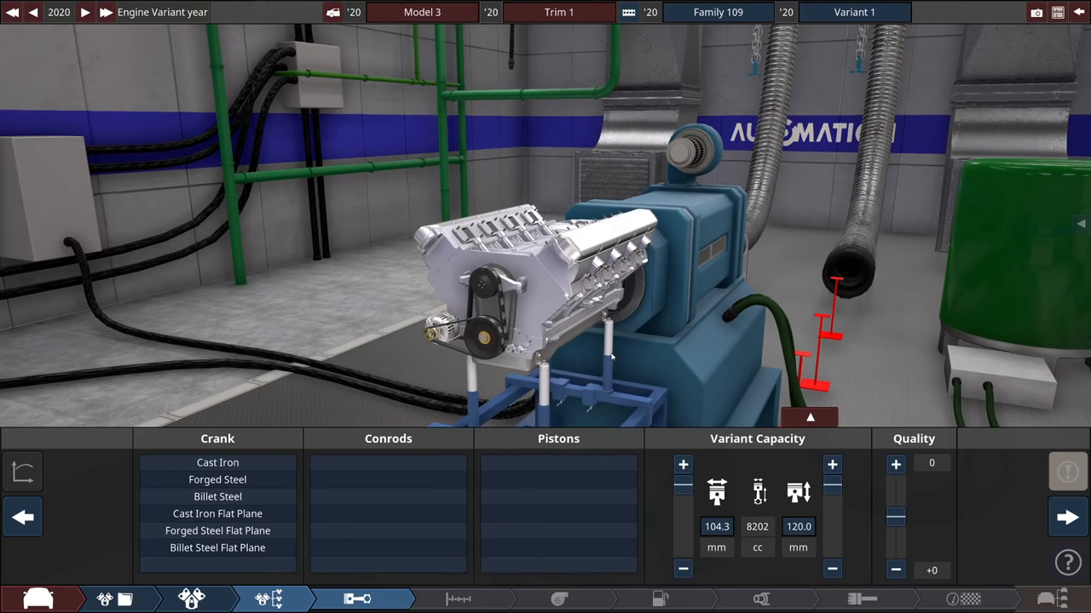
# - Fit a forged steel crank and heavy-duty forged conrods to the 8202 cc variant
pyautogui.click(217, 462)
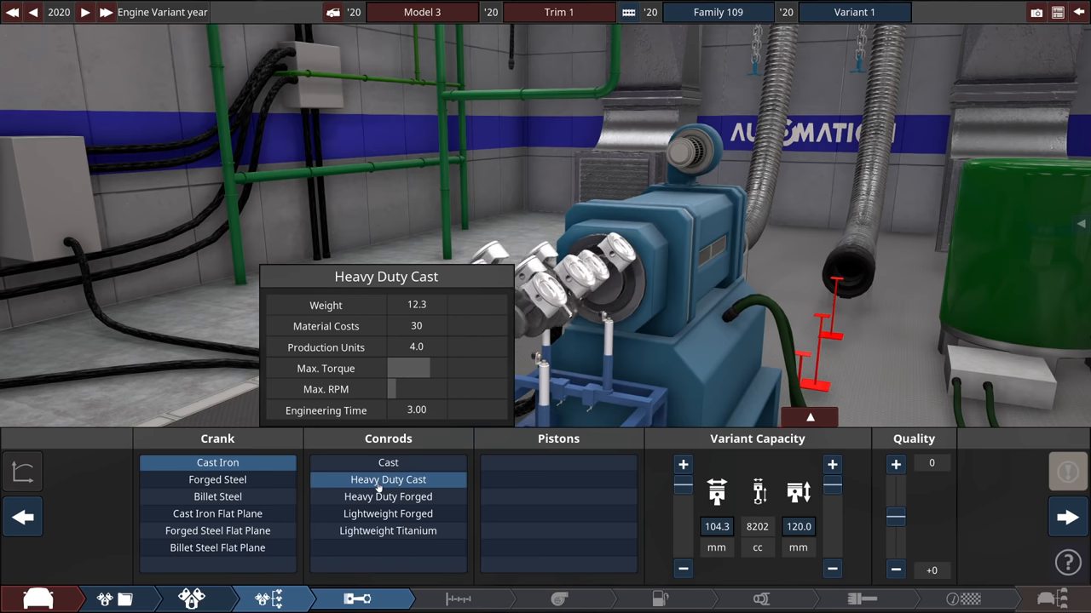
pyautogui.click(387, 497)
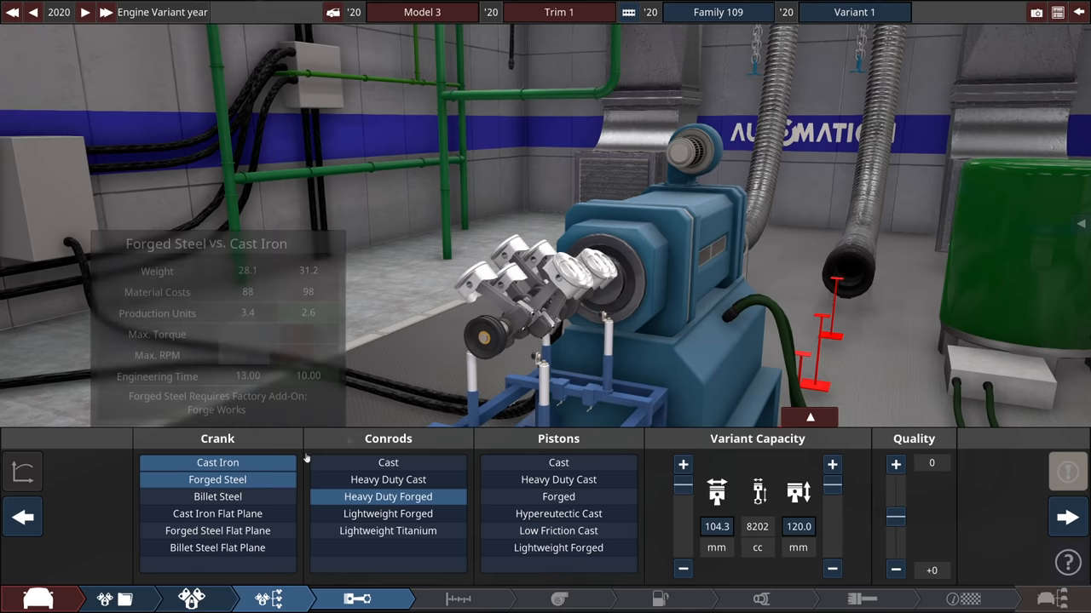
pyautogui.moveTo(558, 479)
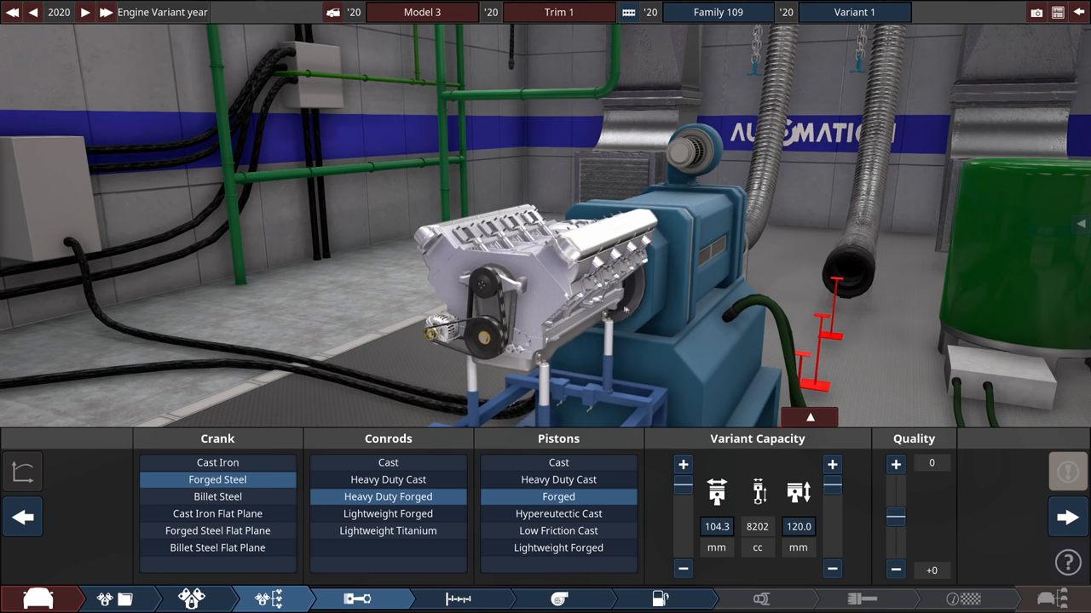
pyautogui.click(455, 596)
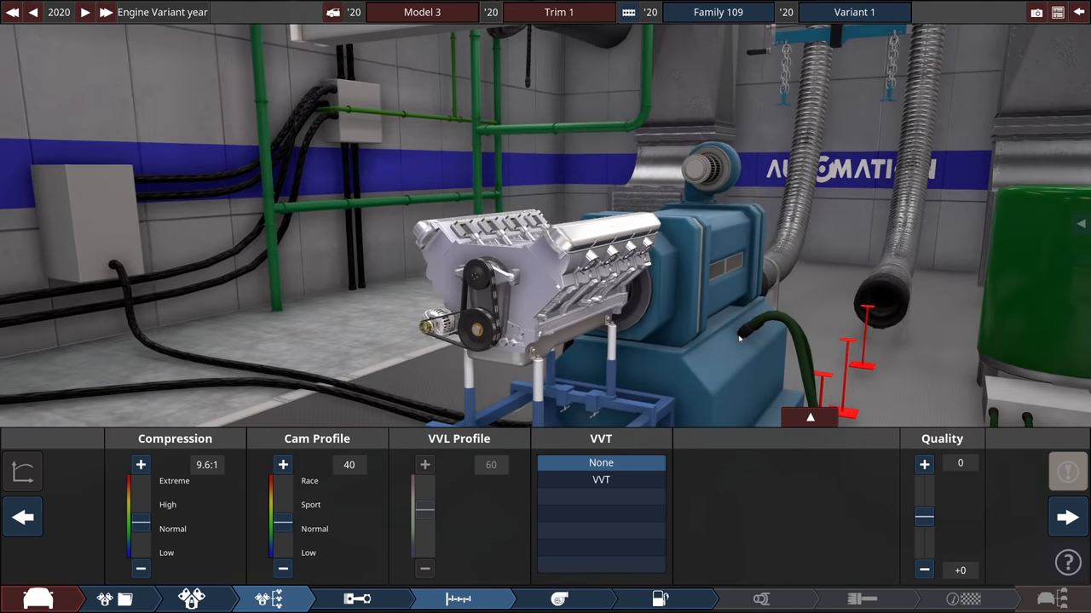
pyautogui.moveTo(1055, 517)
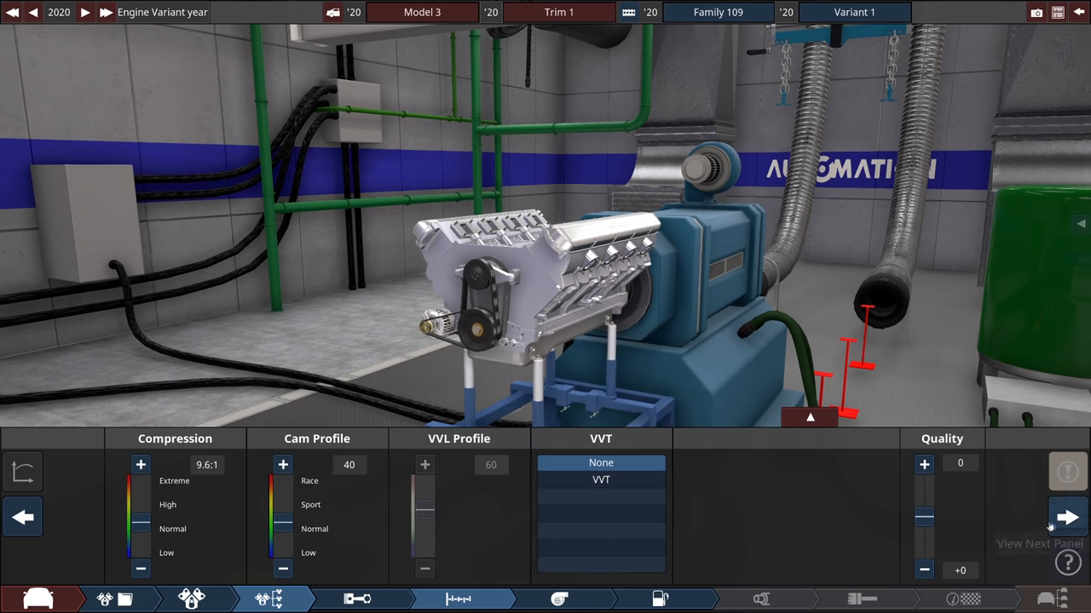
# - Move past the naturally aspirated 9.6:1 aspiration setup to the fuel system settings
pyautogui.click(1058, 518)
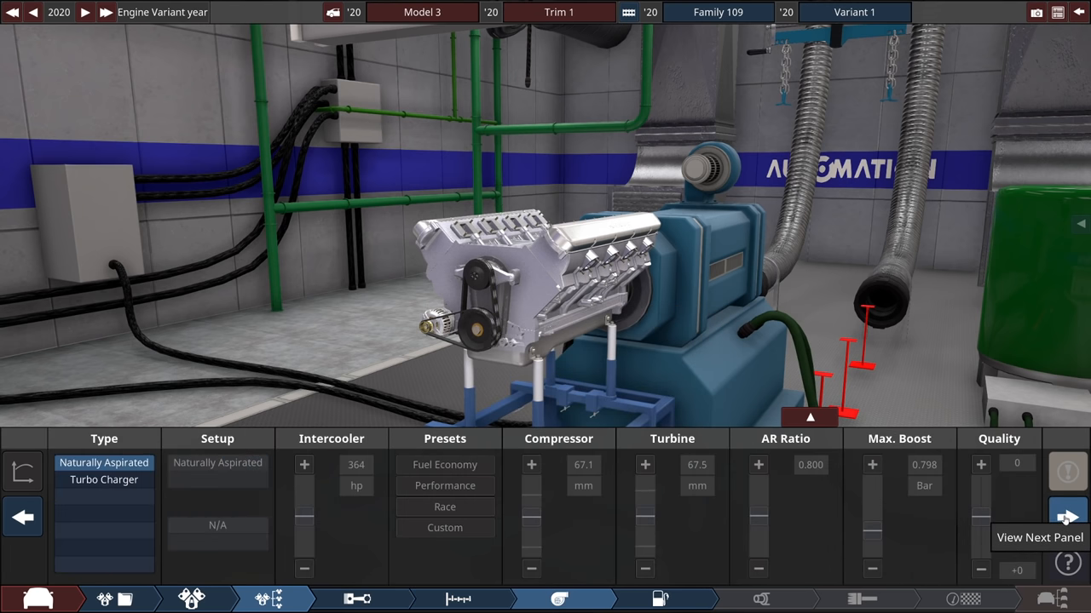
pyautogui.click(1064, 513)
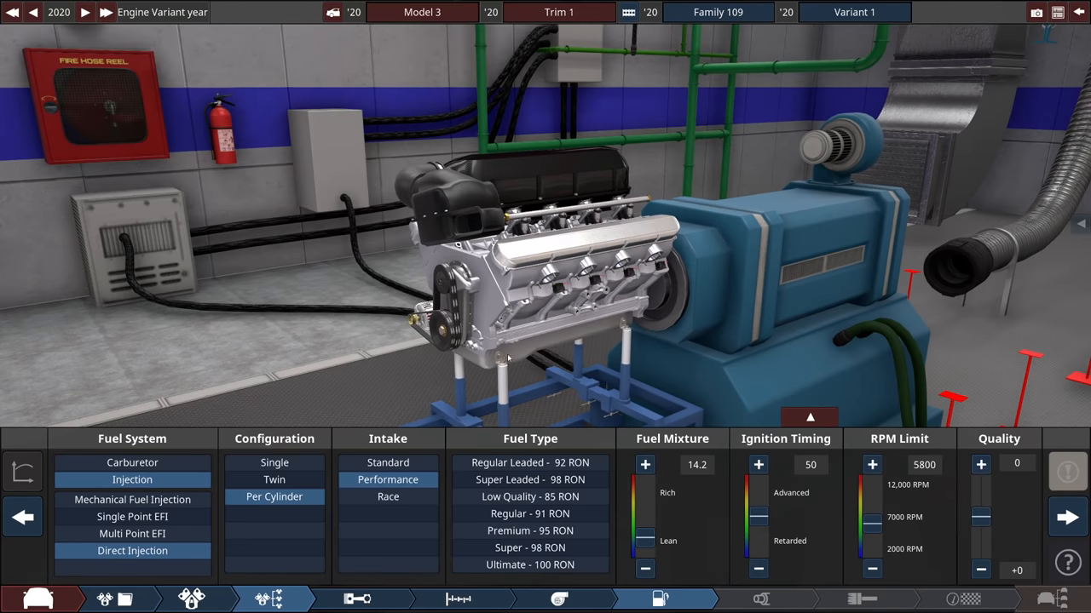
pyautogui.moveTo(588, 335)
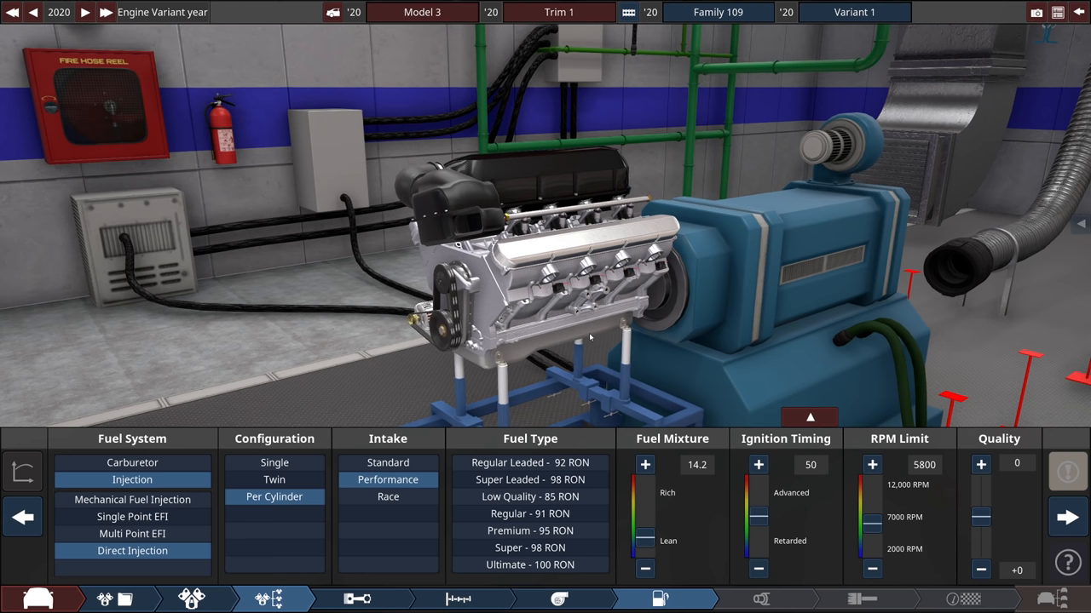
# - Fit tubular headers, dual 50.8 mm exhaust pipes and a high-flow three-way catalyst
pyautogui.click(762, 598)
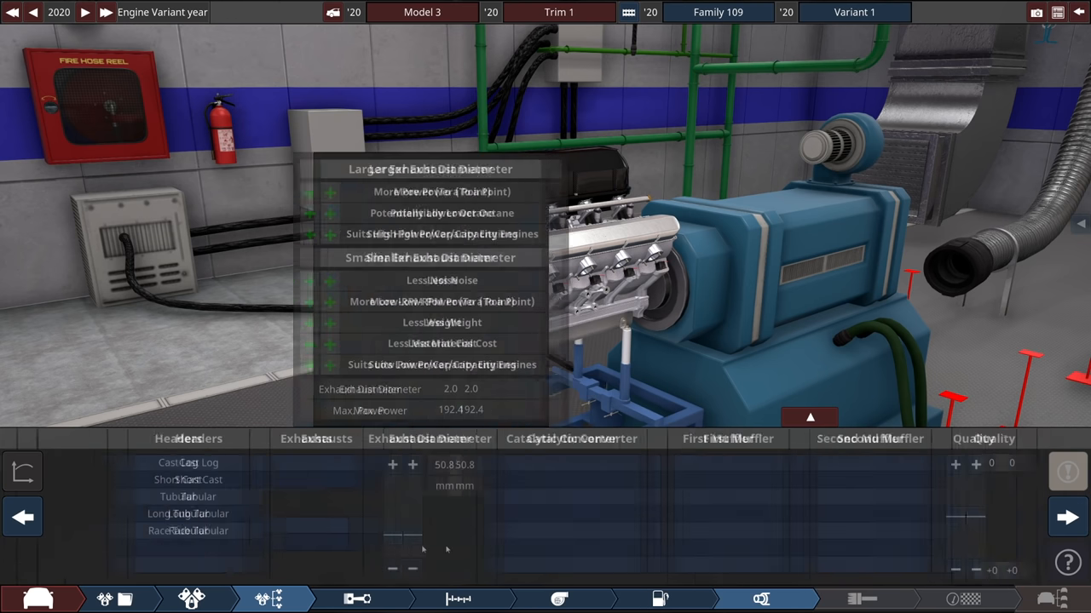
pyautogui.click(161, 497)
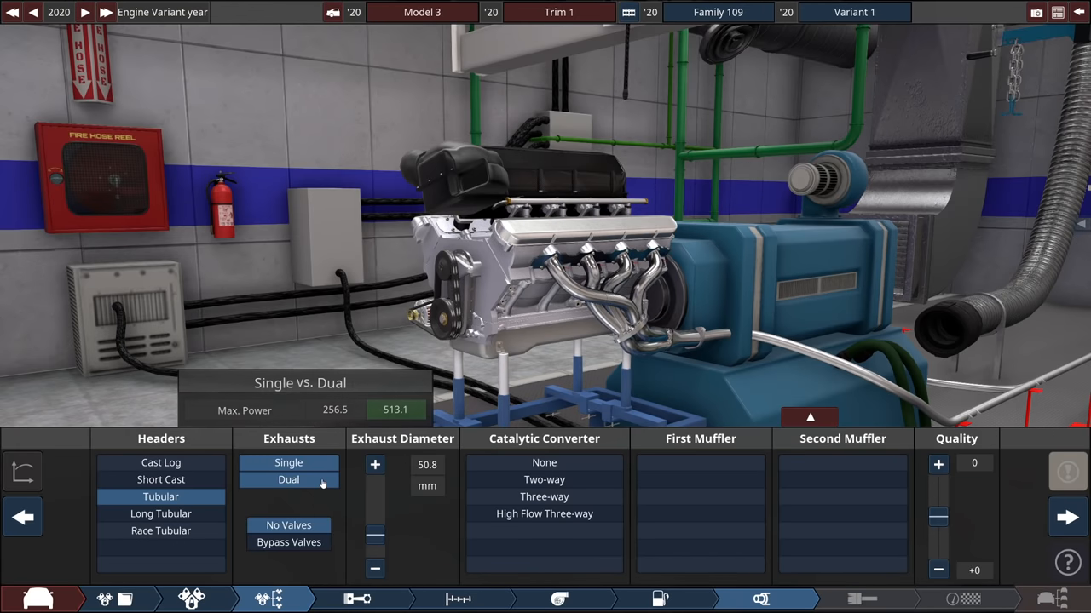
pyautogui.click(543, 513)
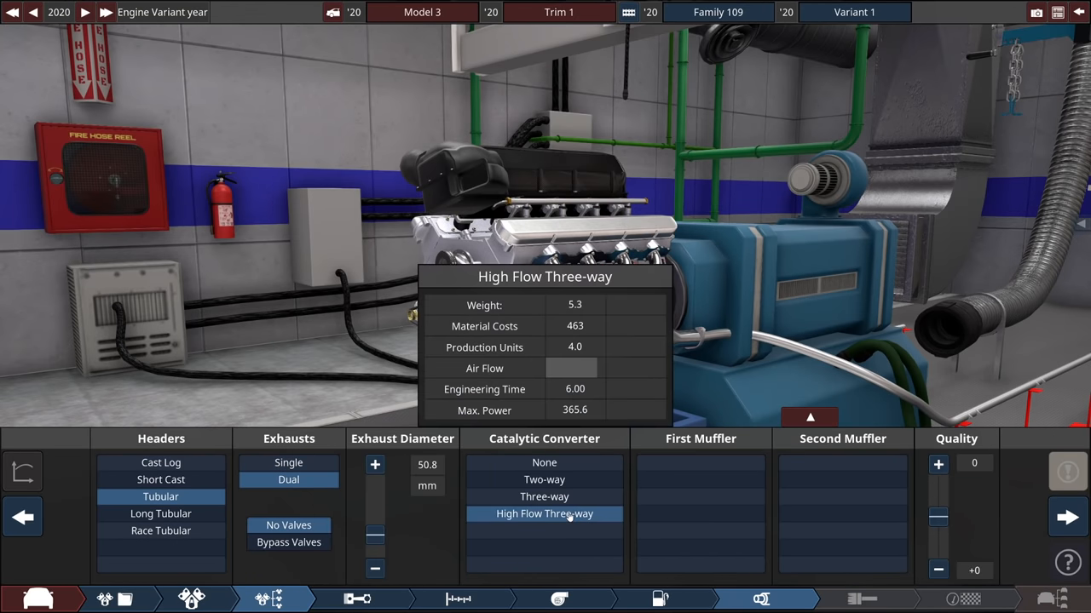
pyautogui.click(700, 479)
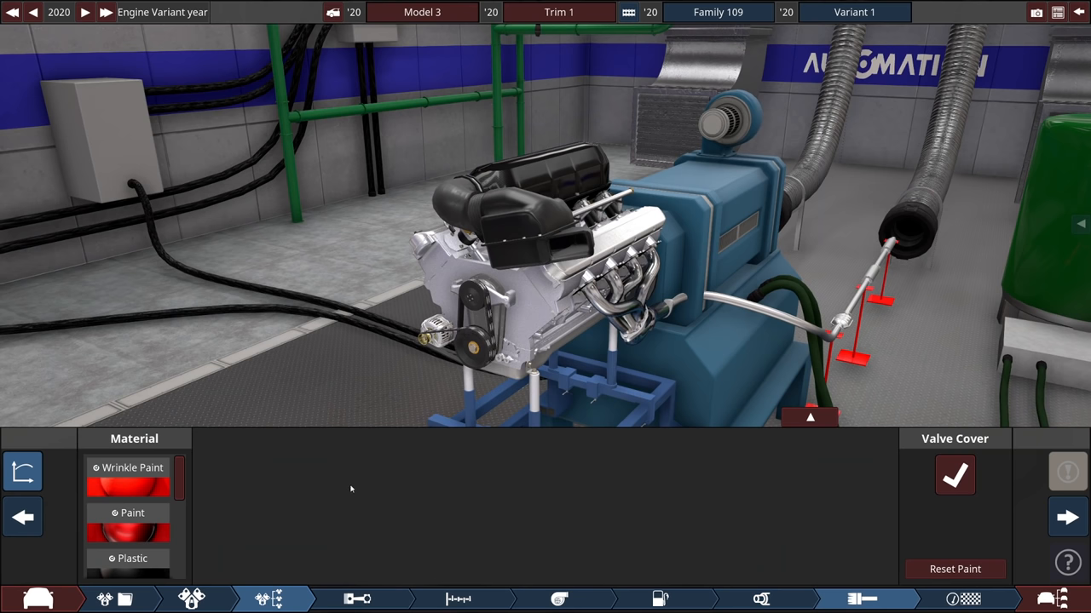
# - Scroll through the valve cover material options
pyautogui.scroll(-3)
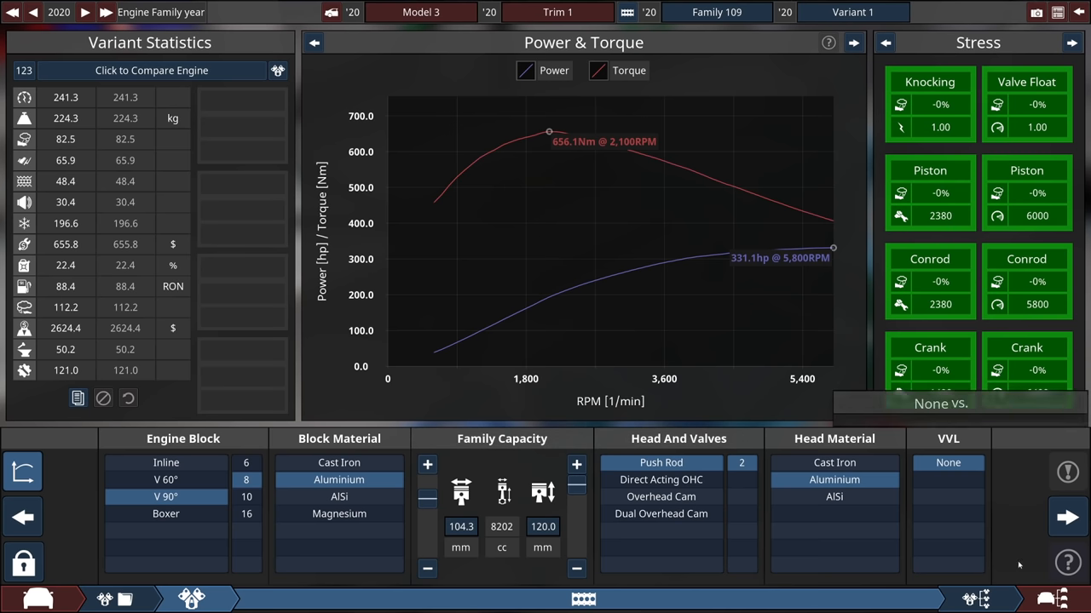
# - View the aspiration settings with Power & Torque graphs, then return to fuel system settings
pyautogui.click(1049, 513)
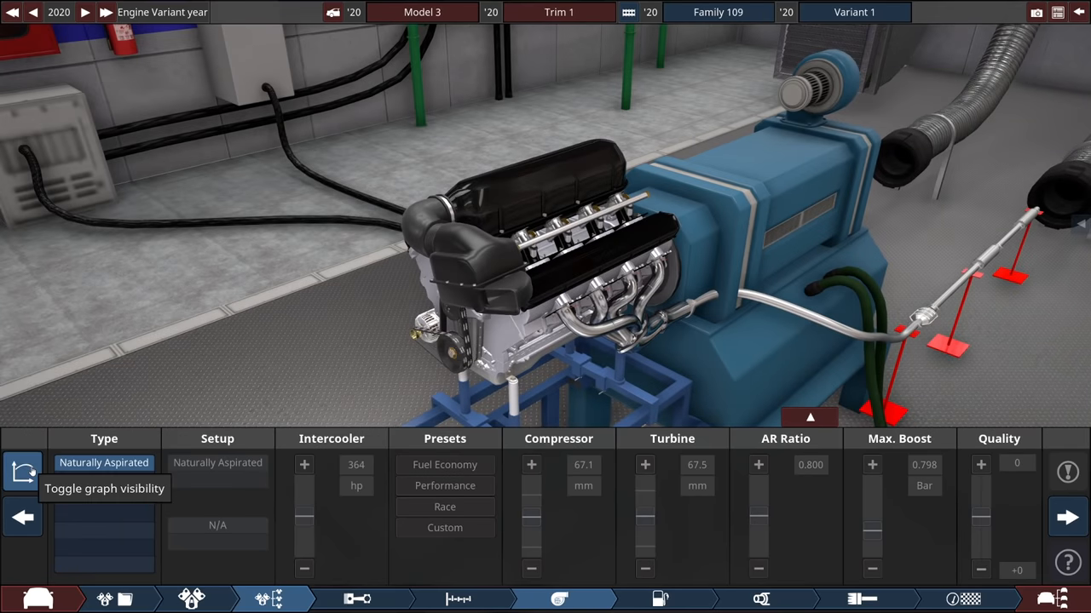
pyautogui.click(23, 471)
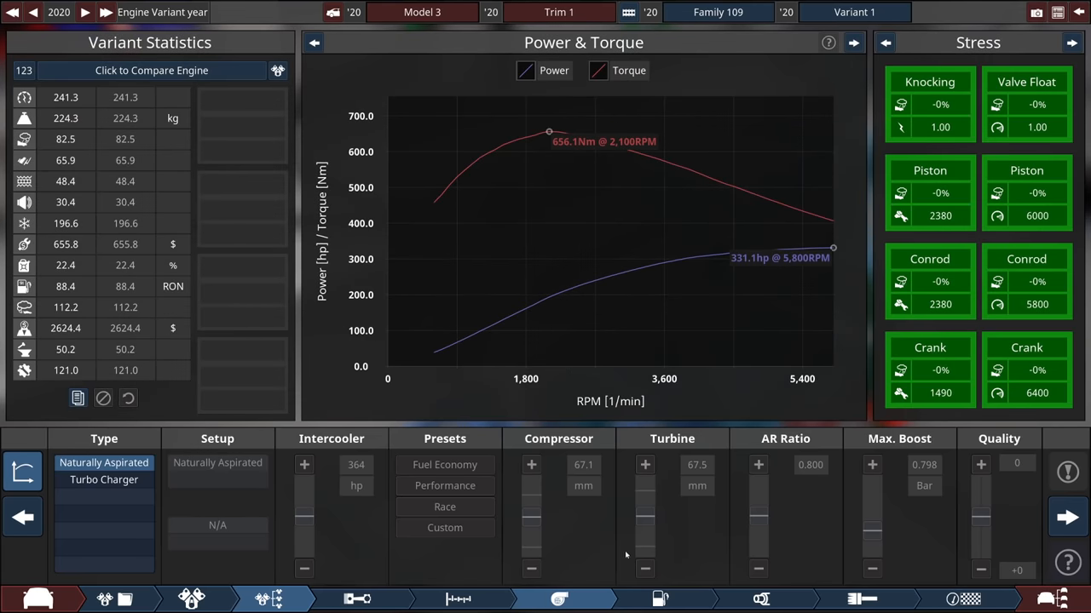
pyautogui.click(454, 599)
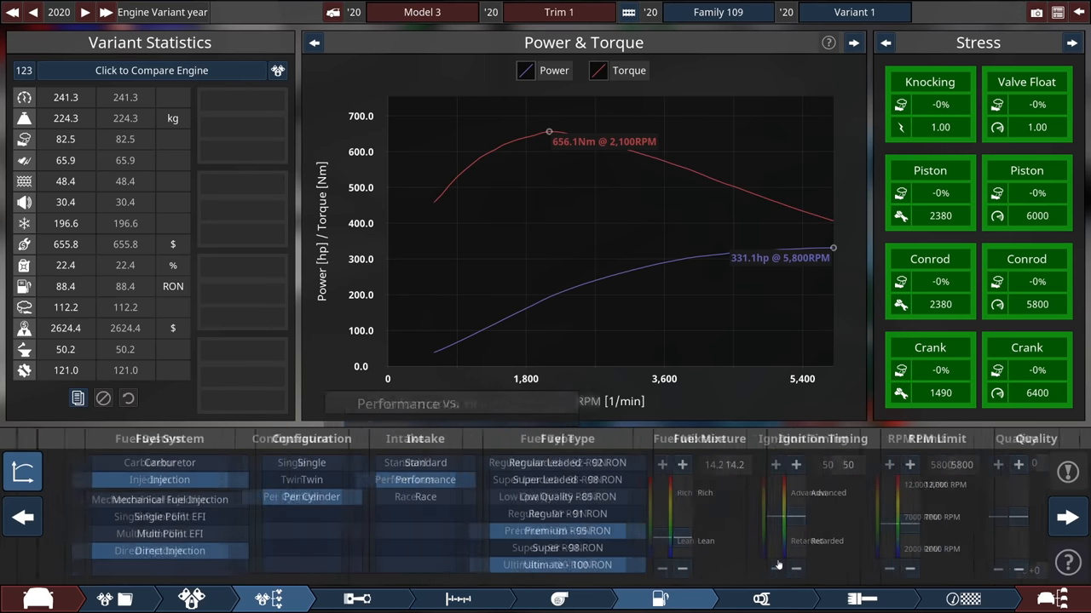
# - Raise Variant 1's rev limit to 6,000 rpm
pyautogui.moveTo(871, 528); pyautogui.dragTo(872, 517)
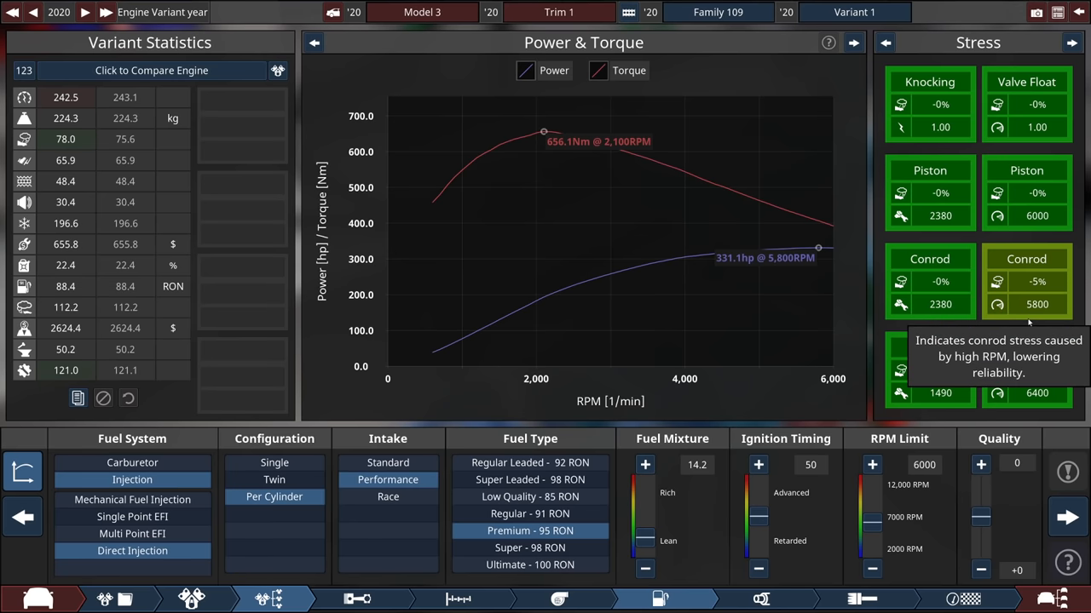
pyautogui.moveTo(955, 497)
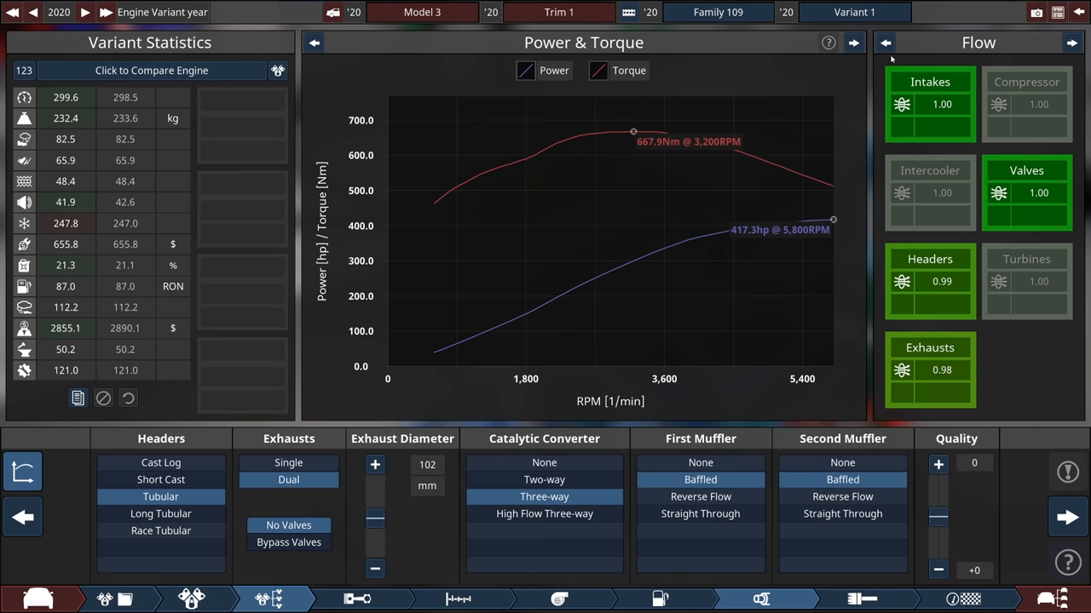
pyautogui.moveTo(889, 42)
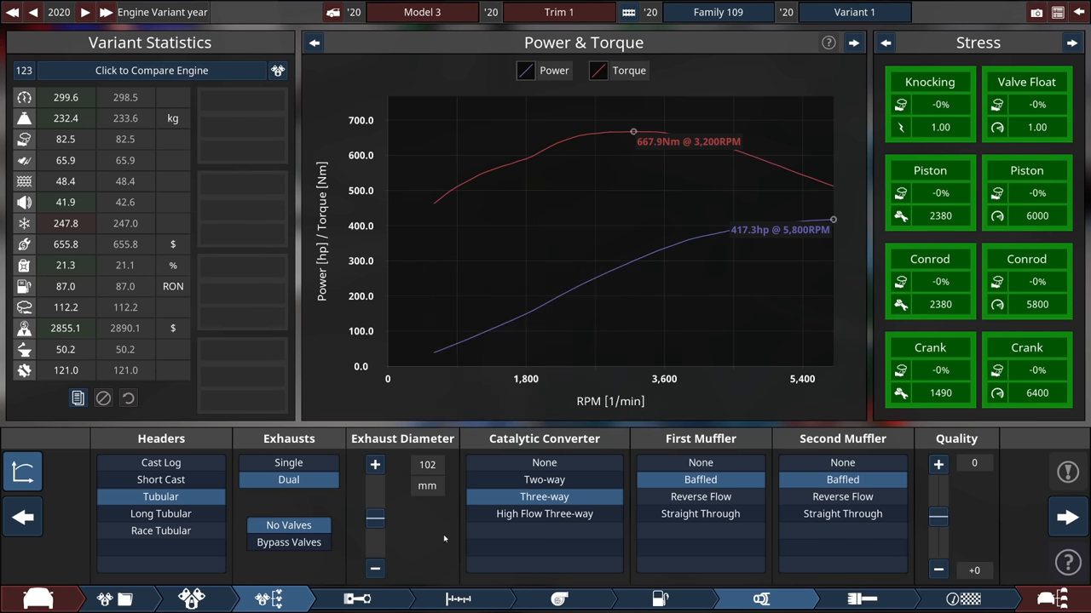
# - Advance to the compression and cam profile settings with output at 417.3 hp
pyautogui.click(454, 597)
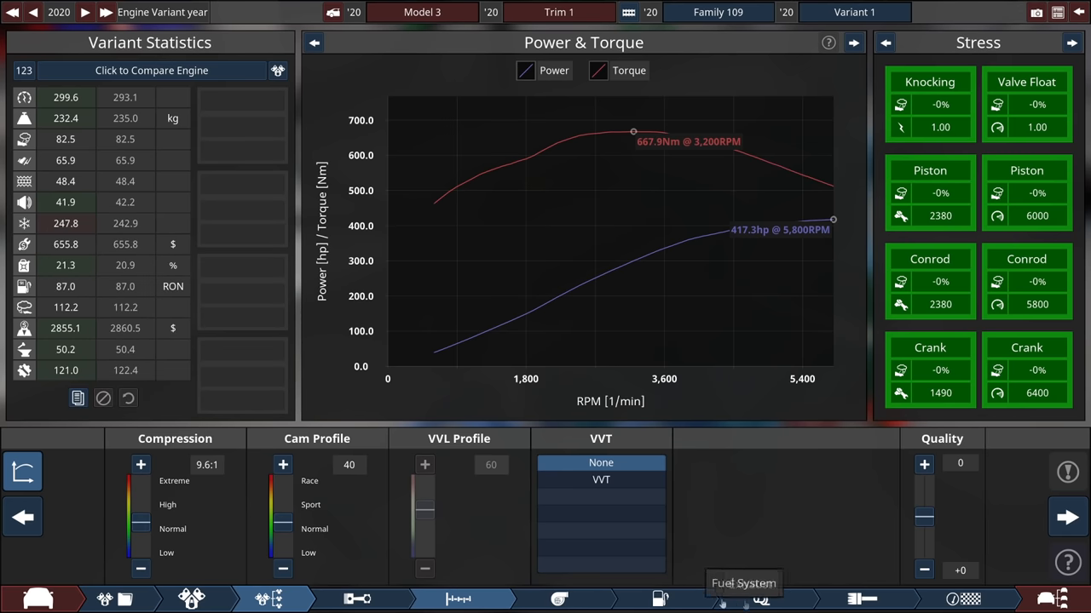
# - Raise the V8's compression ratio to 10.0:1, then move on toward the bottom-end settings
pyautogui.click(660, 599)
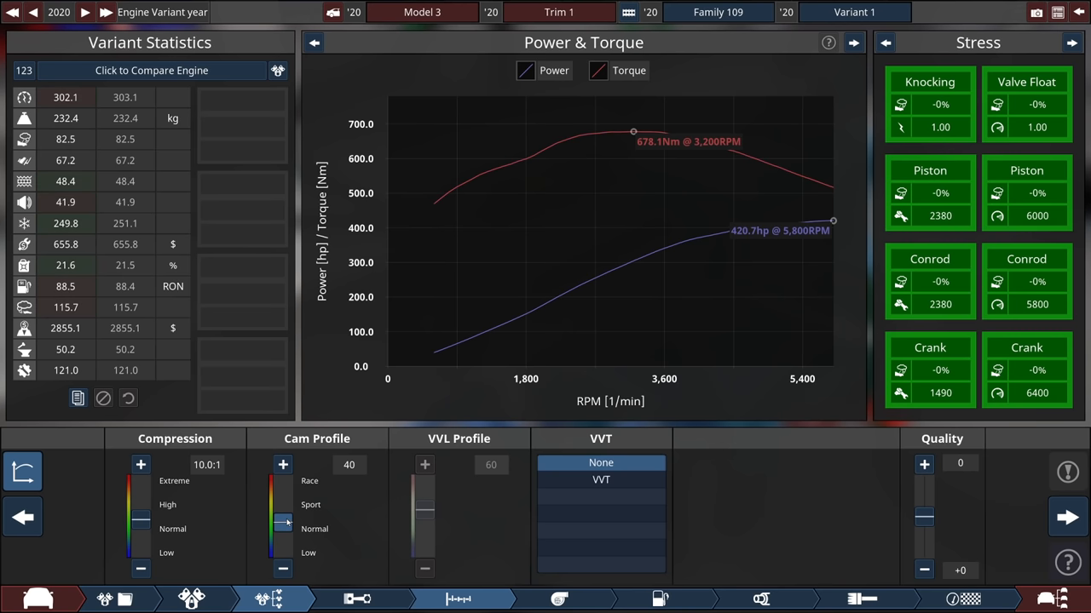
pyautogui.moveTo(857, 231)
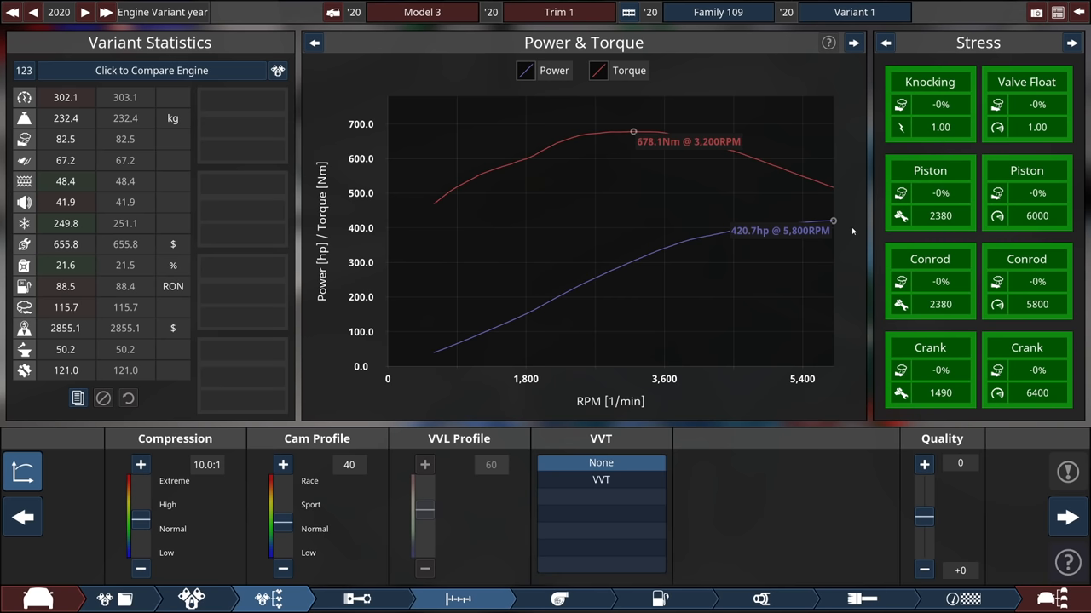
pyautogui.moveTo(746, 517)
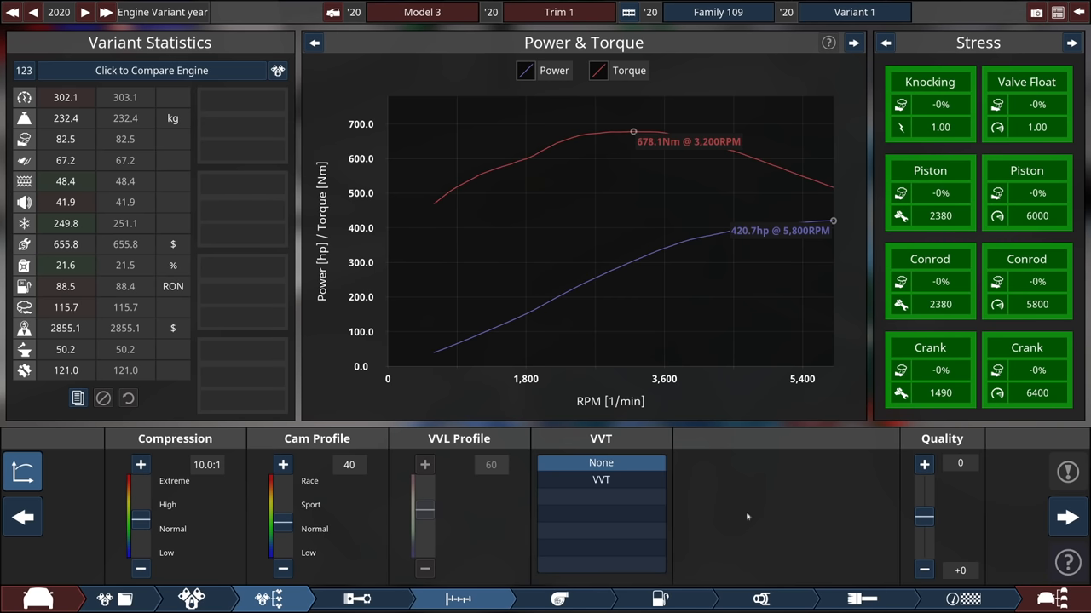
pyautogui.click(561, 597)
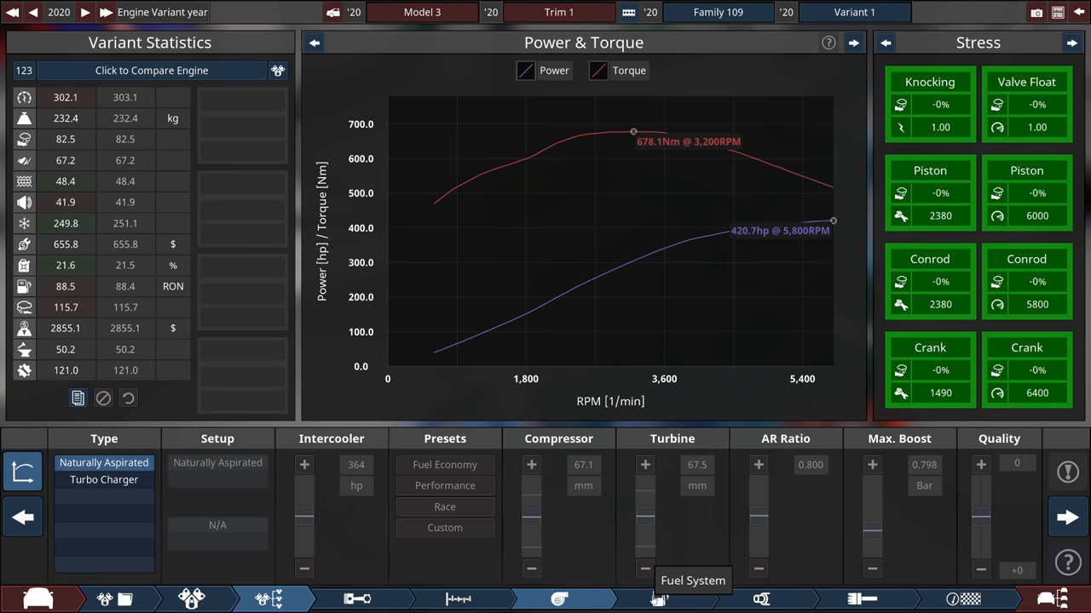
pyautogui.click(103, 481)
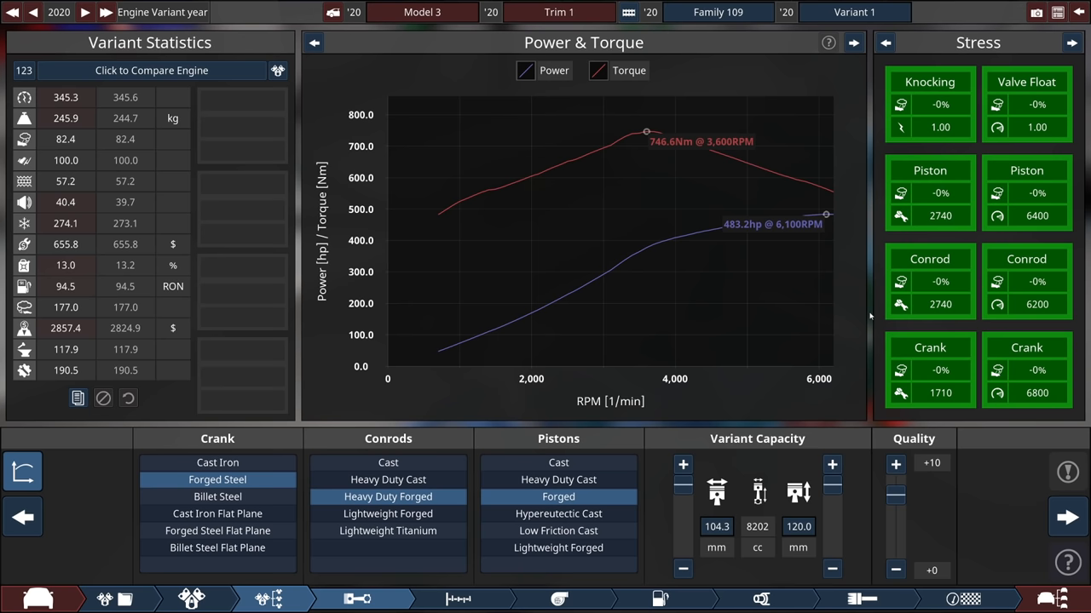
# - Fit a forged steel crank, heavy-duty forged conrods and forged pistons at +10 quality
pyautogui.click(560, 598)
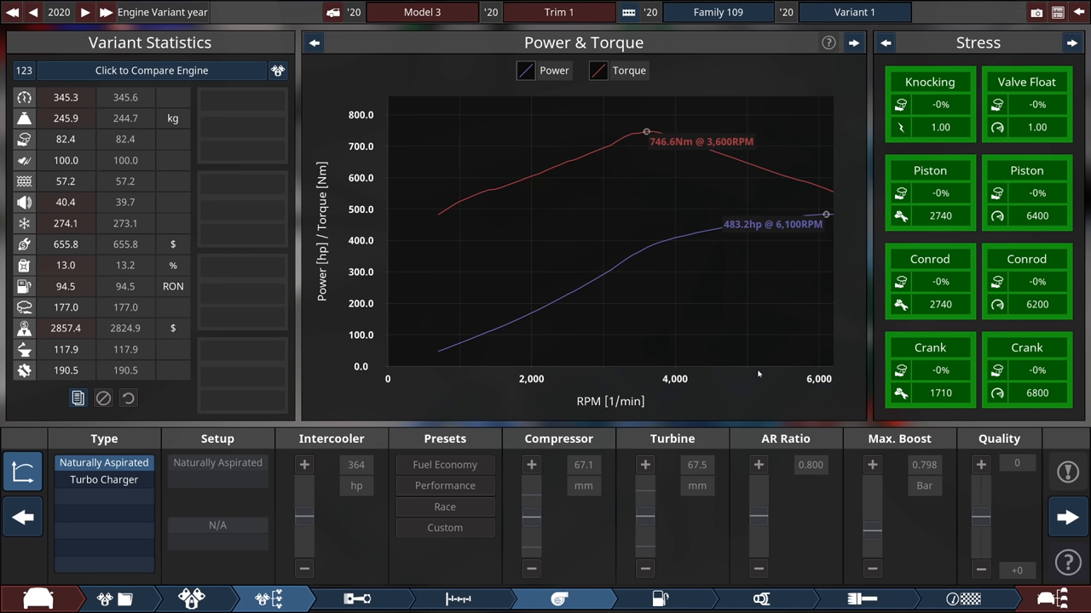
pyautogui.moveTo(1064, 527)
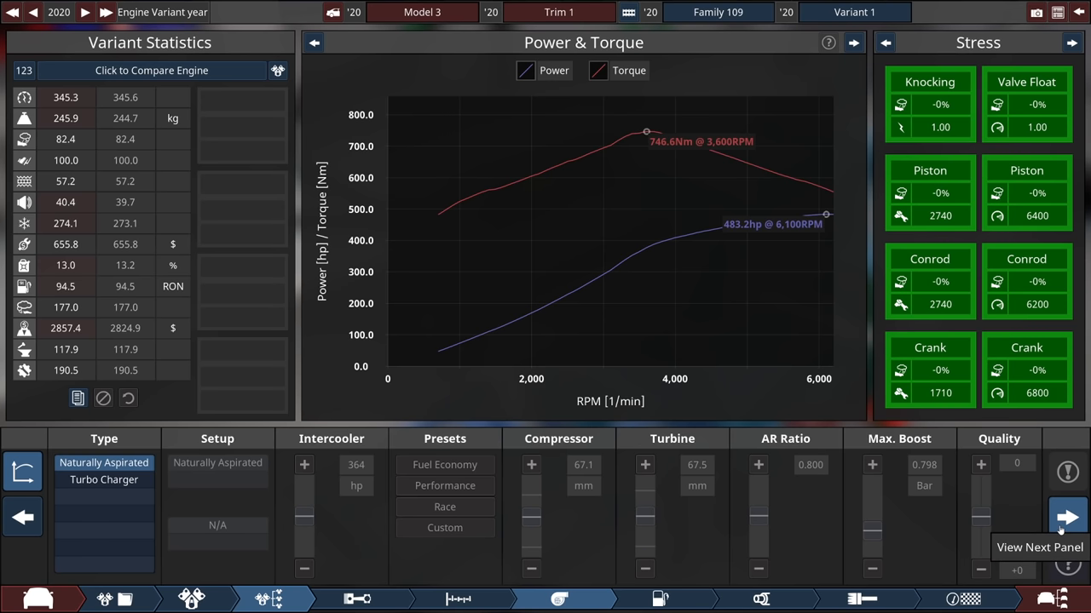
pyautogui.click(1051, 520)
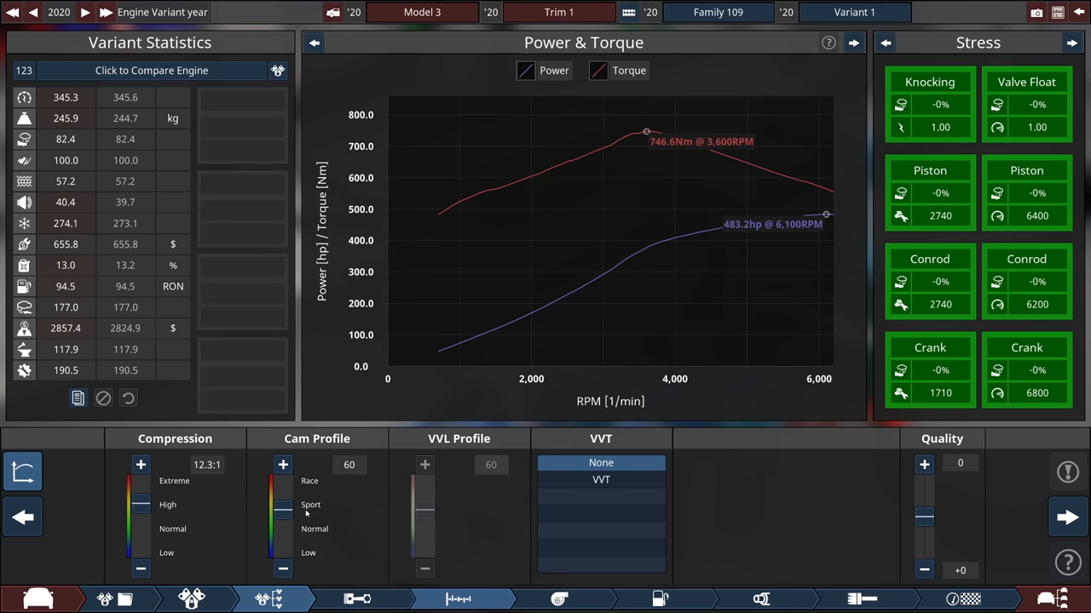
# - Return to the Bottom End tab showing crank, conrod and piston choices
pyautogui.click(660, 599)
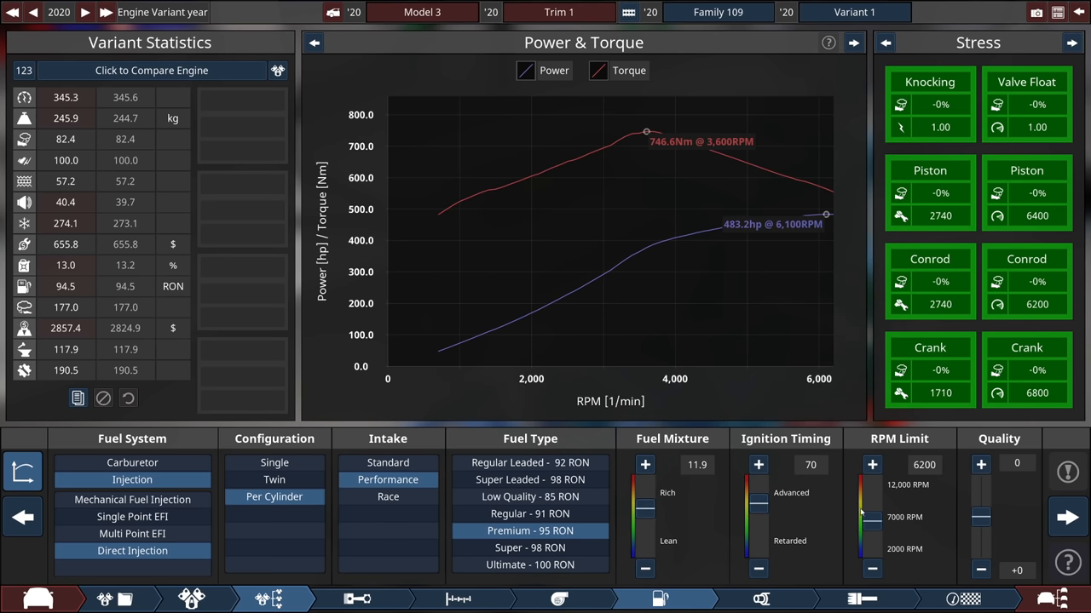
pyautogui.click(360, 599)
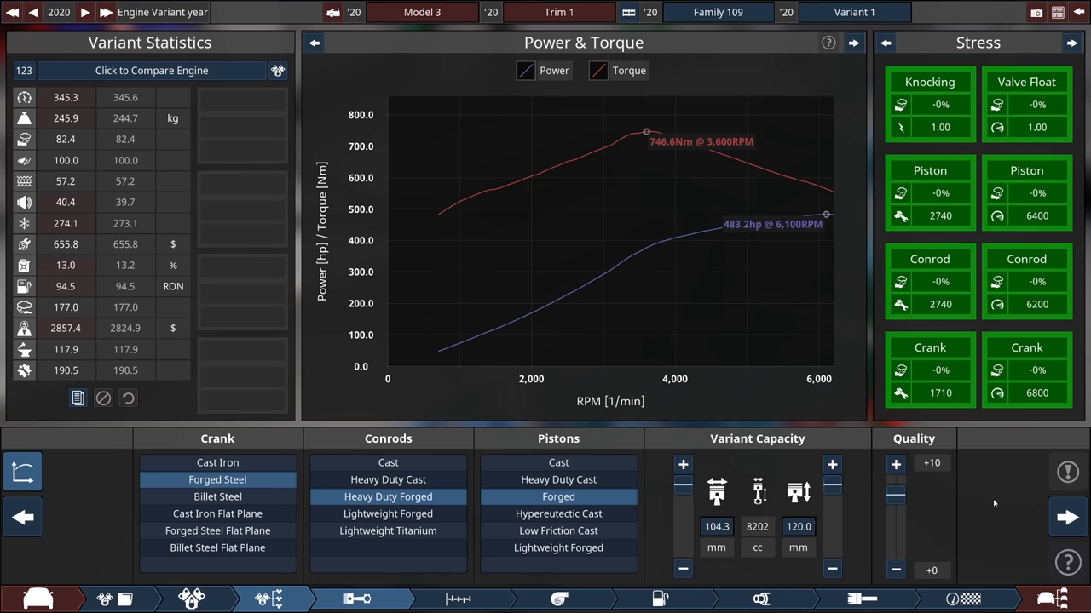
# - Give the exhaust dual pipes, a three-way catalyst and baffled mufflers for 500.4 hp
pyautogui.click(1058, 516)
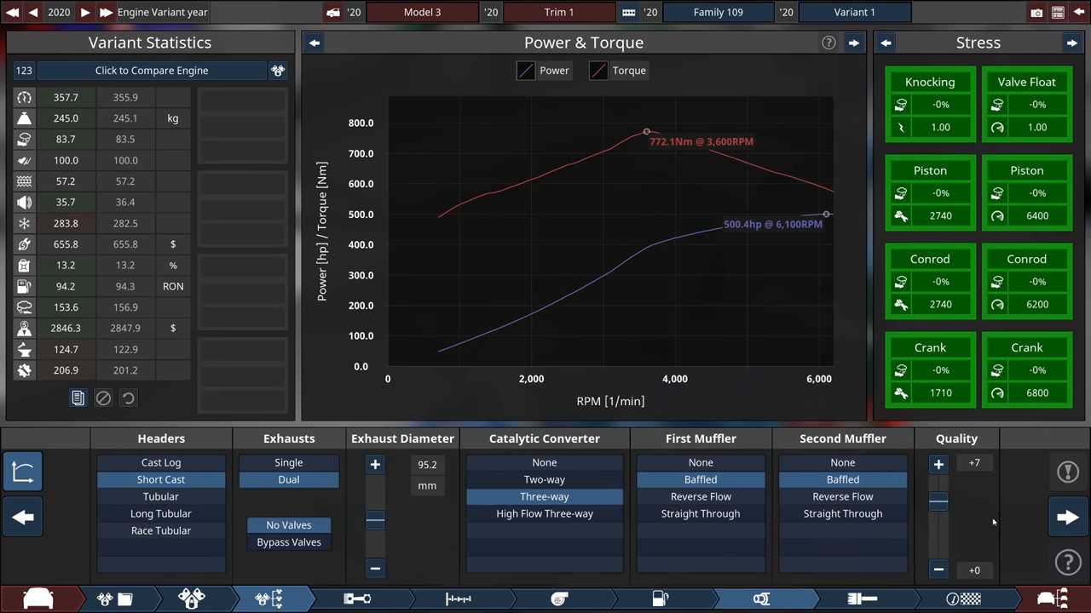
pyautogui.moveTo(849, 257)
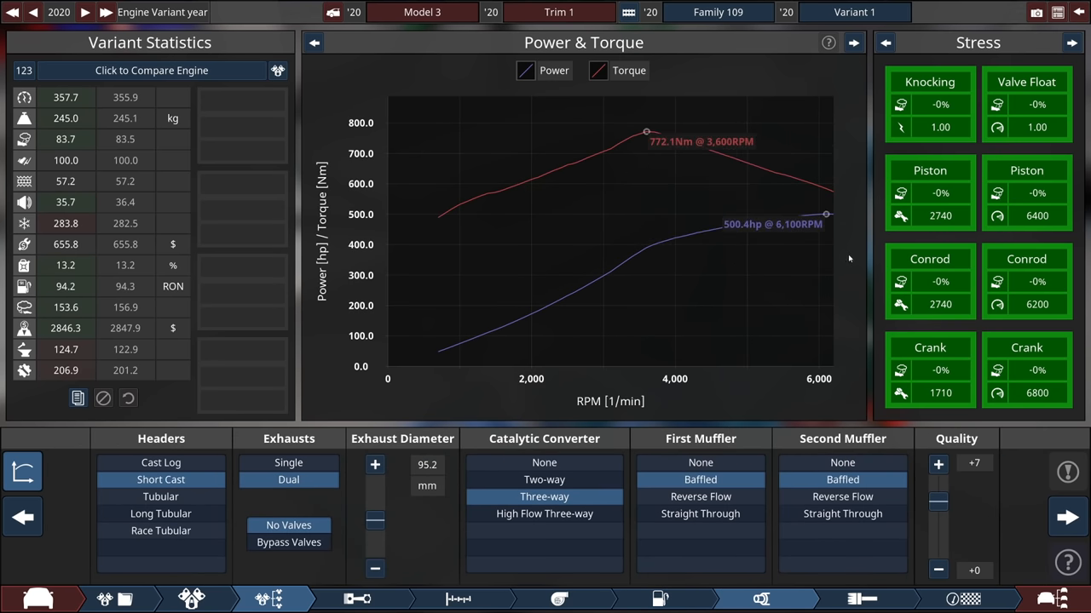
pyautogui.moveTo(1059, 517)
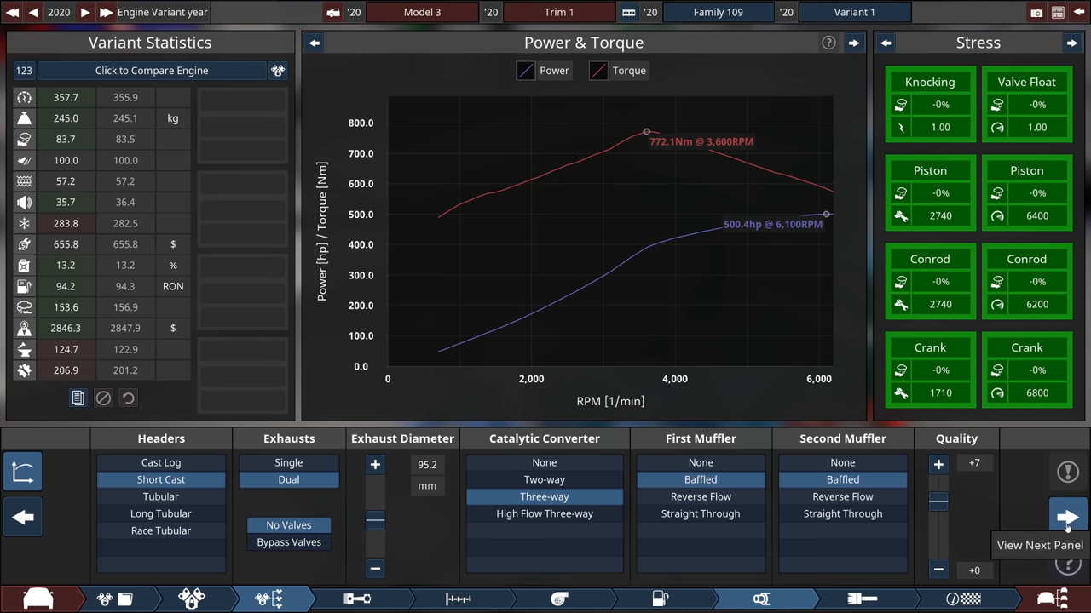
# - Advance to the Engine Testing panel showing the 8202 cc V8's 500.4 hp, 772.1 Nm
pyautogui.click(1056, 513)
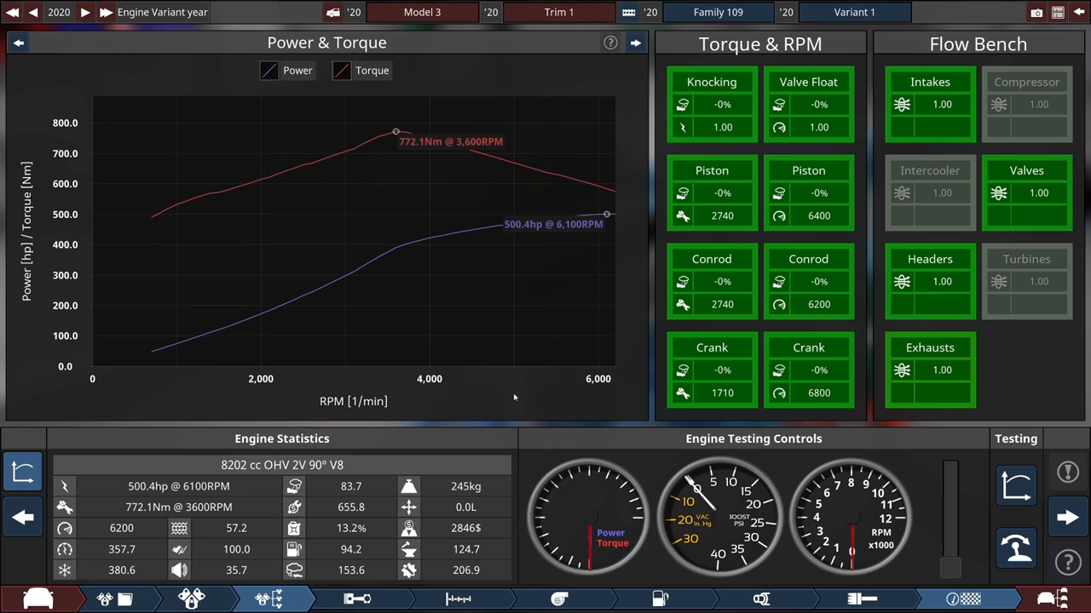
pyautogui.moveTo(26, 473)
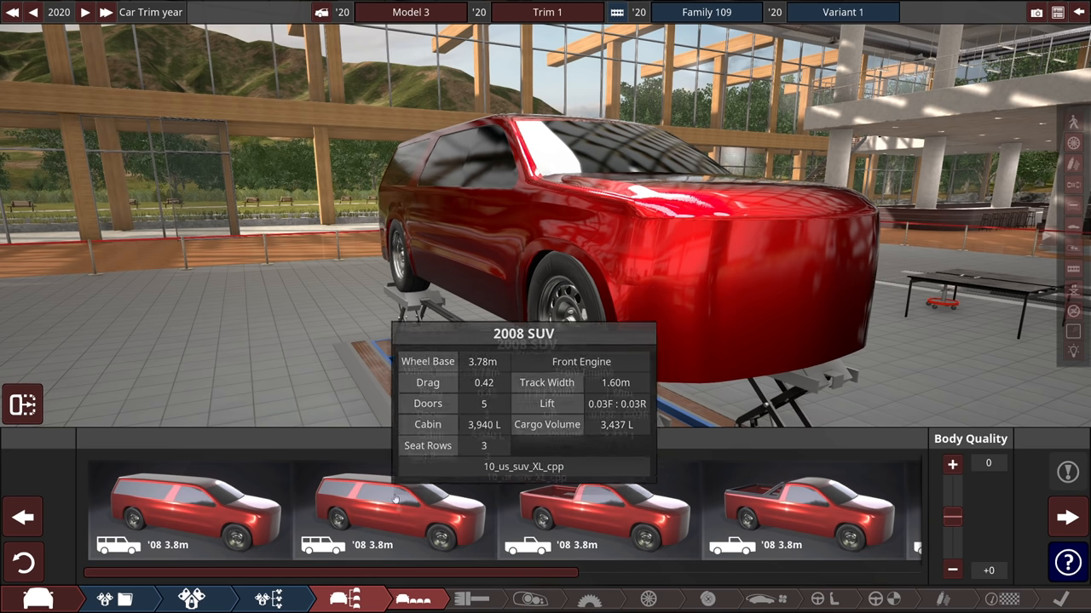
# - Pick the '08 3.8 m long-wheelbase SUV body and orbit around it
pyautogui.click(391, 515)
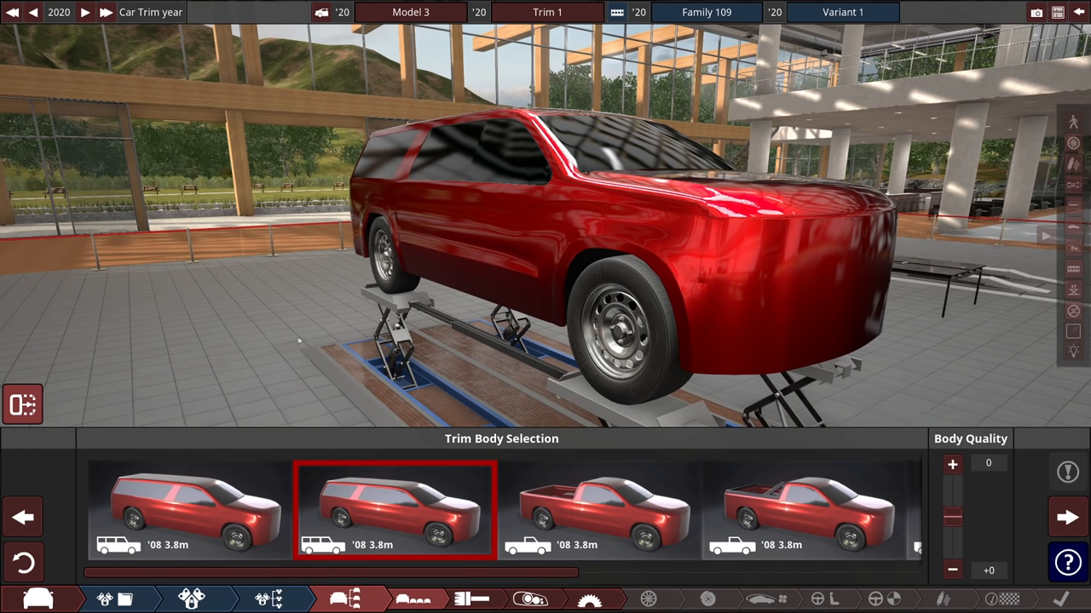
pyautogui.moveTo(597, 255); pyautogui.dragTo(469, 273)
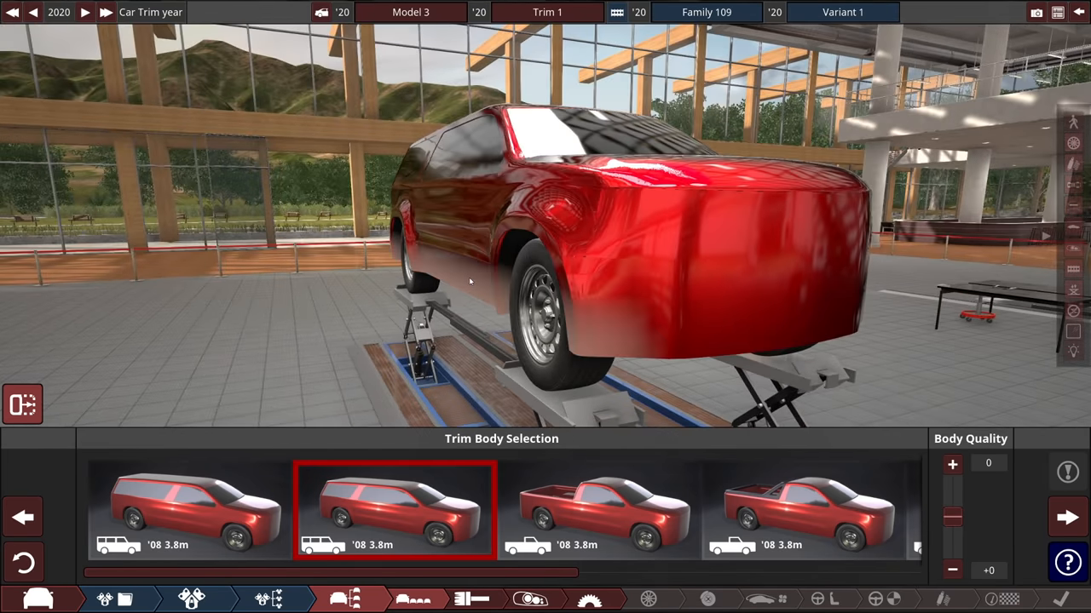
pyautogui.moveTo(469, 281); pyautogui.dragTo(221, 315)
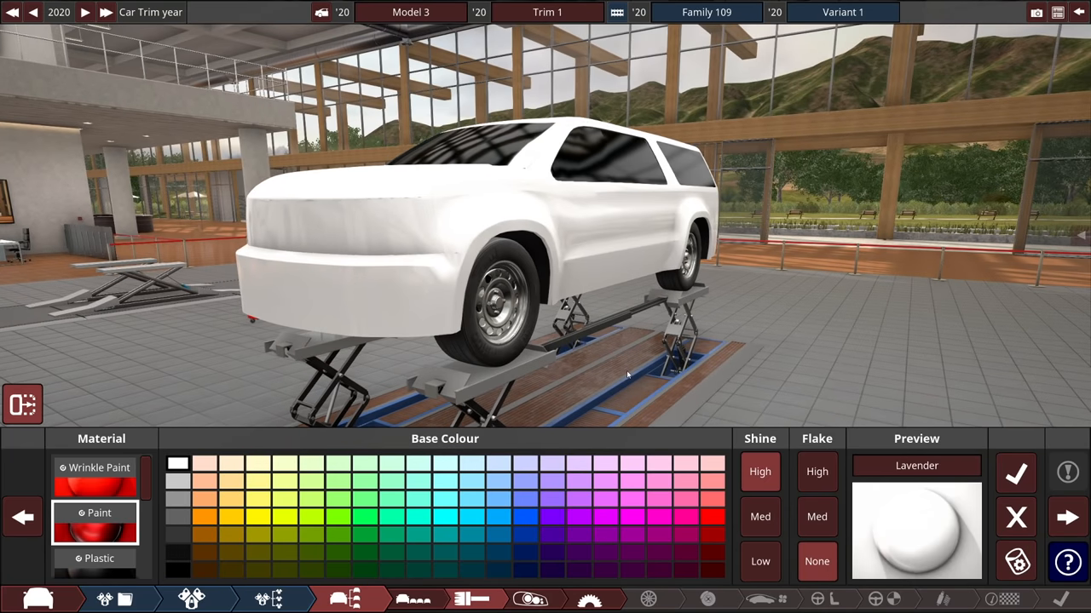
# - Apply the white base colour to the SUV's paint material
pyautogui.click(685, 502)
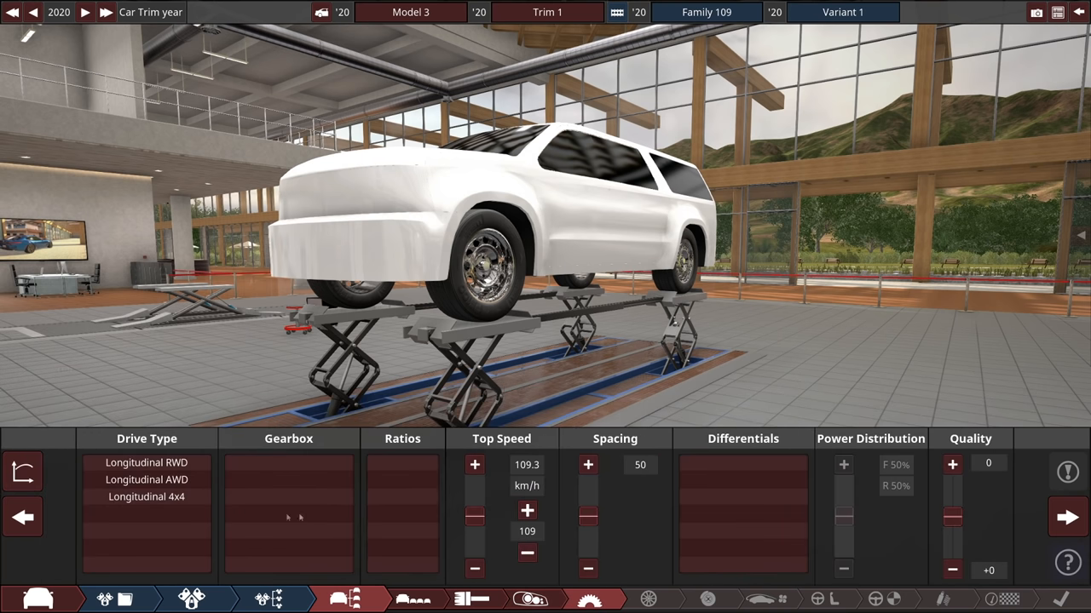
# - Set longitudinal AWD with a 9-ratio advanced automatic and adjust top speed gearing
pyautogui.click(146, 479)
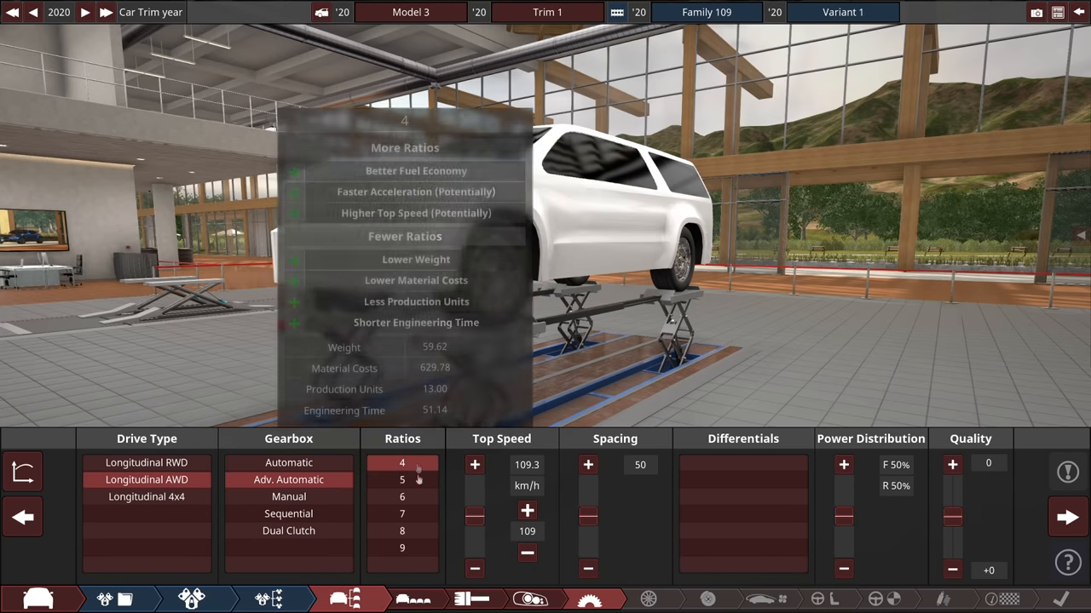
pyautogui.click(401, 551)
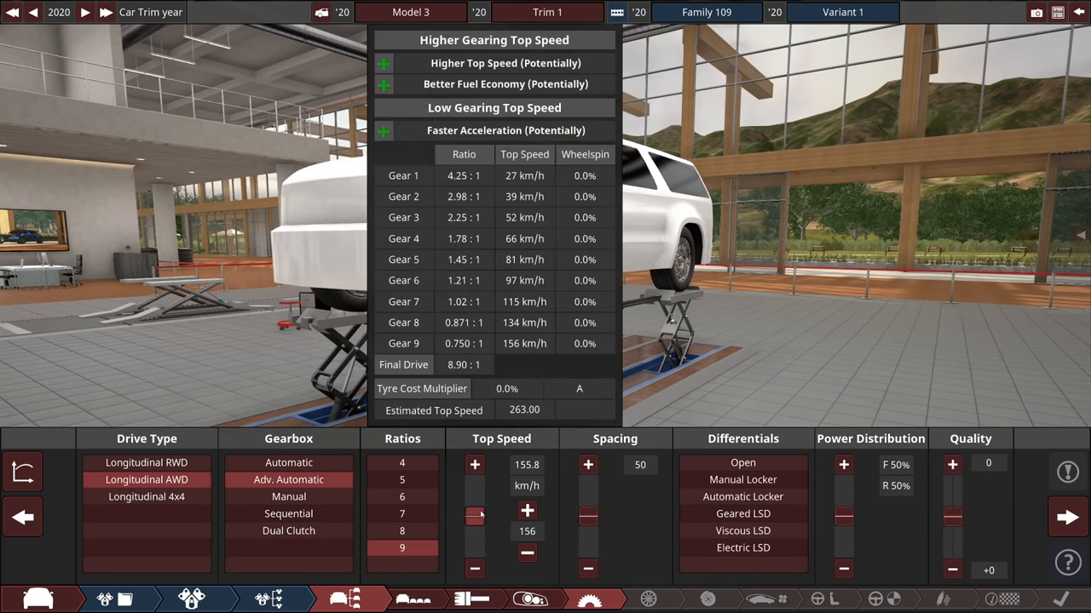
pyautogui.moveTo(474, 520); pyautogui.dragTo(474, 486)
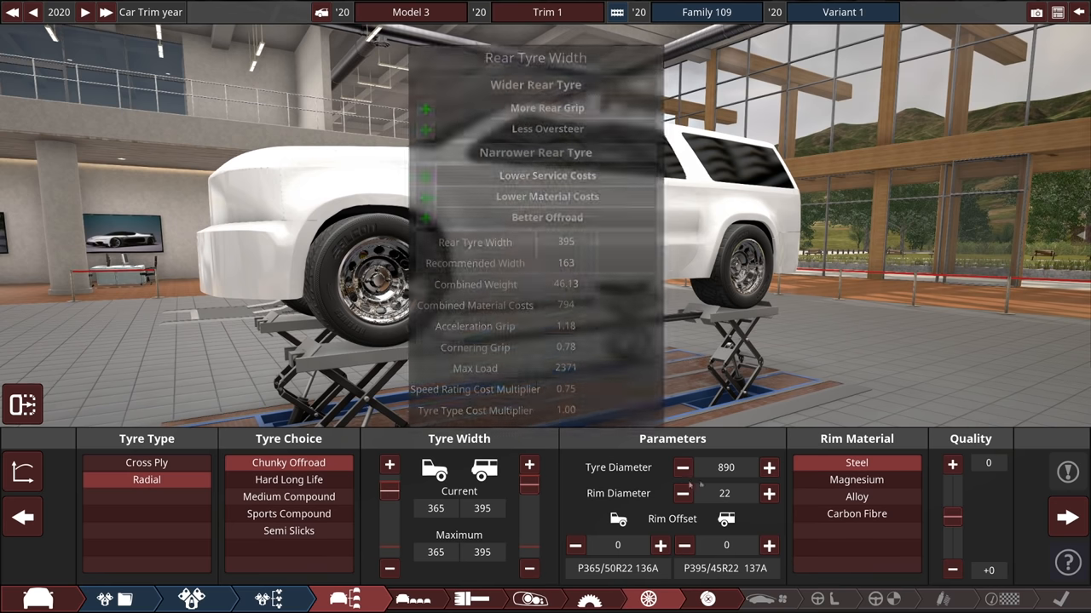
# - Enlarge the tyre diameter and push the front and rear wheels outward
pyautogui.click(768, 468)
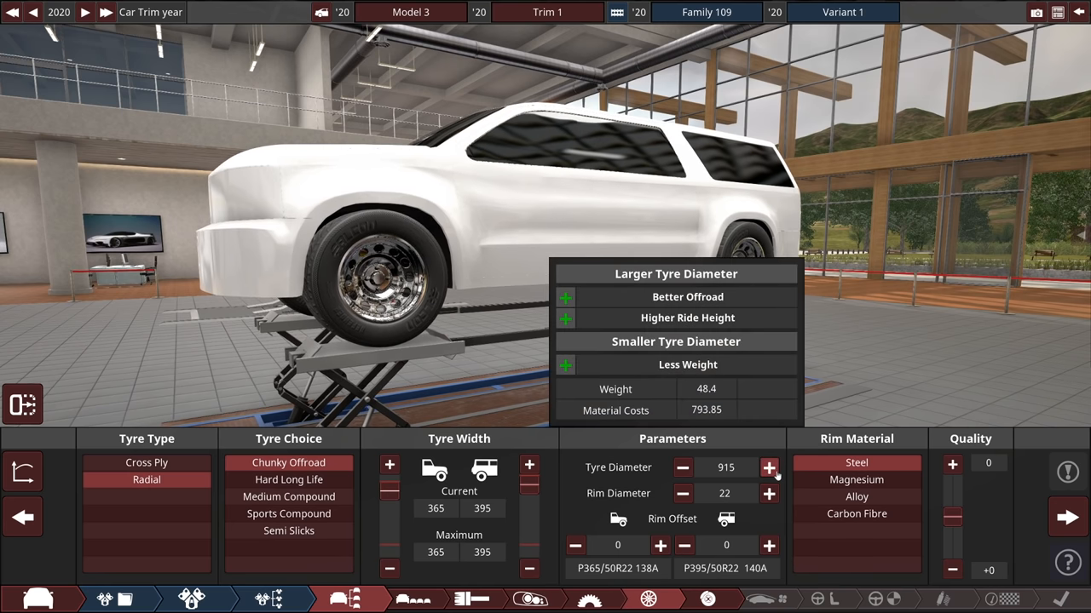
pyautogui.click(769, 468)
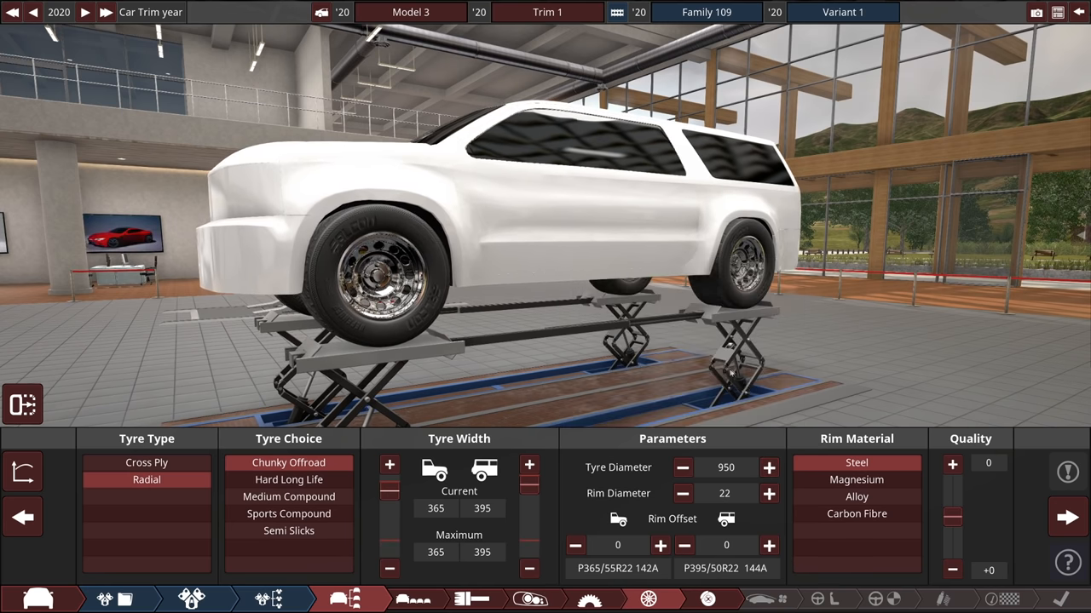
pyautogui.click(661, 544)
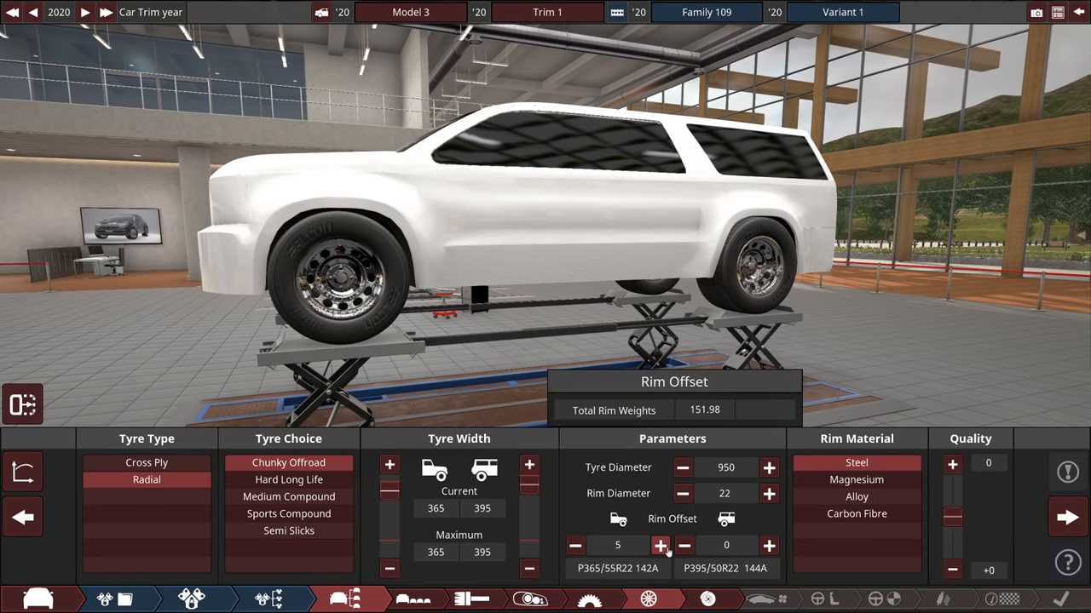
pyautogui.click(770, 545)
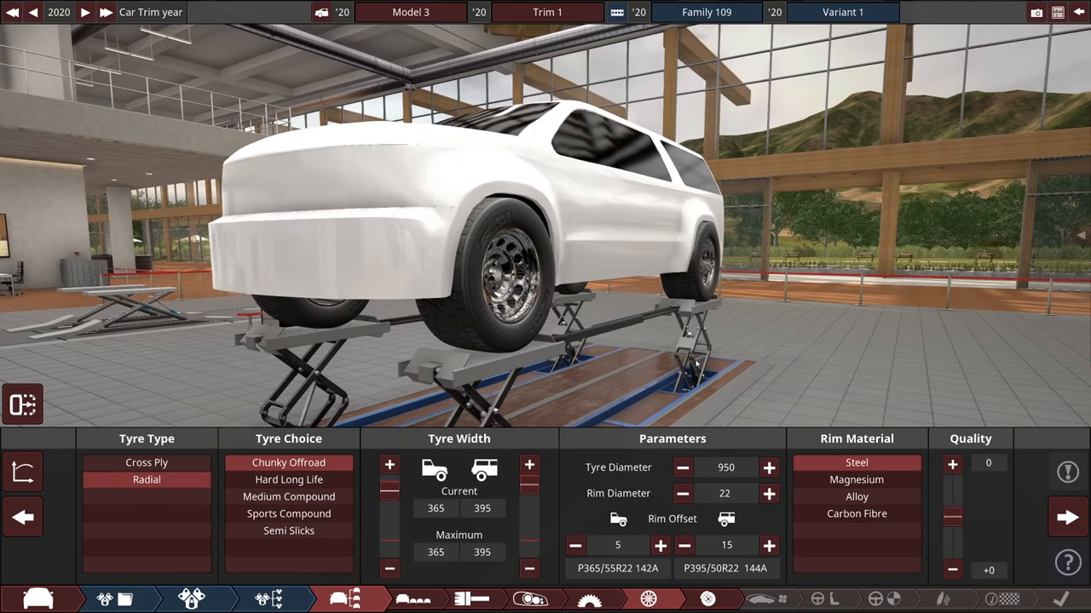
pyautogui.moveTo(769, 494)
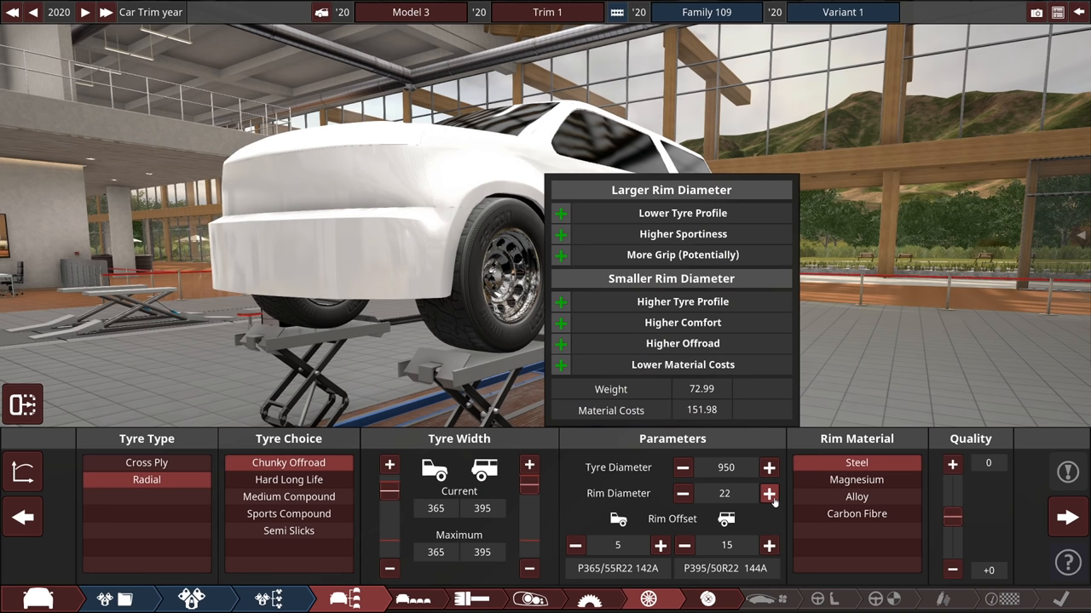
# - Increase the rim diameter to 31 inches, keeping overall tyre diameter at 950
pyautogui.click(768, 494)
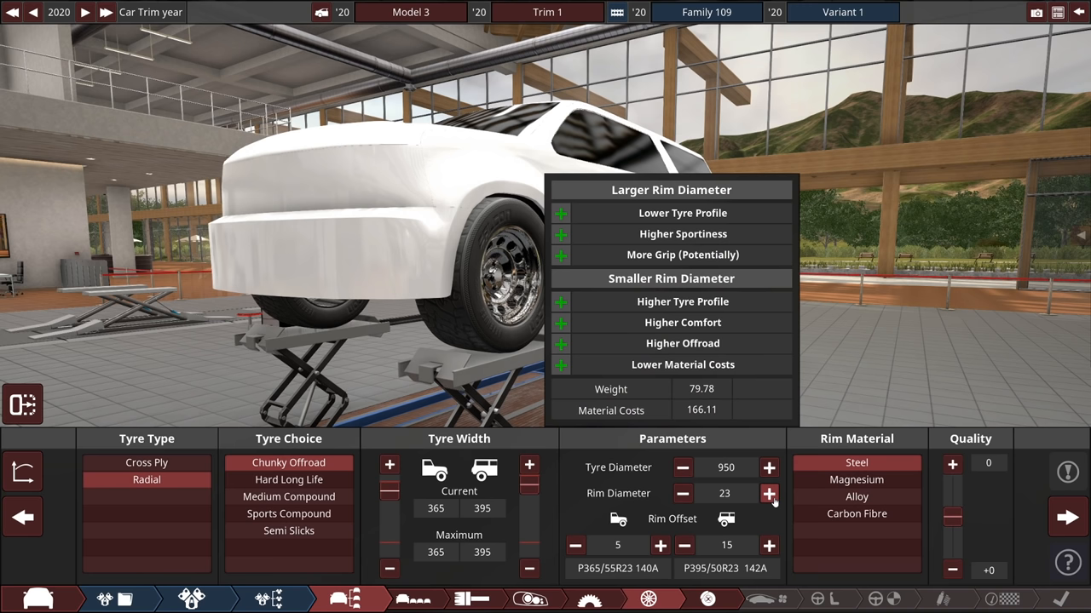
pyautogui.click(769, 493)
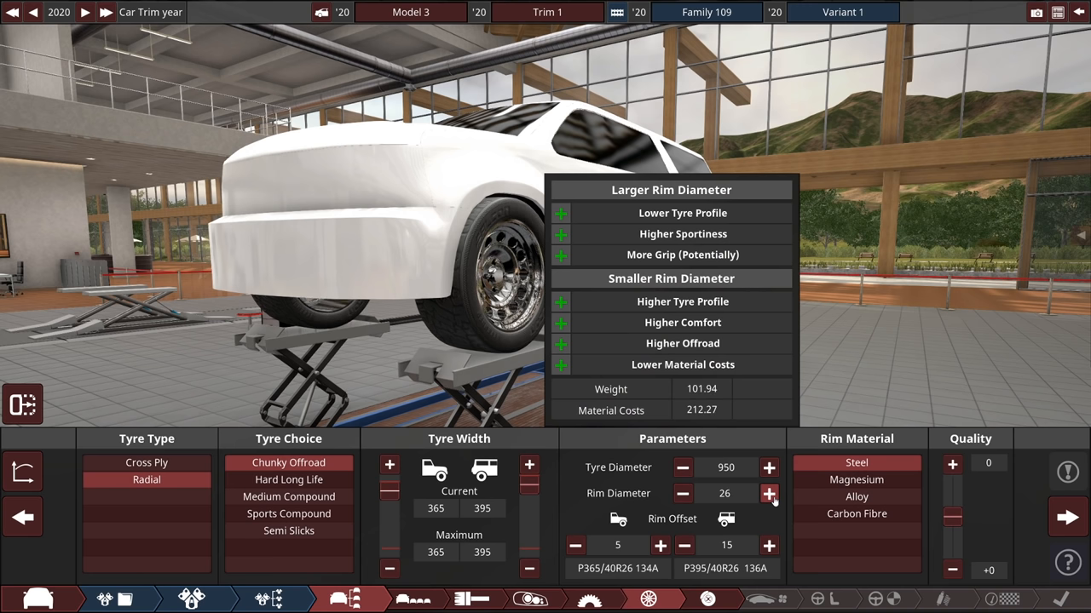
pyautogui.click(769, 493)
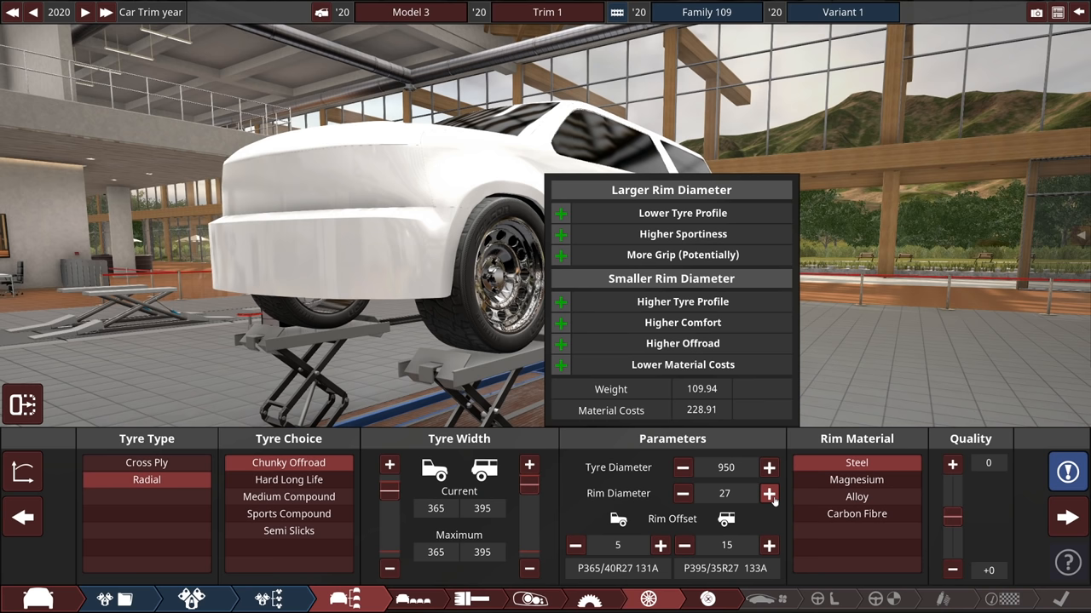
pyautogui.click(769, 493)
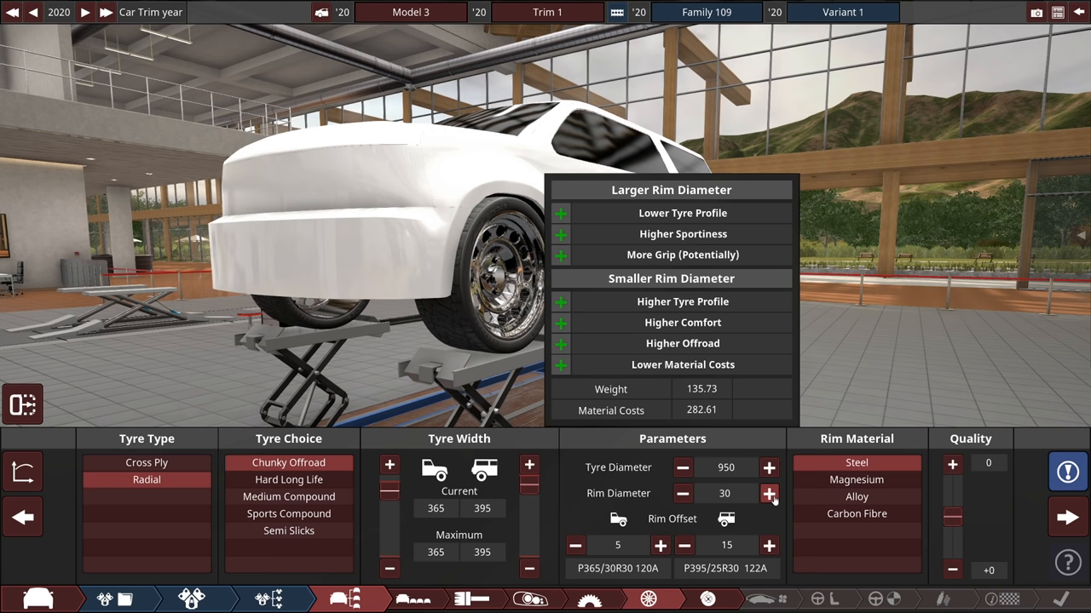
pyautogui.click(769, 493)
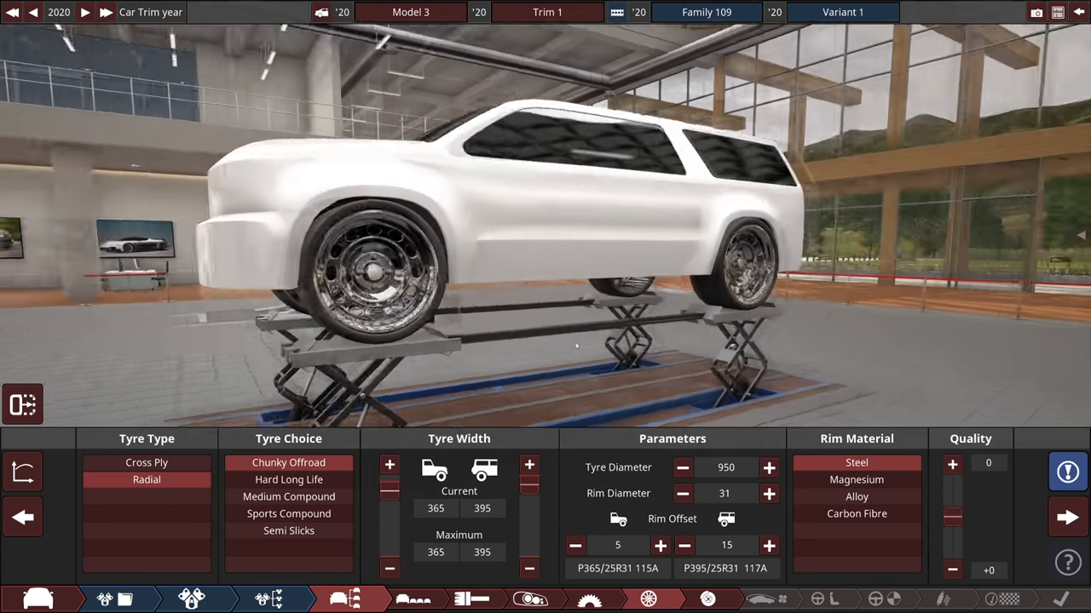
pyautogui.click(856, 497)
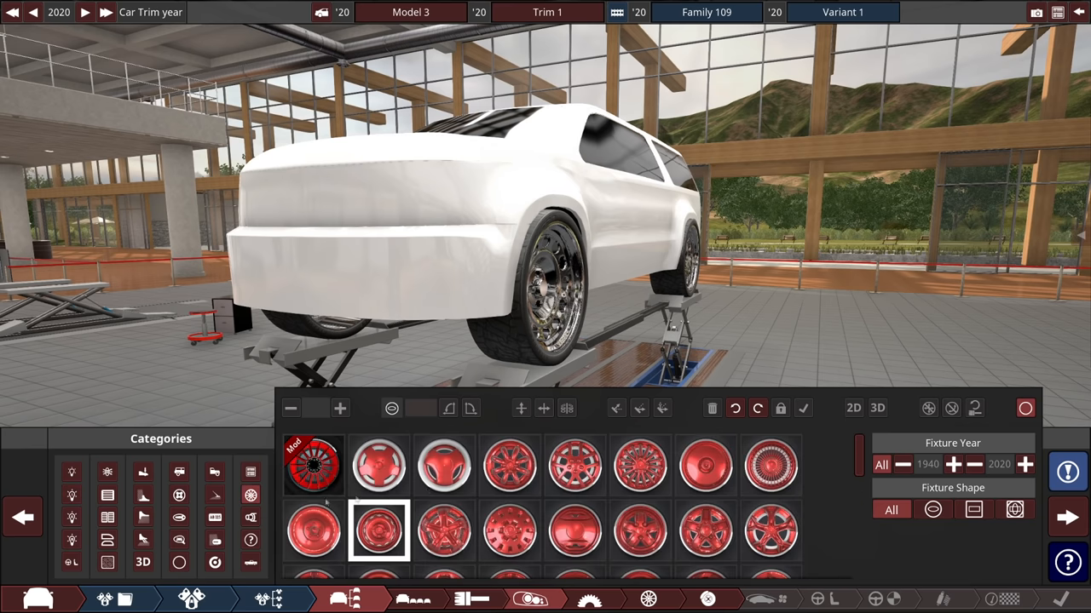
# - Apply a multi-spoke chrome rim design, browsing the wheel fixtures for alternatives
pyautogui.click(315, 479)
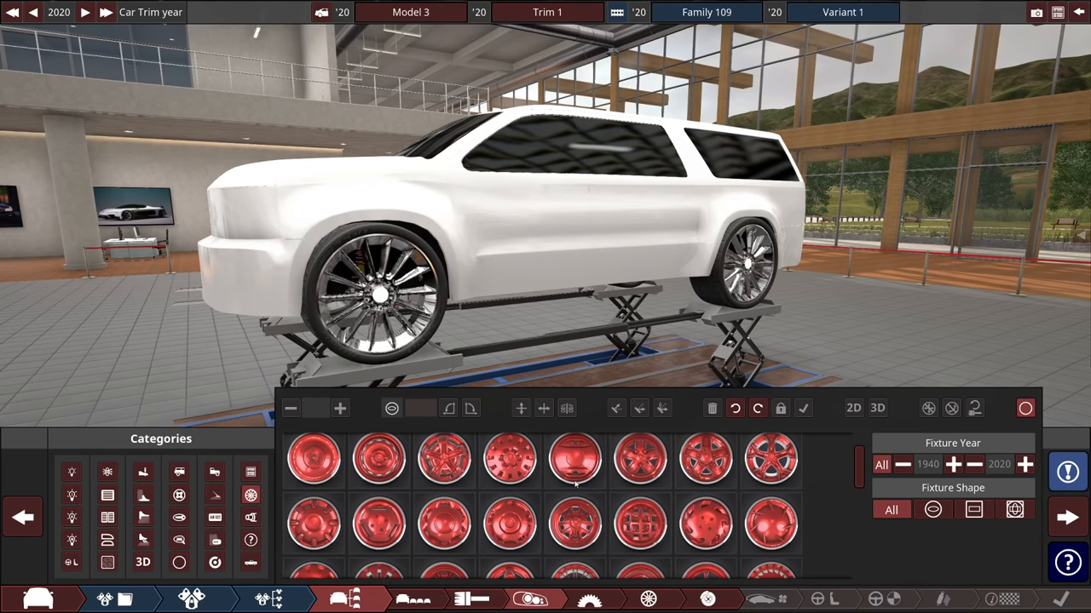
pyautogui.scroll(-3)
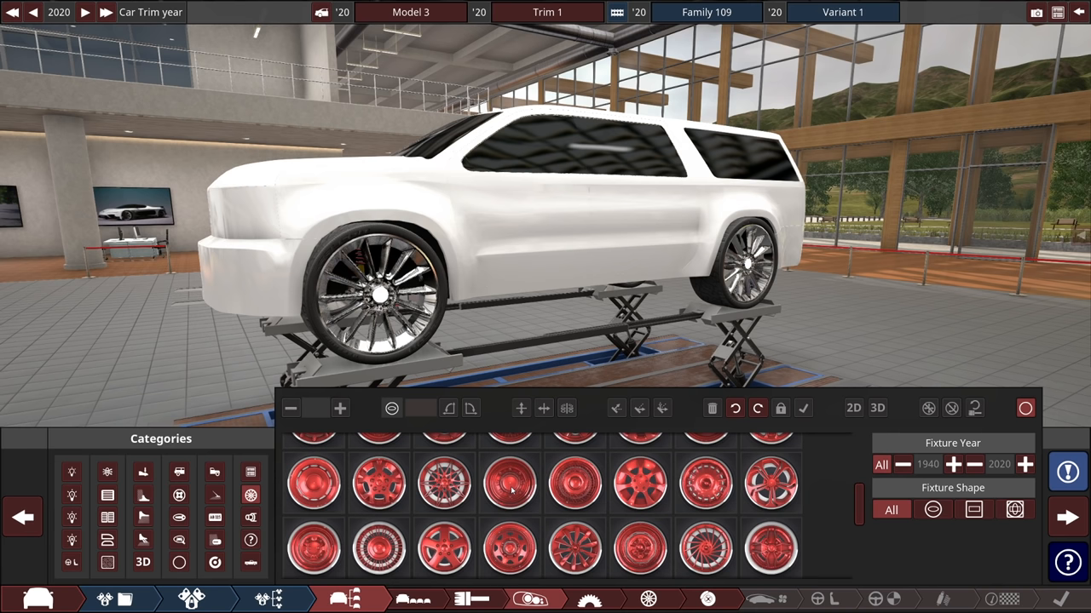
pyautogui.scroll(-3)
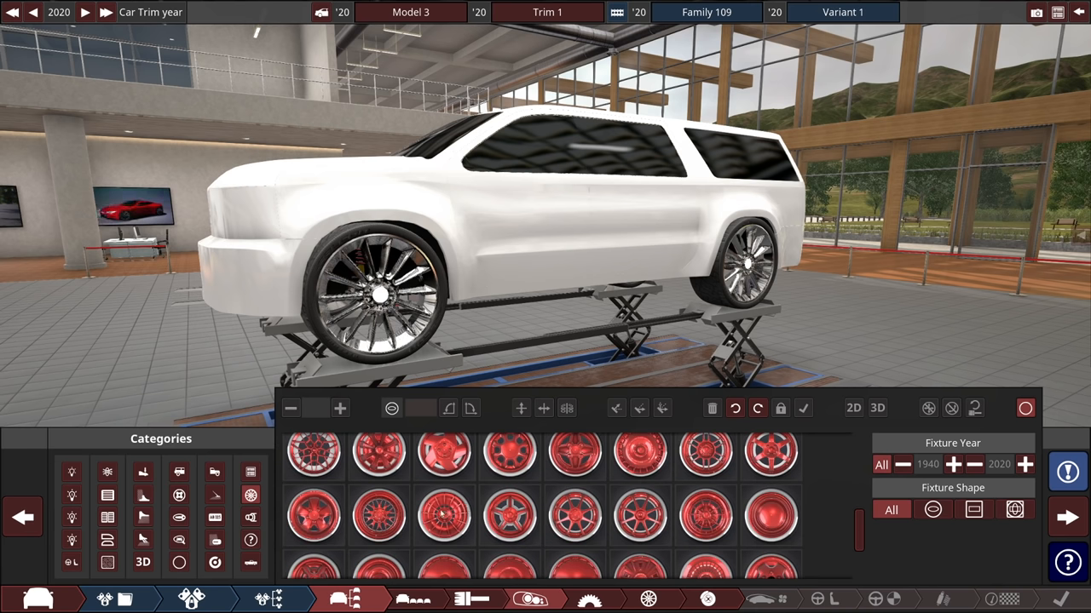
pyautogui.click(449, 520)
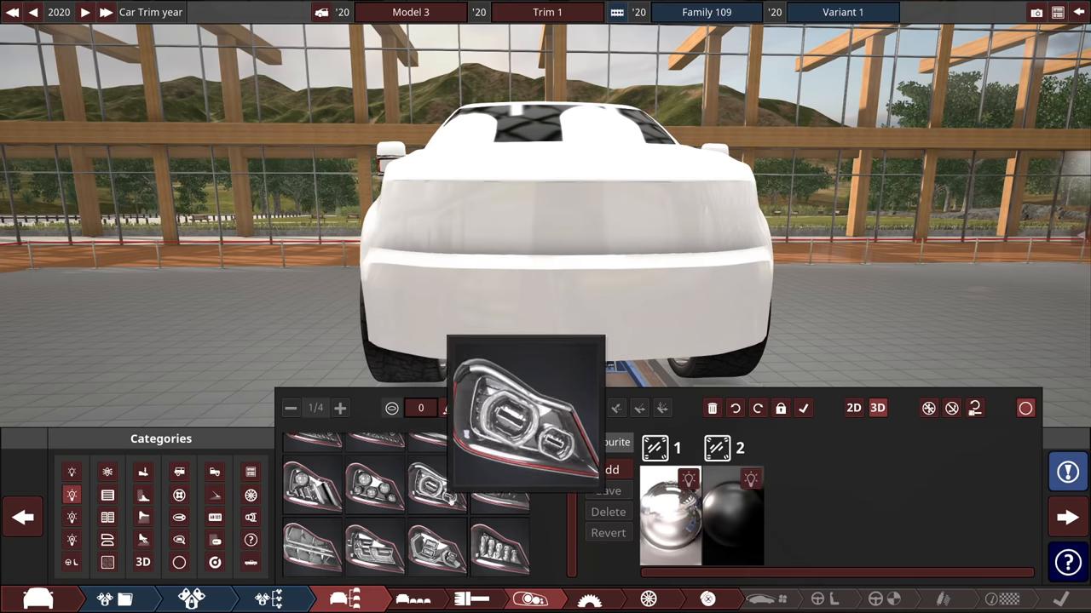
# - Pick headlight fixtures from the Lights catalogue for the SUV's front end
pyautogui.click(437, 489)
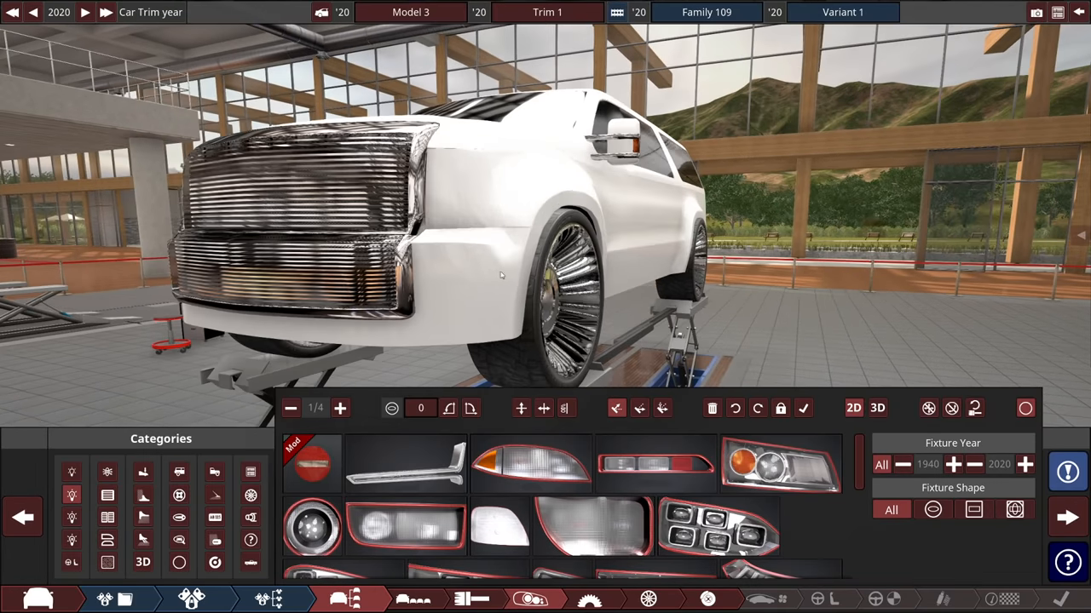
pyautogui.click(719, 12)
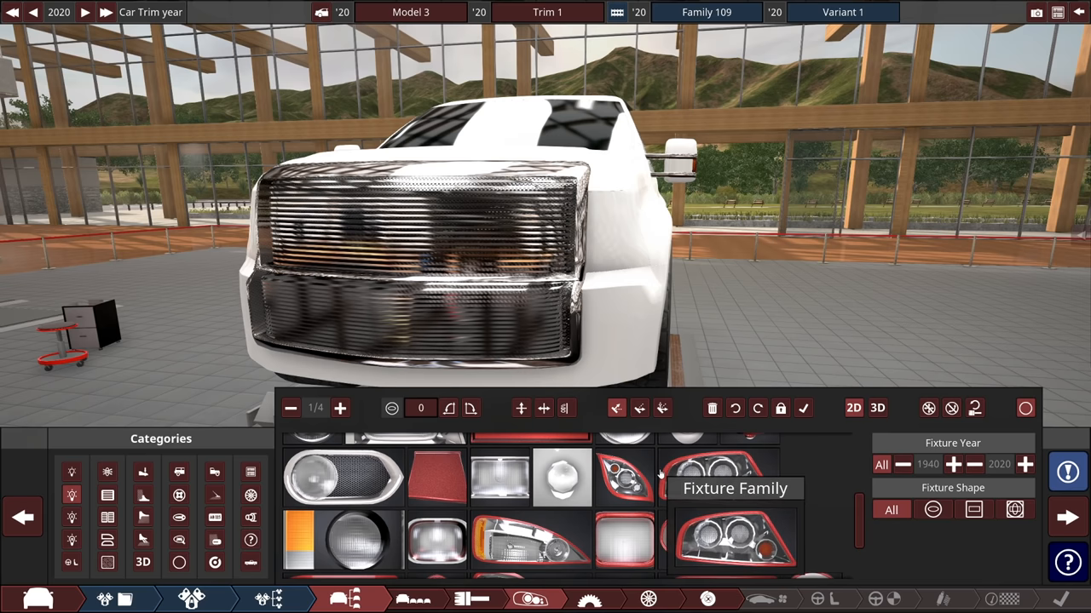
pyautogui.click(732, 488)
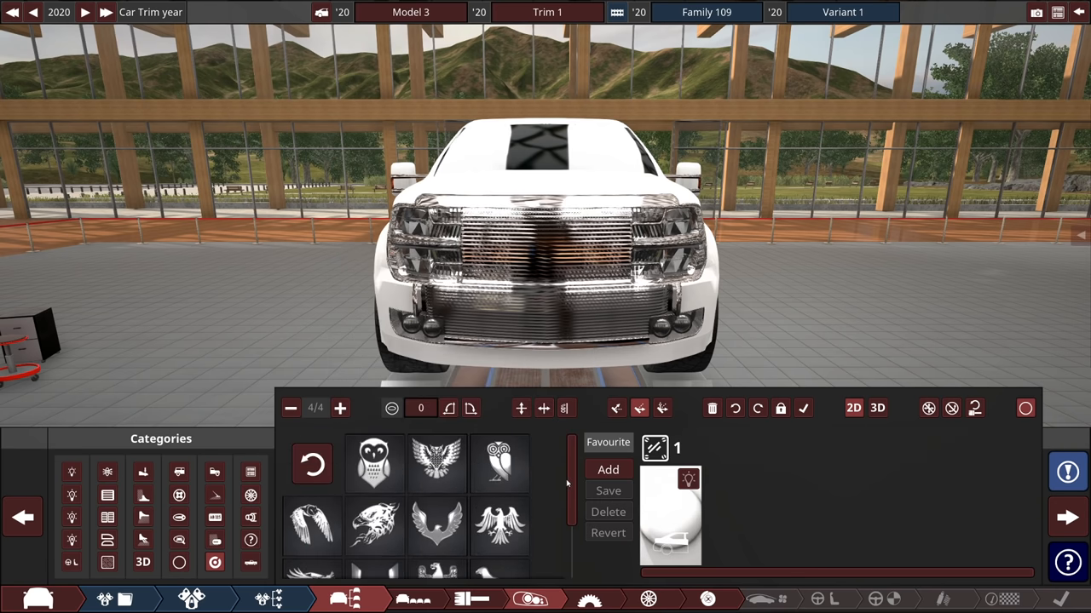
# - Scroll down through the emblem fixture list
pyautogui.scroll(-3)
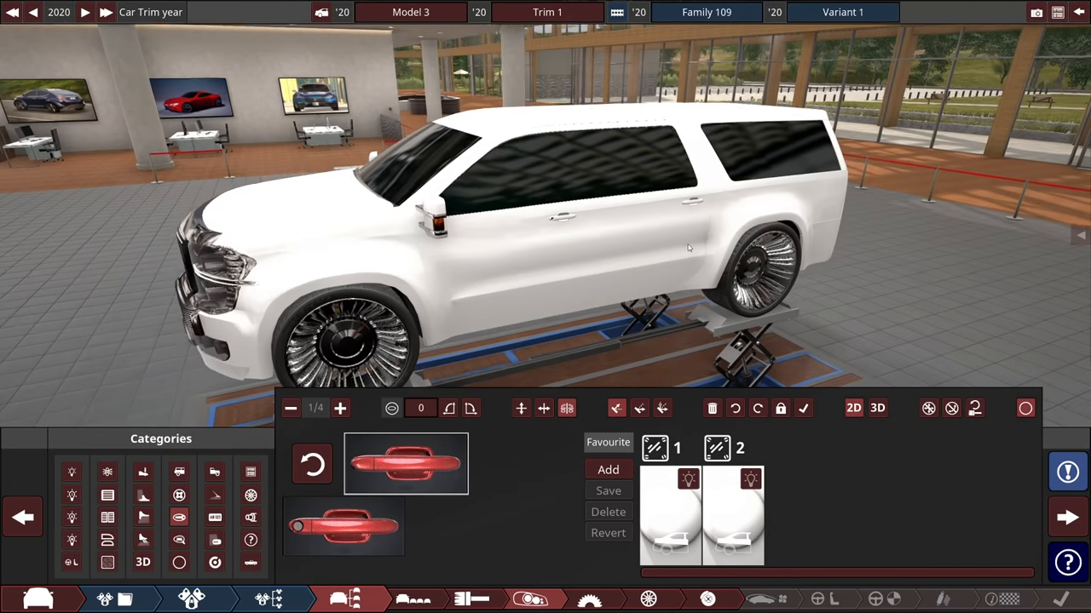
# - Add a chrome door handle fixture to the SUV's side doors
pyautogui.click(249, 518)
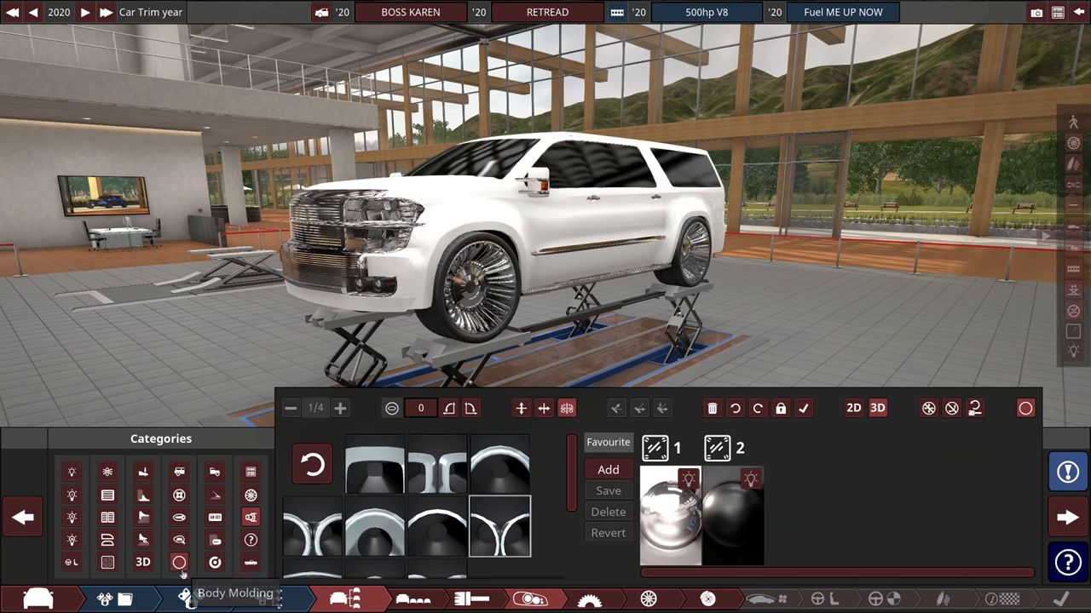
# - Step through the Body Molding and badge categories to the 3D emblem fixtures
pyautogui.click(251, 540)
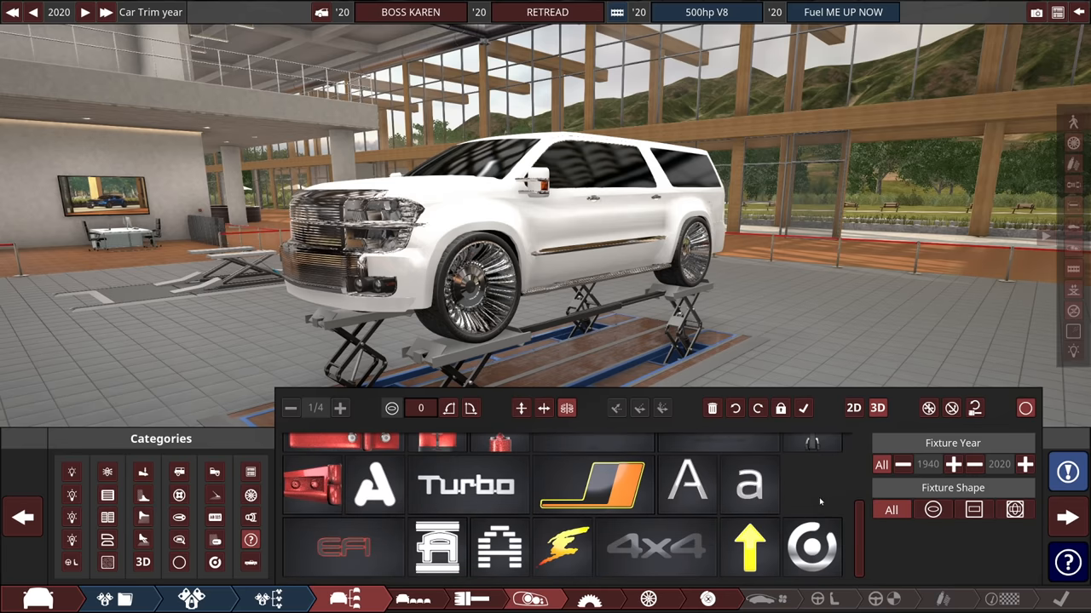
pyautogui.click(179, 560)
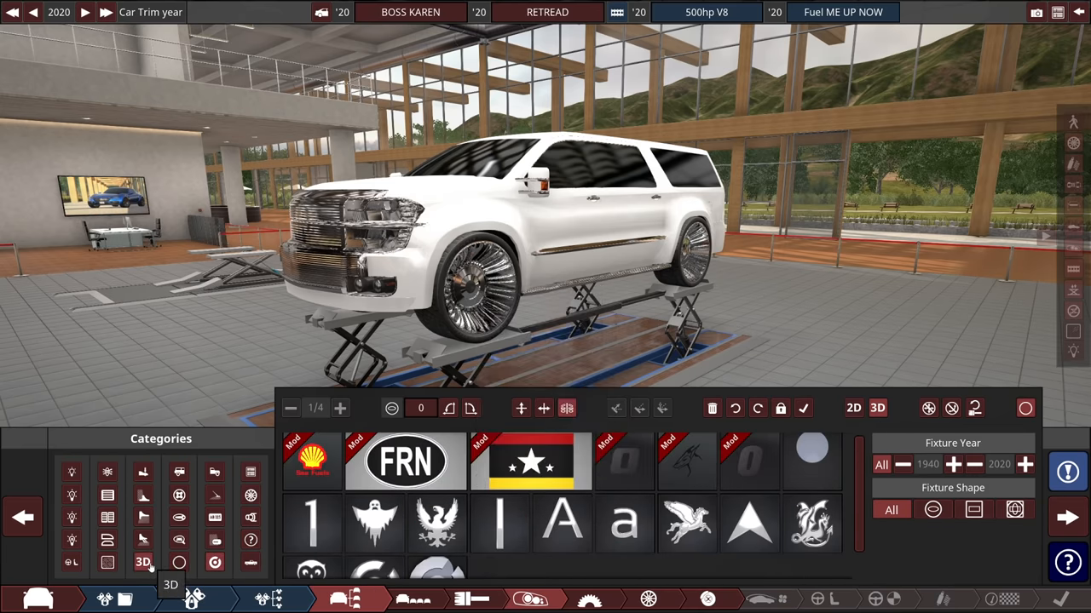
pyautogui.click(107, 561)
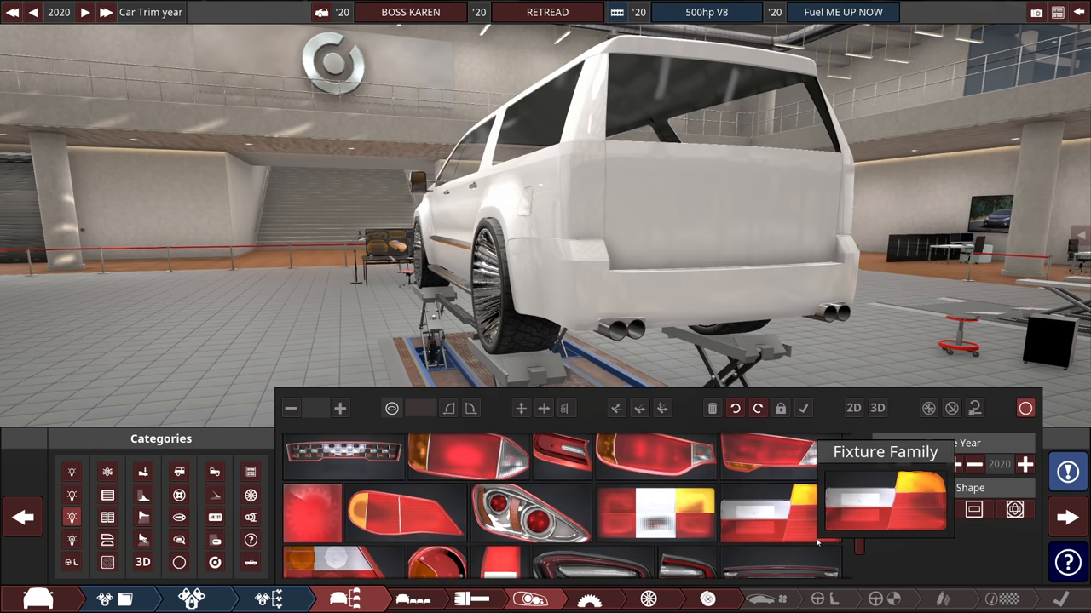
# - Scroll the fixture list to find the multi-bulb chrome tail light
pyautogui.scroll(-3)
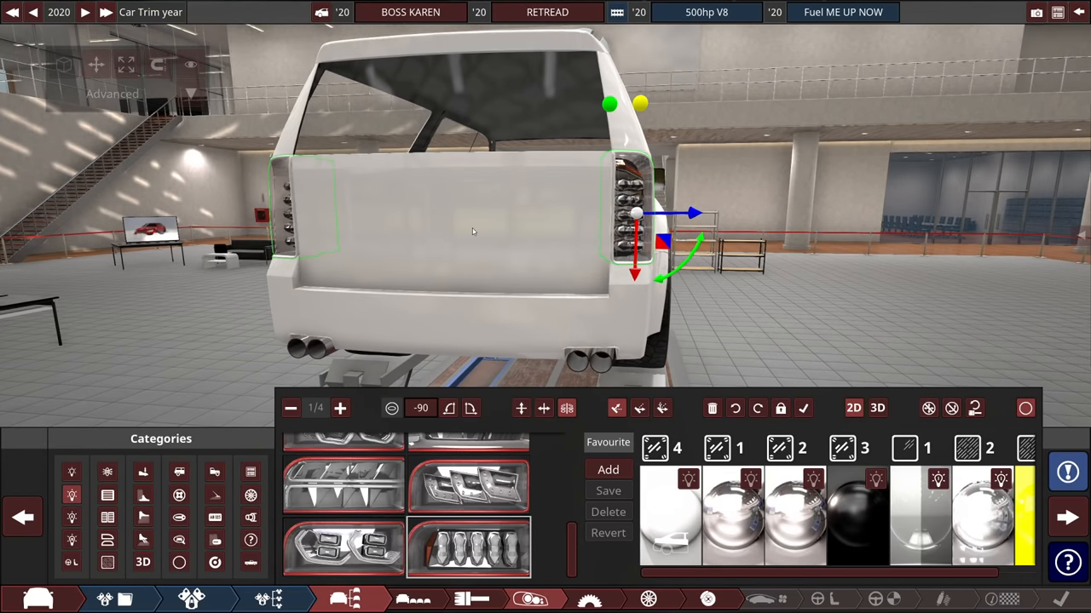
pyautogui.moveTo(679, 482)
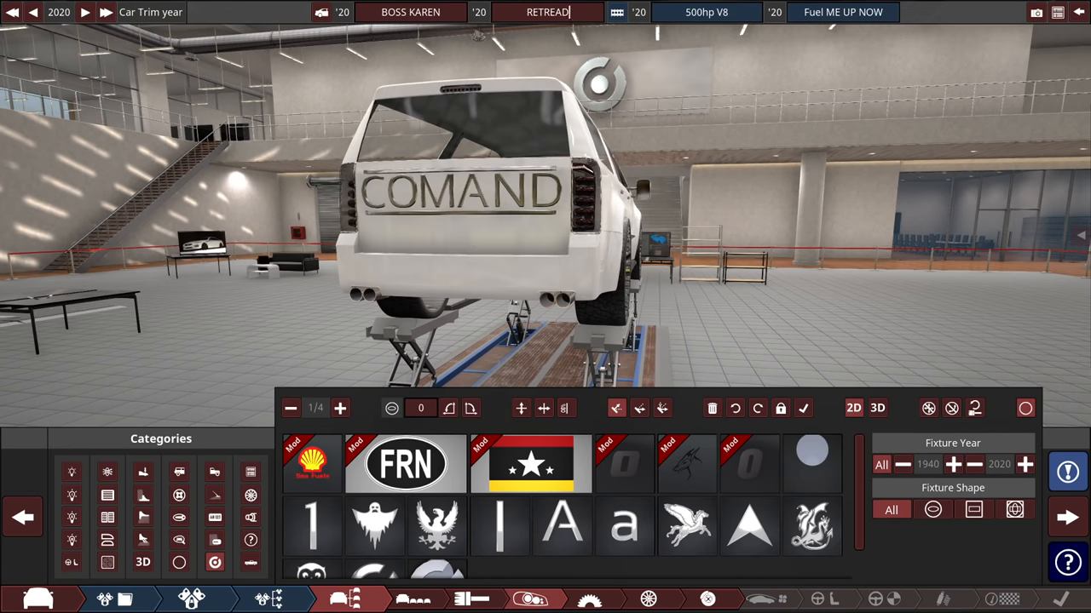
# - Type 'C' to begin appending 'Comand' after RETREAD in the trim name
pyautogui.write('Comand')
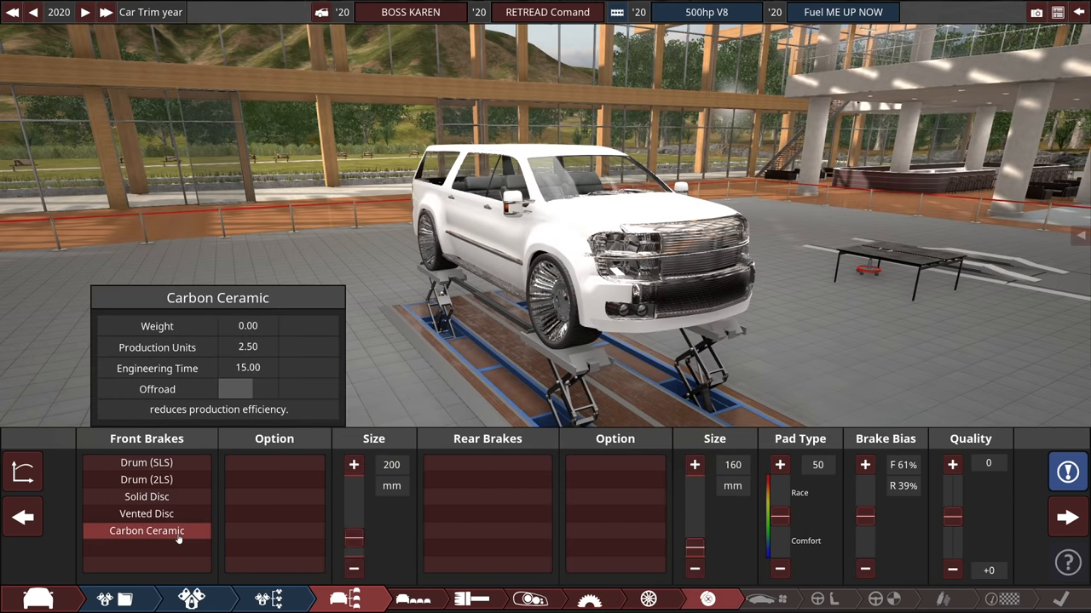
# - Fit Carbon Ceramic front brakes and ESC + LC traction aids
pyautogui.click(147, 514)
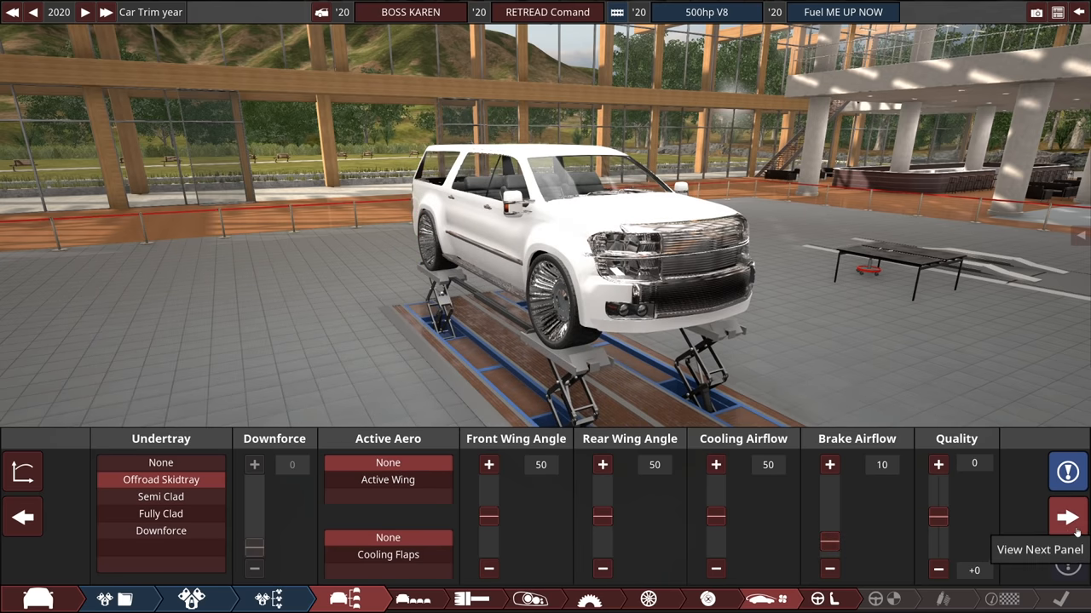
pyautogui.click(1059, 517)
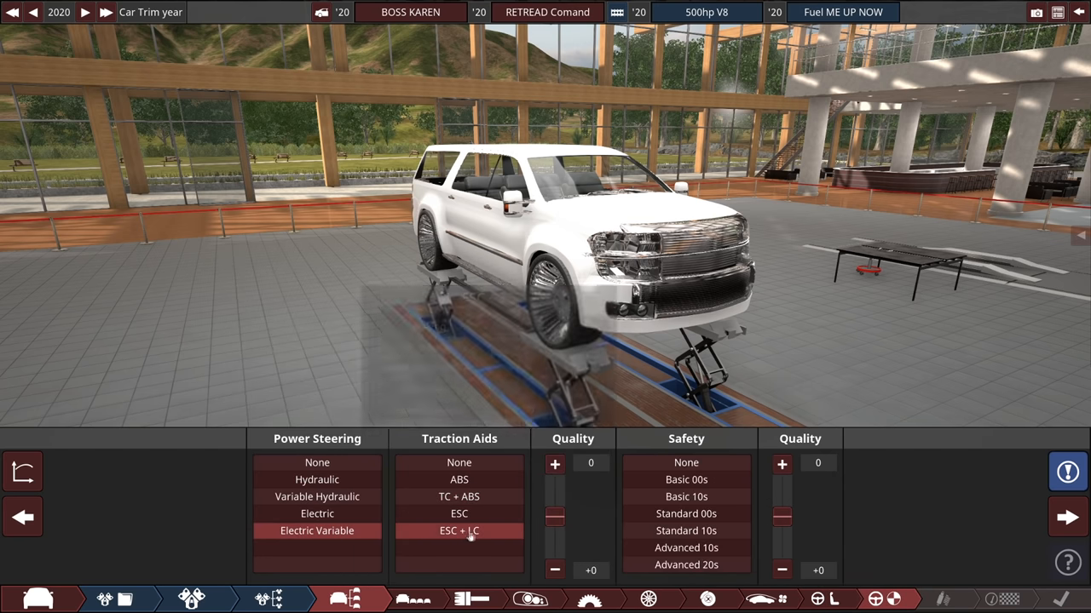
pyautogui.click(683, 565)
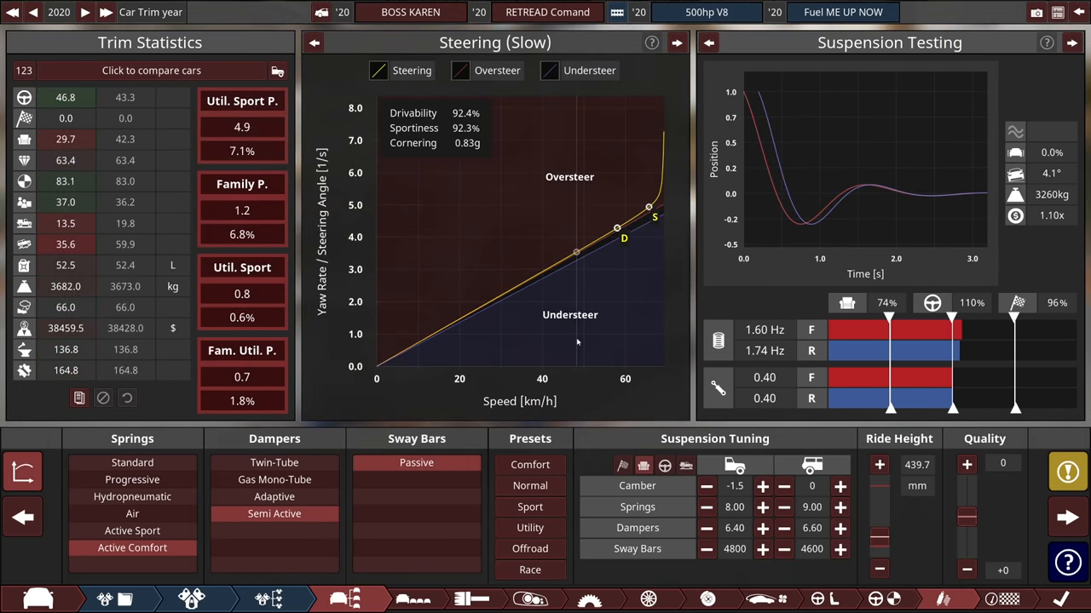
pyautogui.moveTo(598, 246)
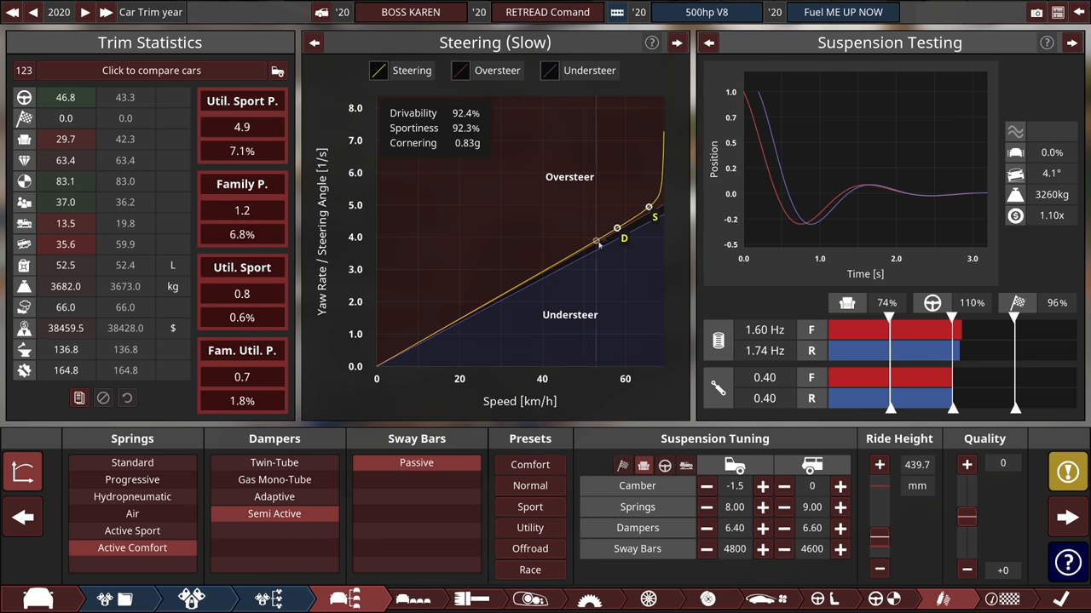
pyautogui.moveTo(614, 317)
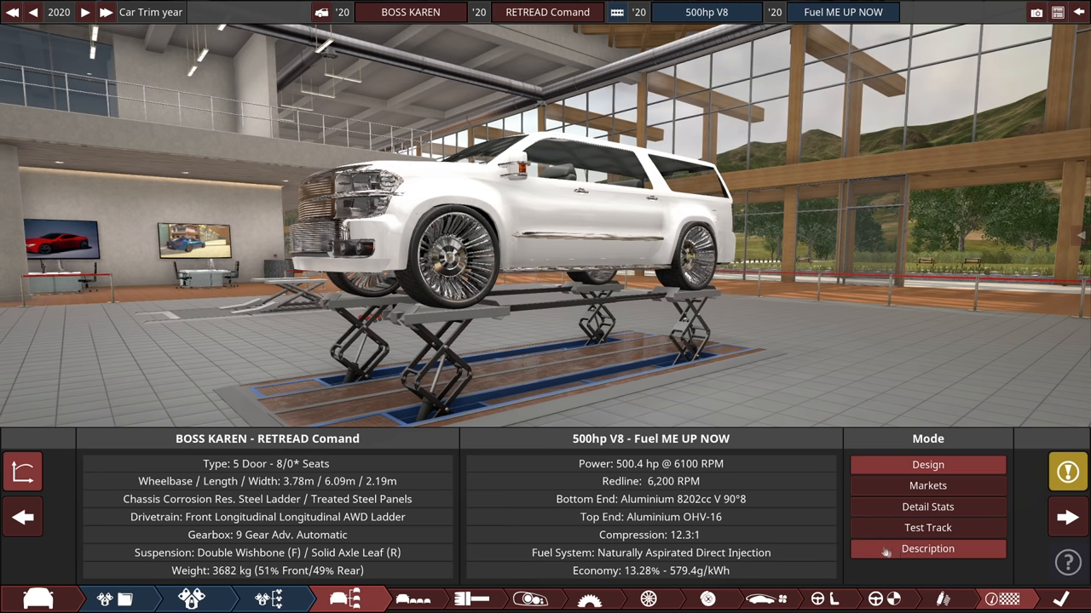
# - Open Detail Stats to see the drivability score breakdown
pyautogui.click(927, 507)
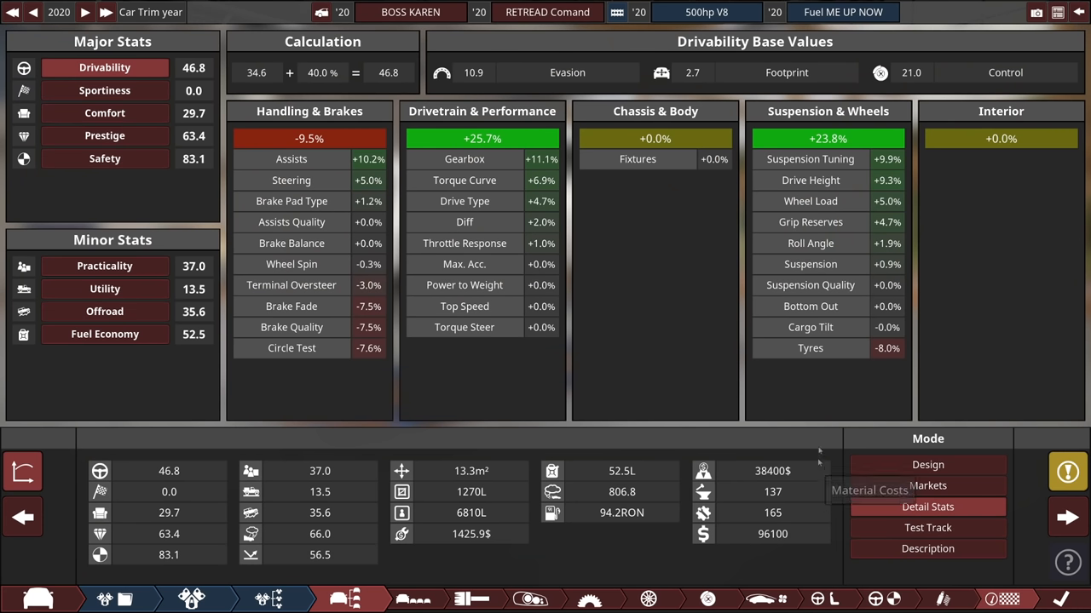
pyautogui.moveTo(812, 534)
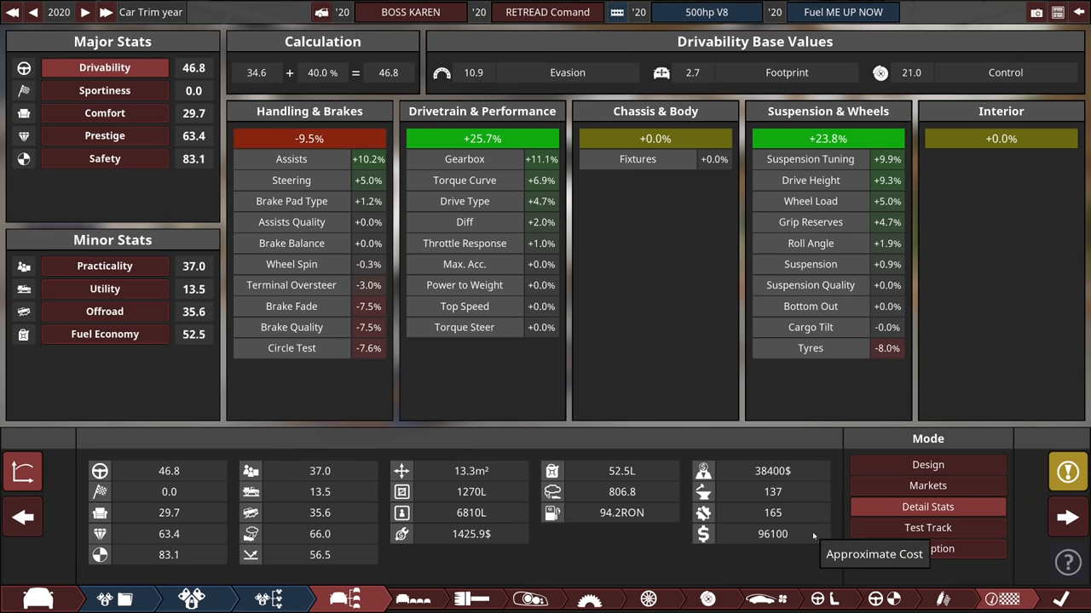
pyautogui.moveTo(825, 534)
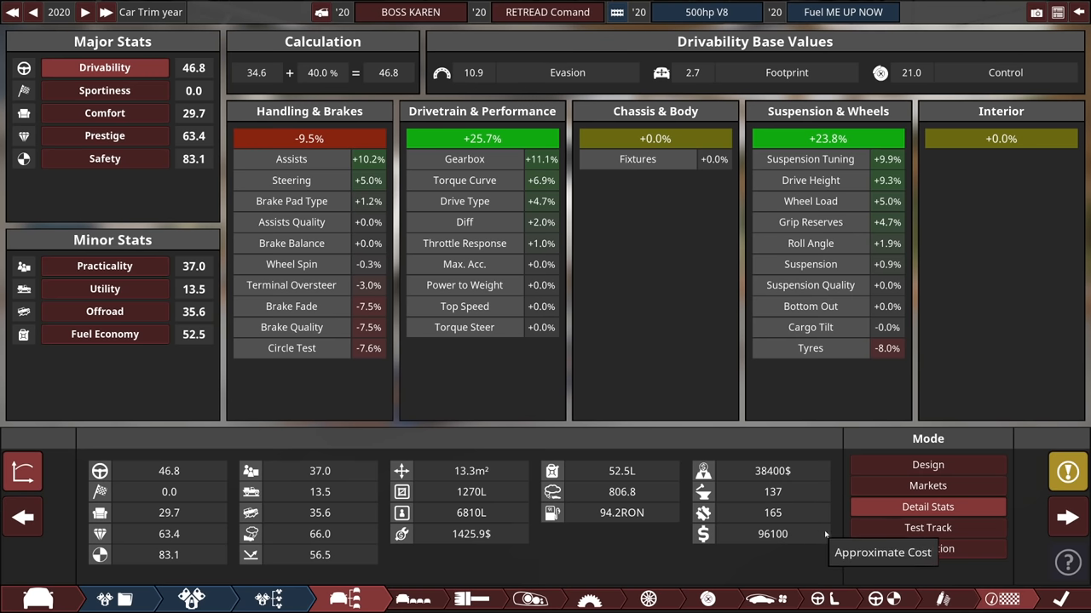
pyautogui.click(104, 334)
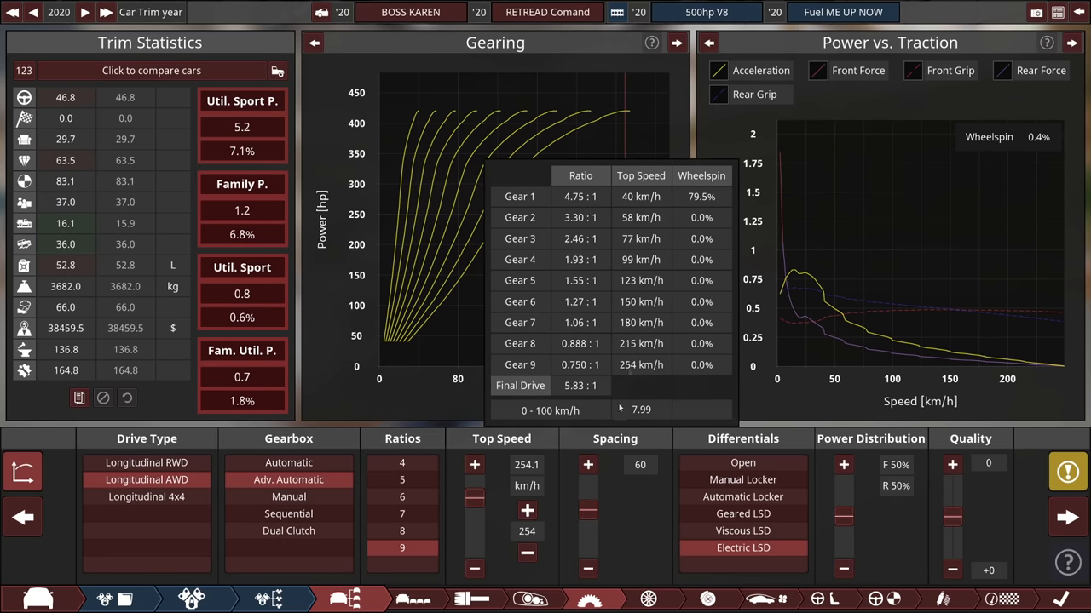
pyautogui.moveTo(754, 328)
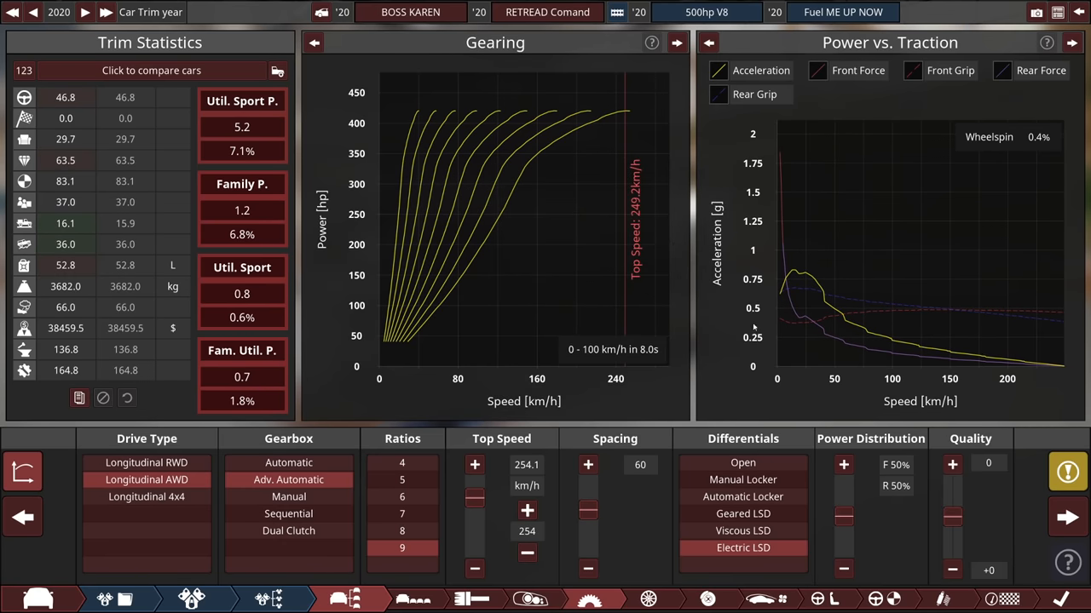
pyautogui.moveTo(893, 506)
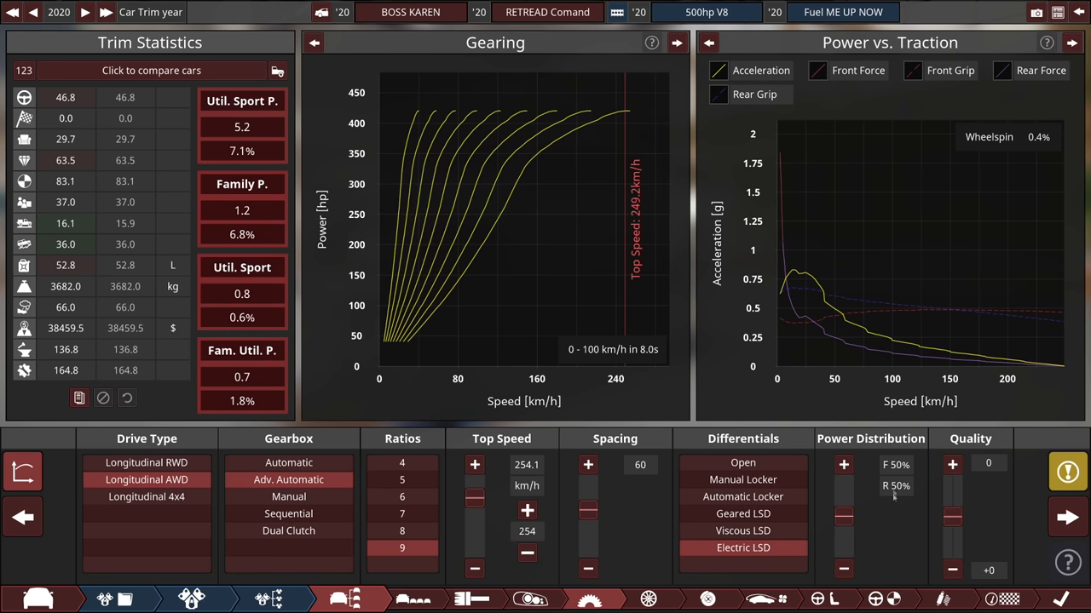
pyautogui.moveTo(610, 239)
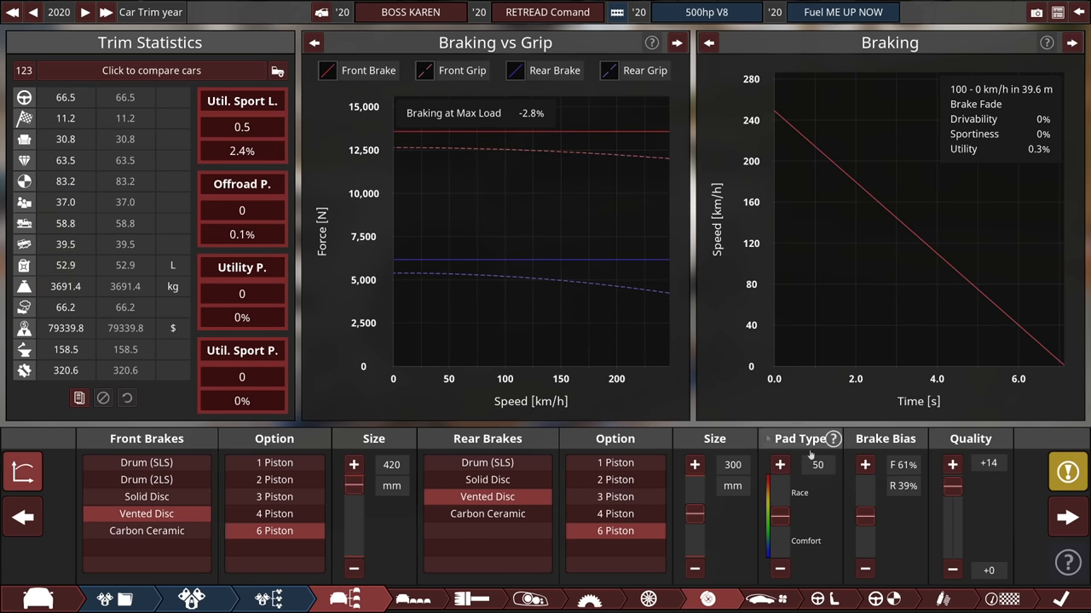
# - Raise brake quality to +15 and advance to the Suspension panel
pyautogui.click(949, 463)
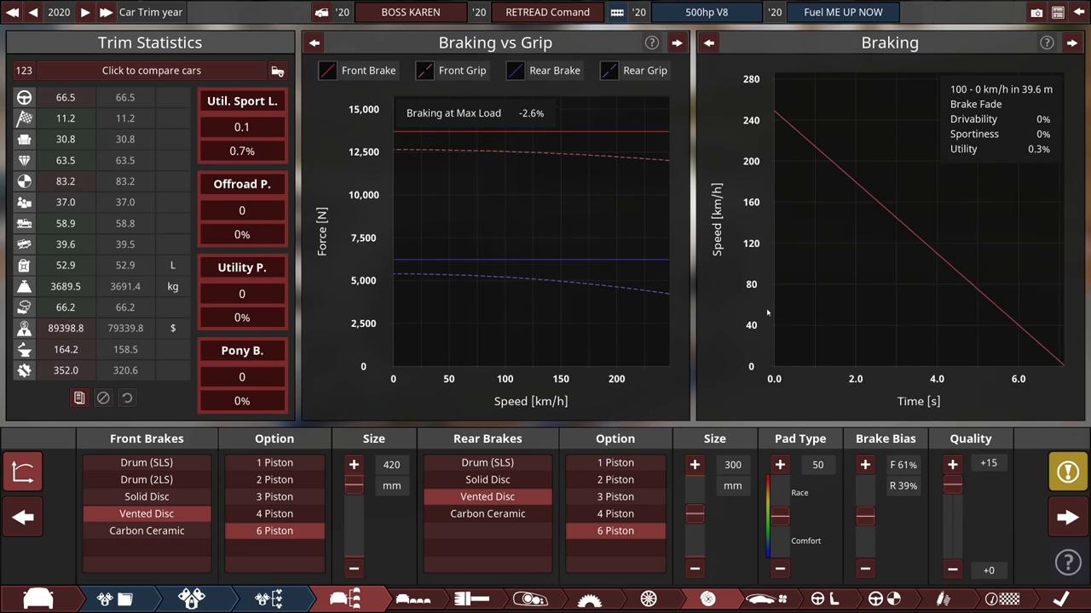
pyautogui.moveTo(724, 305)
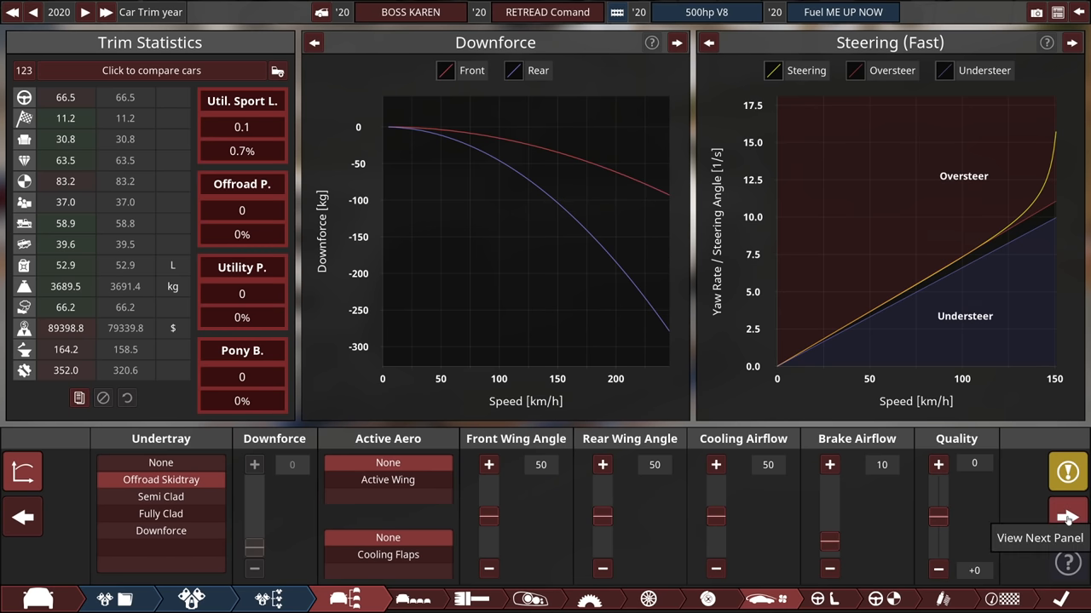
pyautogui.click(1053, 513)
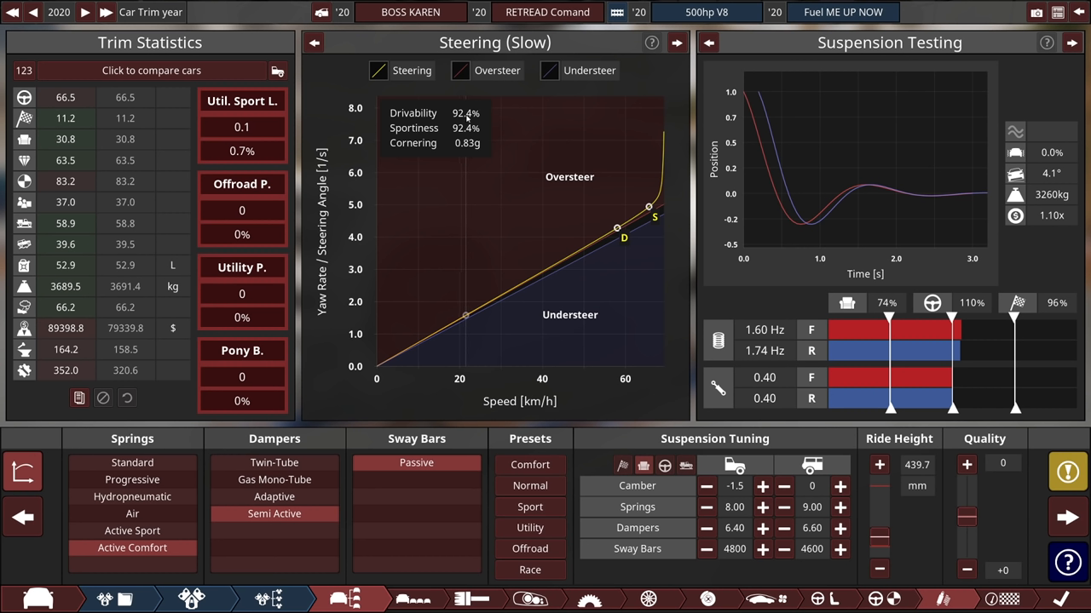
pyautogui.moveTo(667, 465)
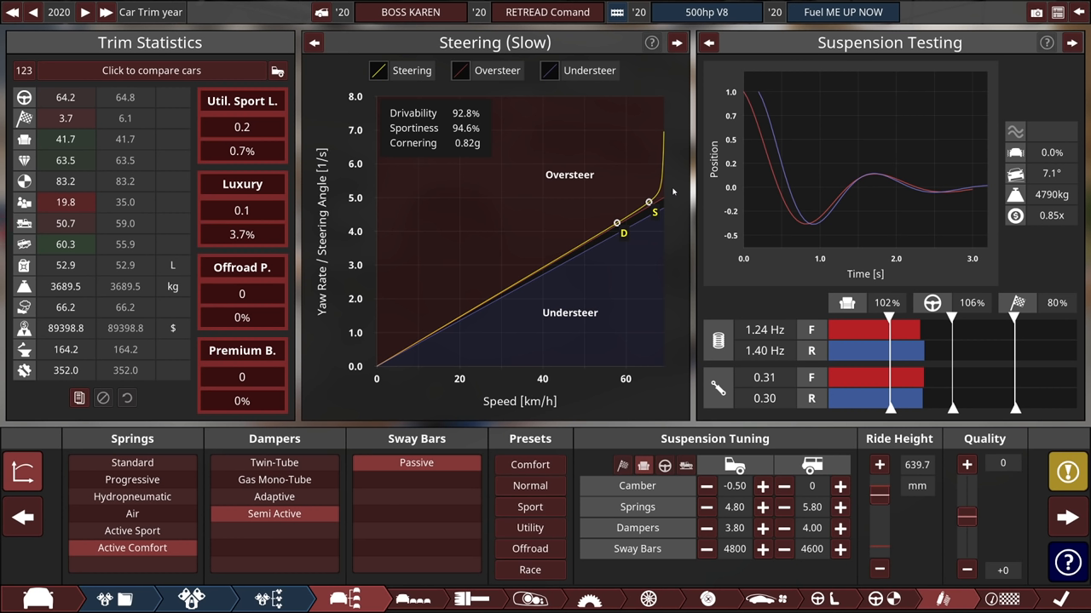
pyautogui.moveTo(664, 239)
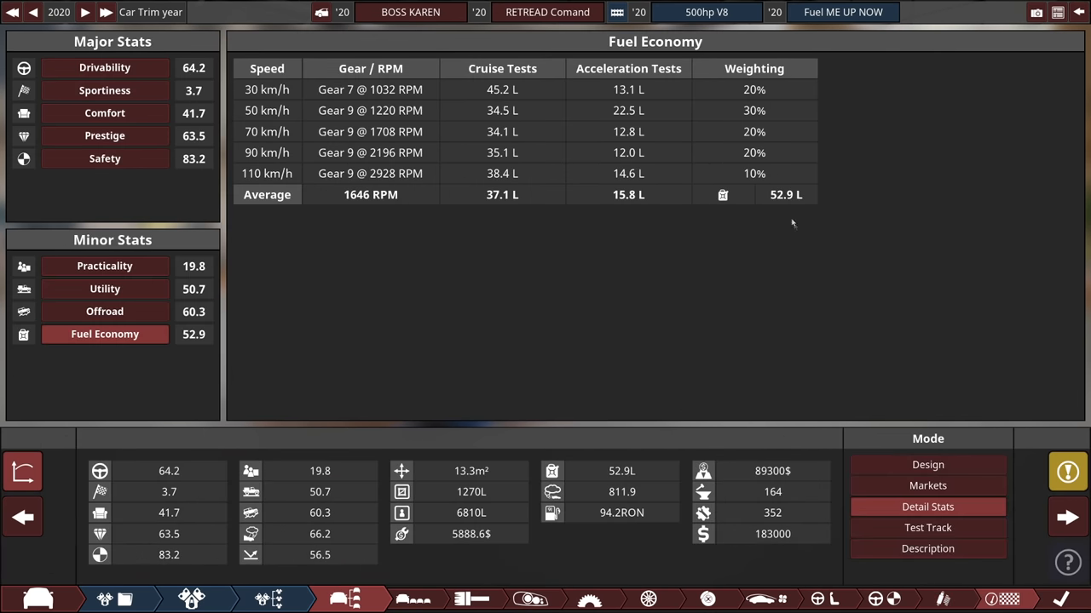
pyautogui.moveTo(769, 542)
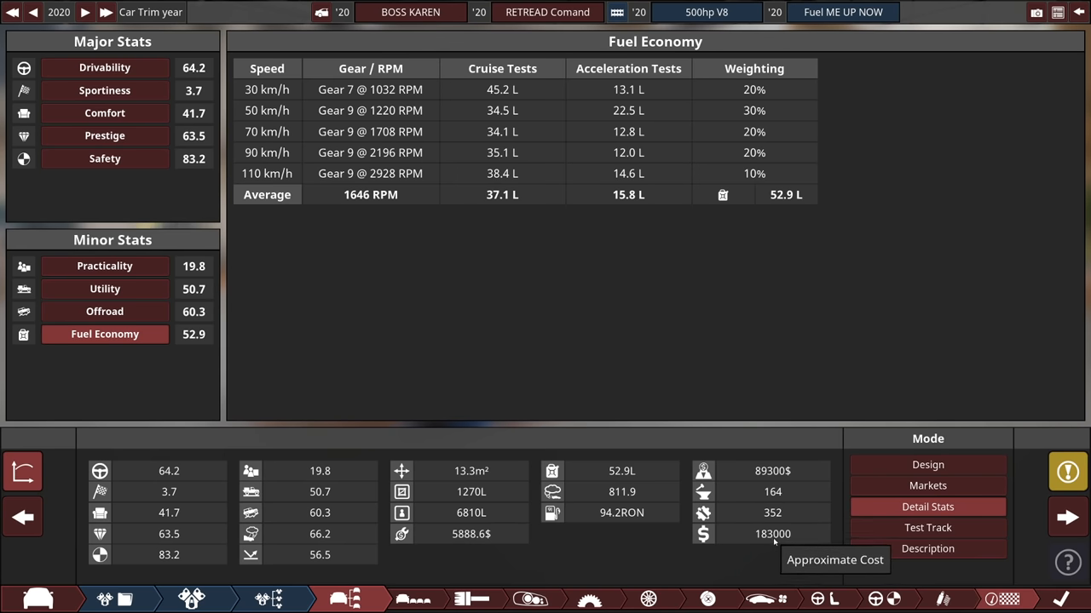
# - Move through Design, Markets and Test Track views to see the 249 km/h top speed
pyautogui.click(927, 464)
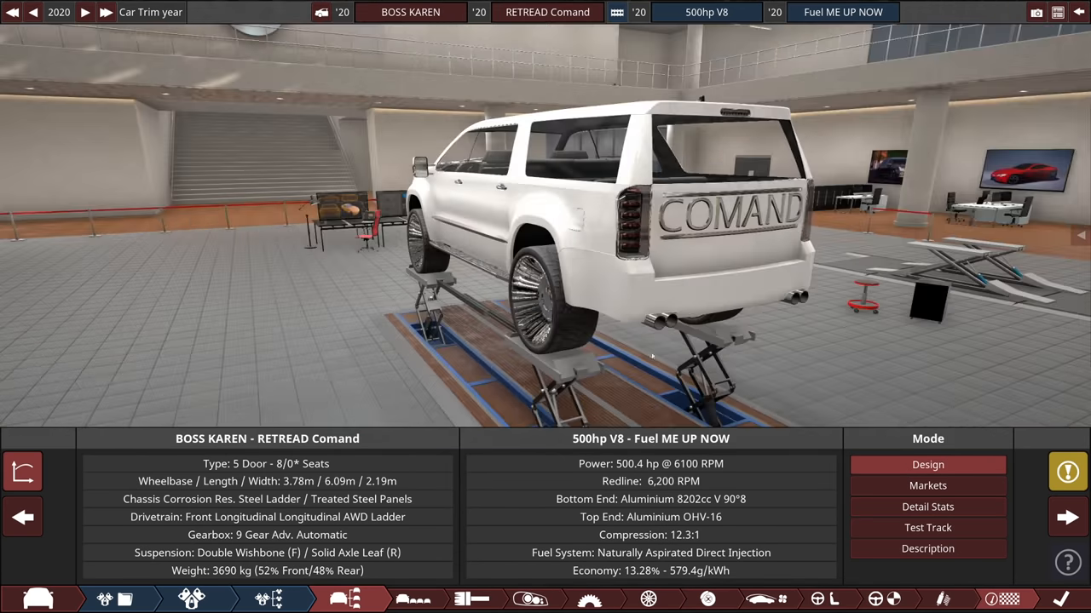
pyautogui.click(927, 485)
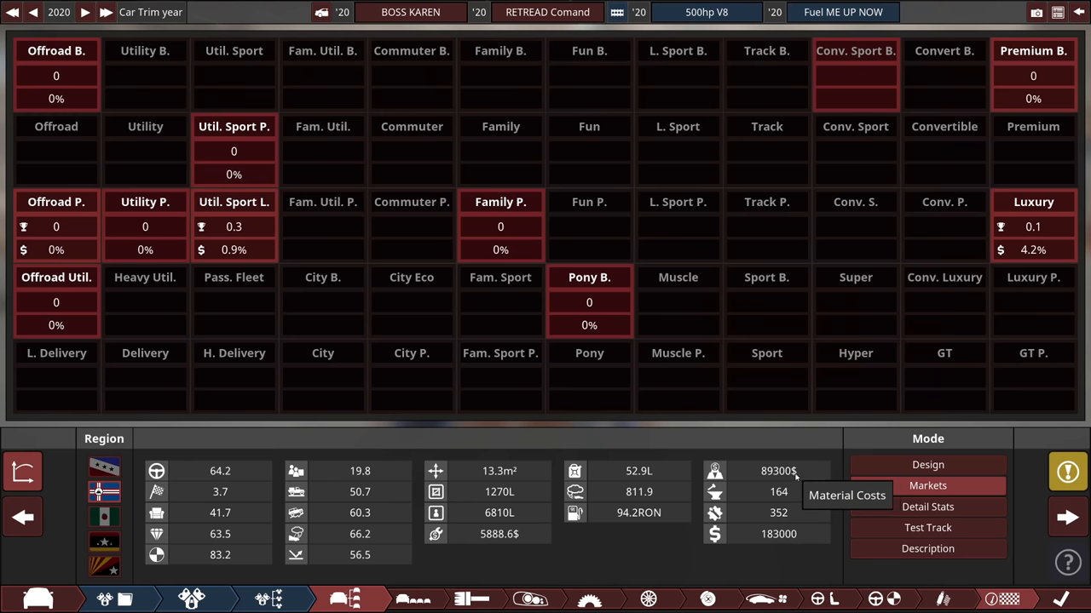
pyautogui.moveTo(792, 534)
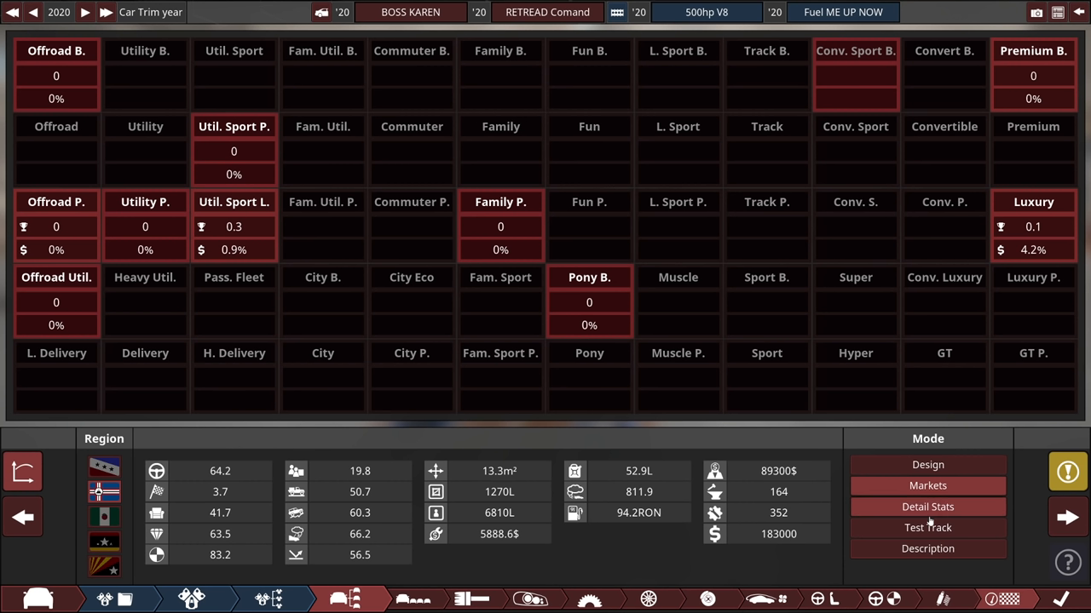
pyautogui.click(927, 527)
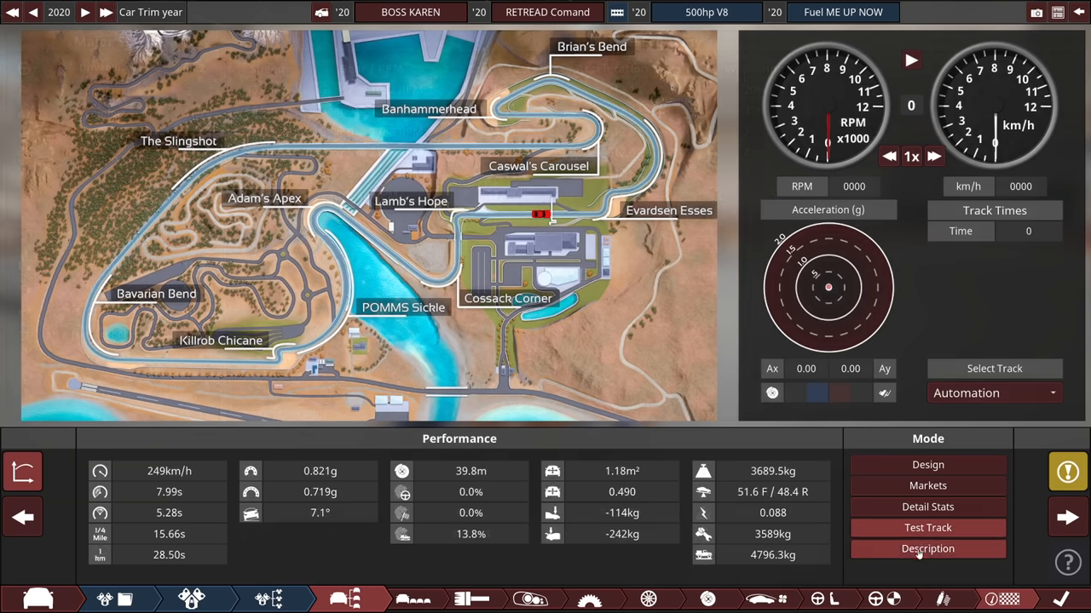
pyautogui.click(927, 549)
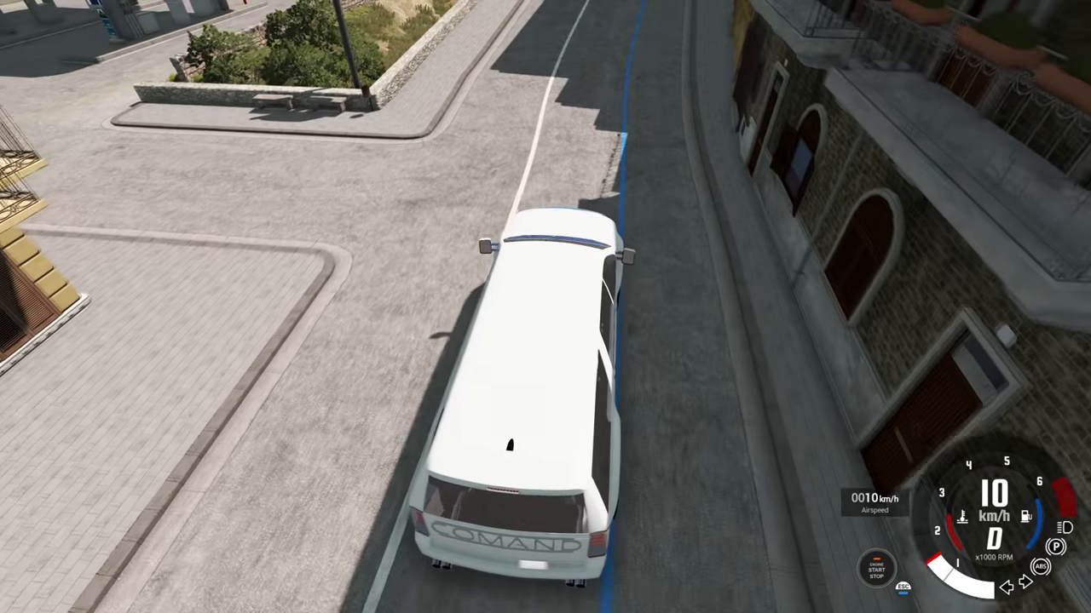
# - Drive uphill, round the crosswalk corner and stop in the side street beside the café
pyautogui.press('w')
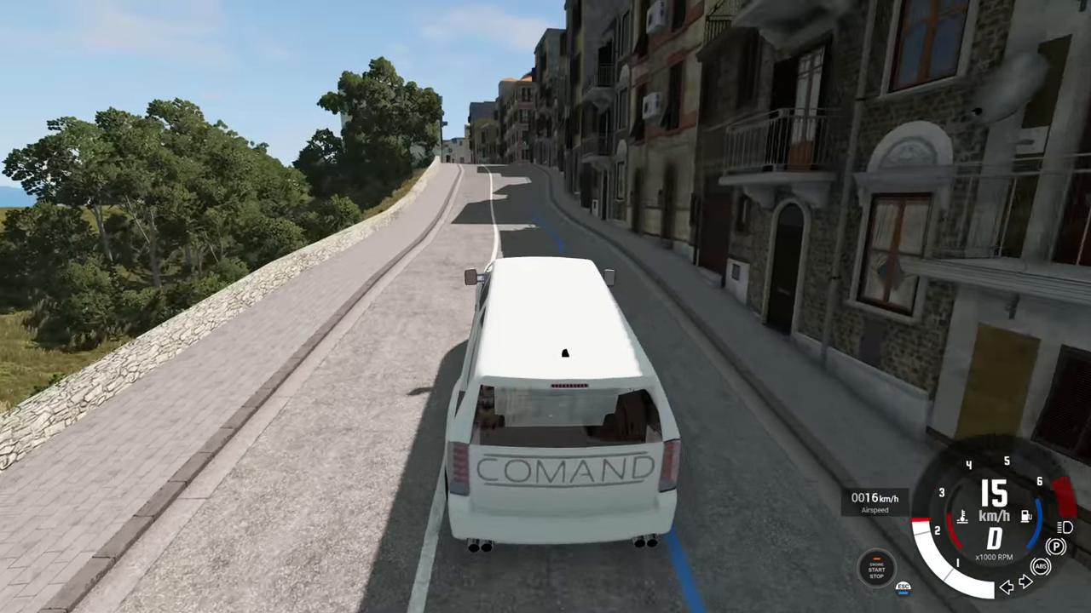
pyautogui.press('w')
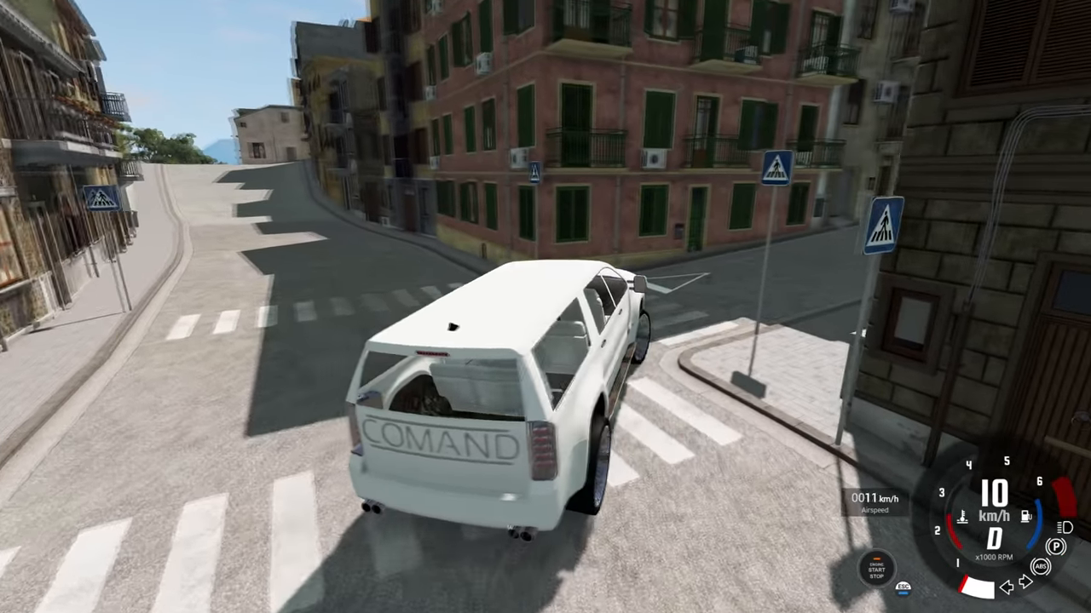
pyautogui.press('W')
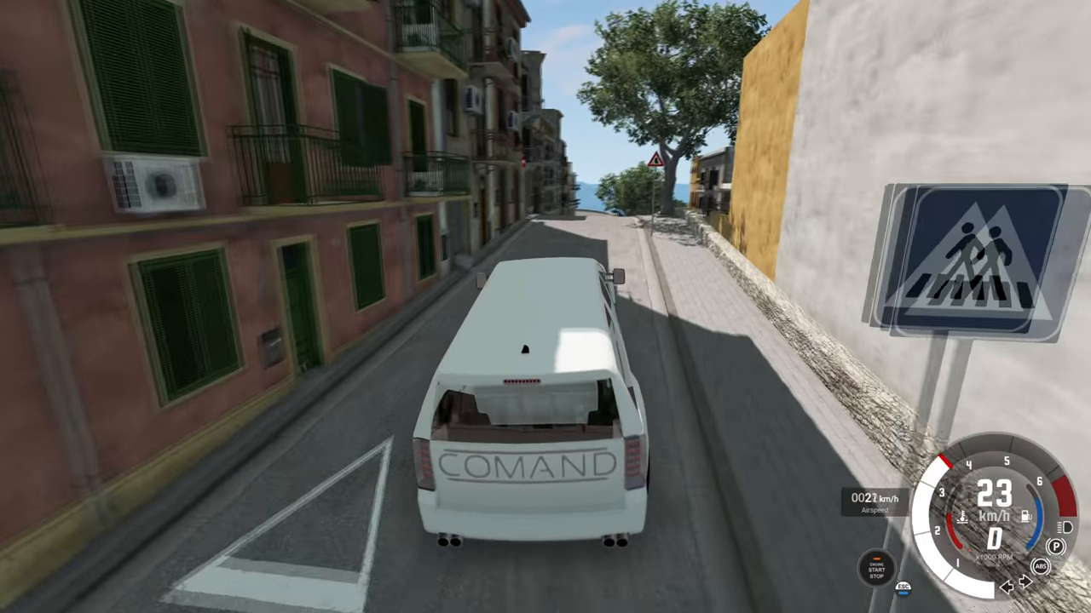
pyautogui.press('W')
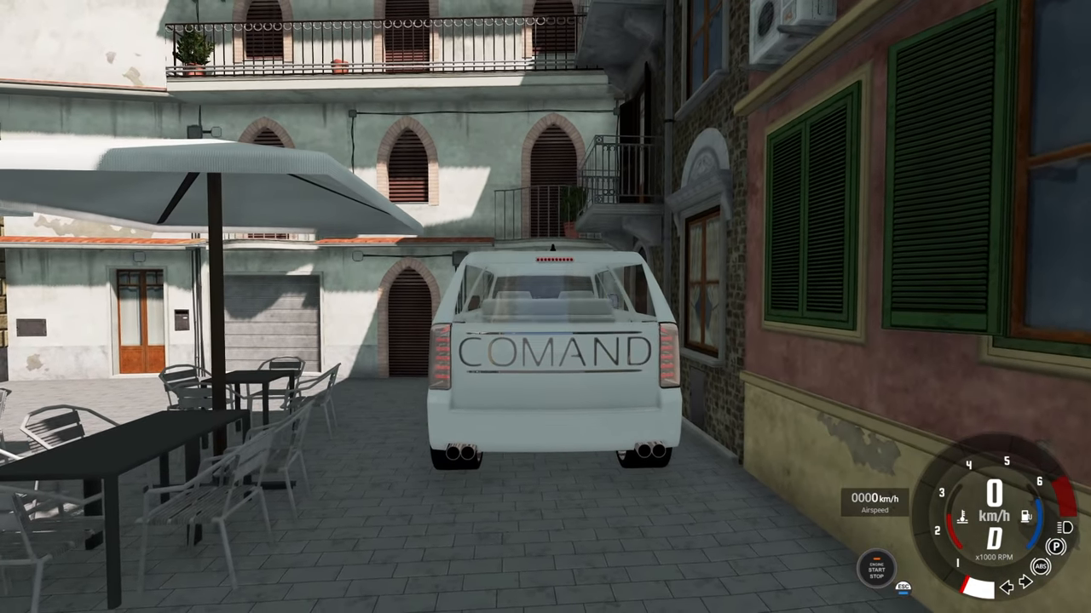
# - Drive out of the café square to the clifftop corner overlooking the sea
pyautogui.press('W')
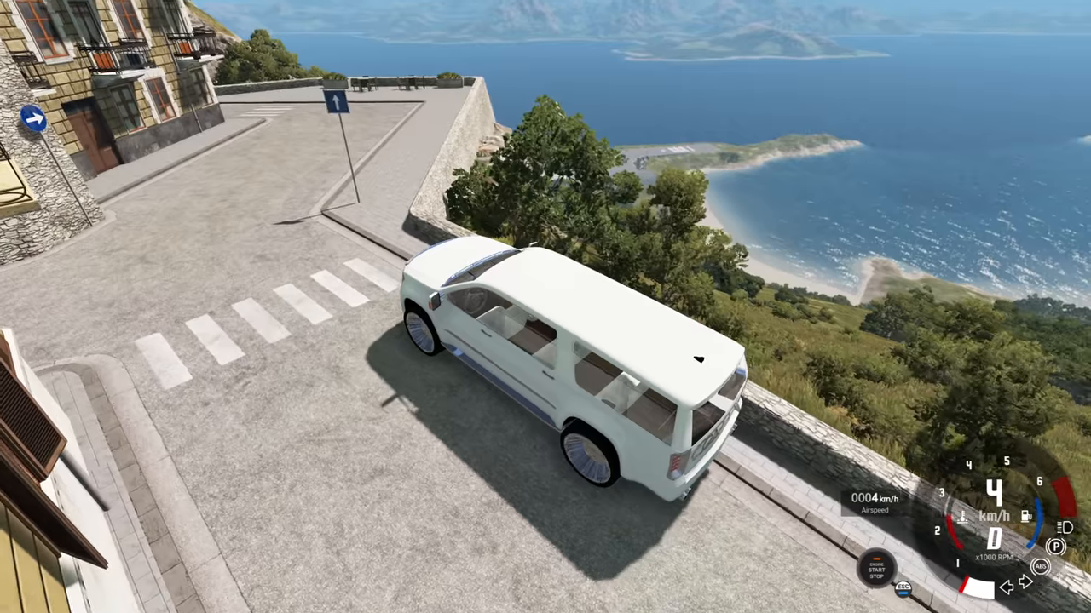
# - Accelerate past the seaside crossroads onto the winding coastal road at about 29 km/h
pyautogui.press('W')
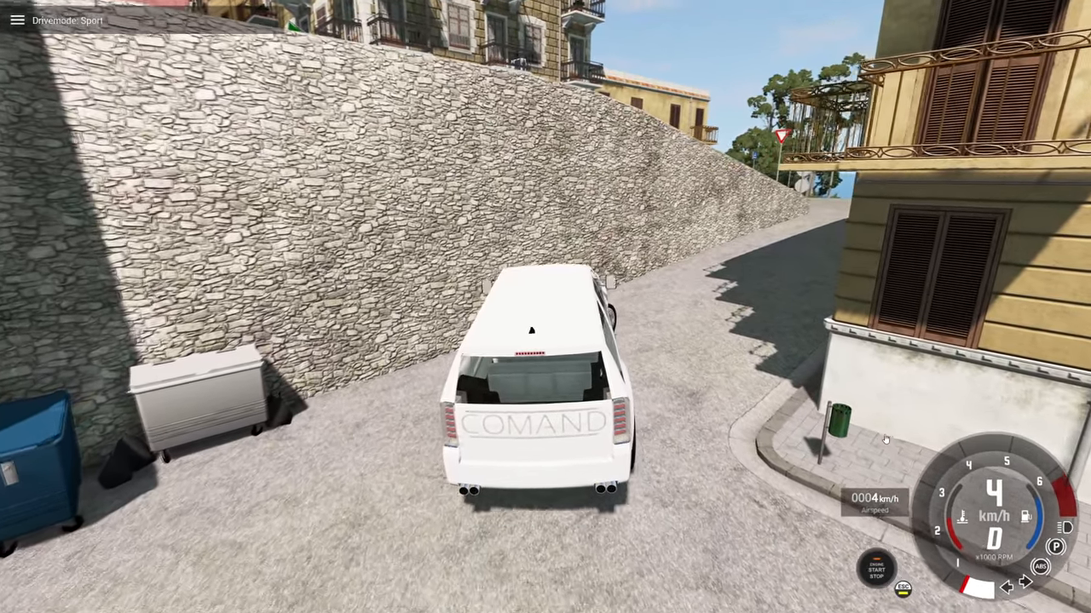
pyautogui.press('w')
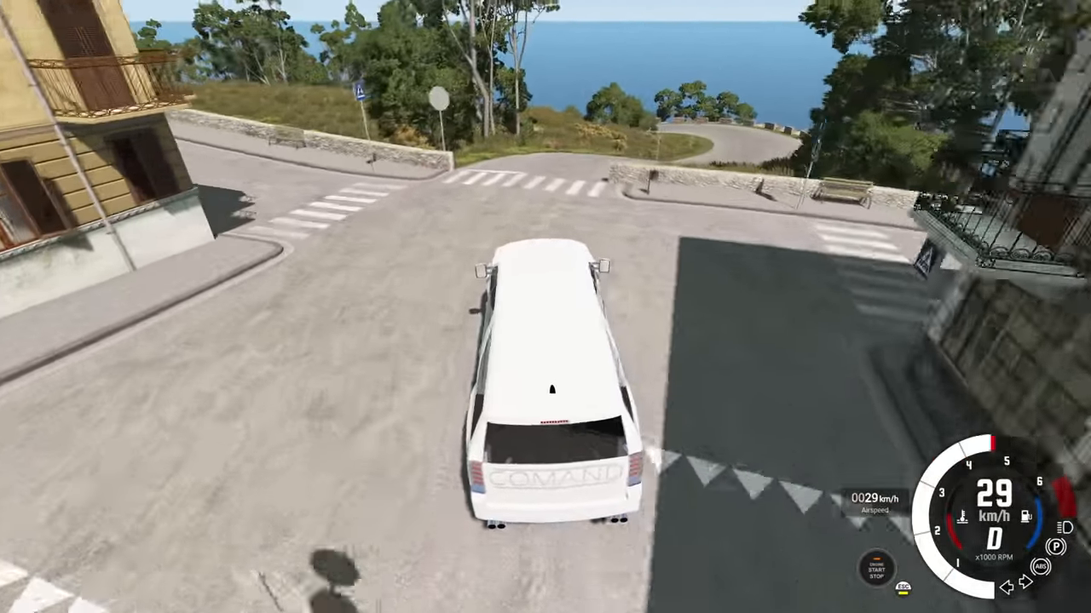
pyautogui.press('W')
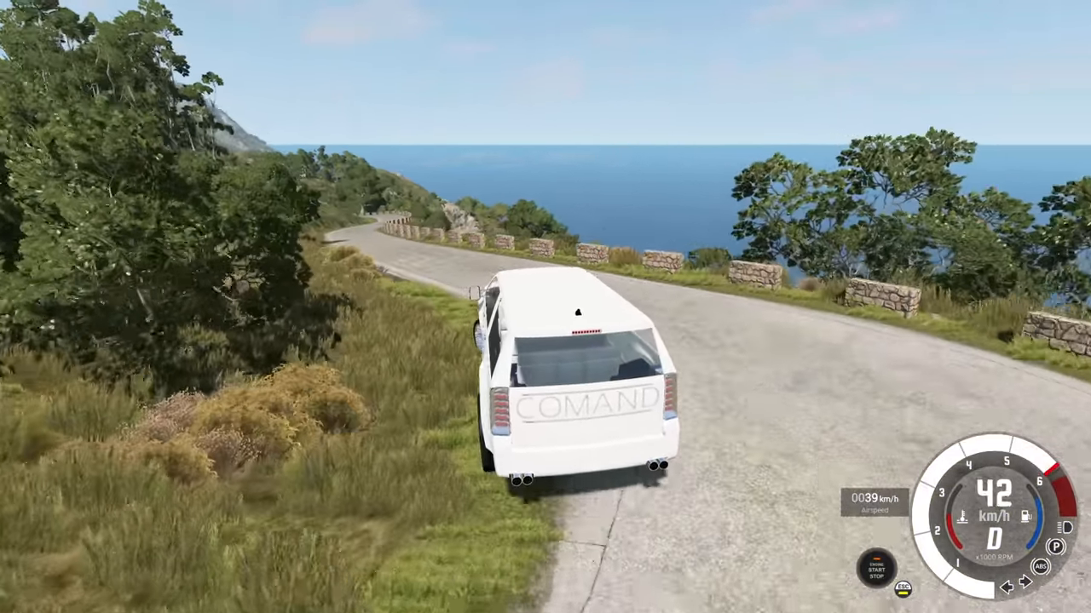
pyautogui.press('W')
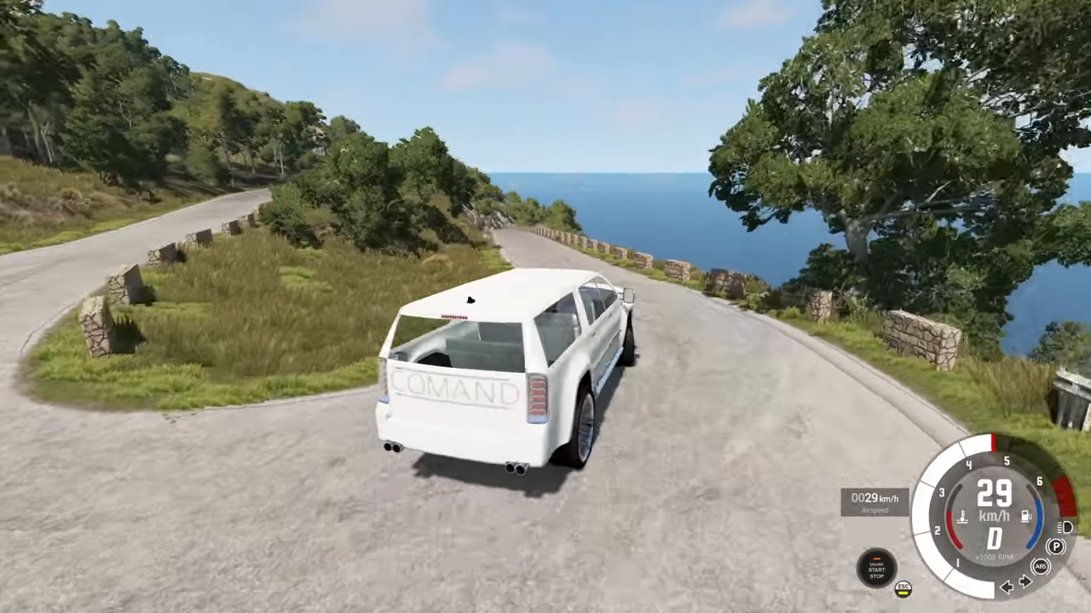
# - Speed along the cliffside road until impact, ending recovered at the guardrailed hairpin
pyautogui.press('W')
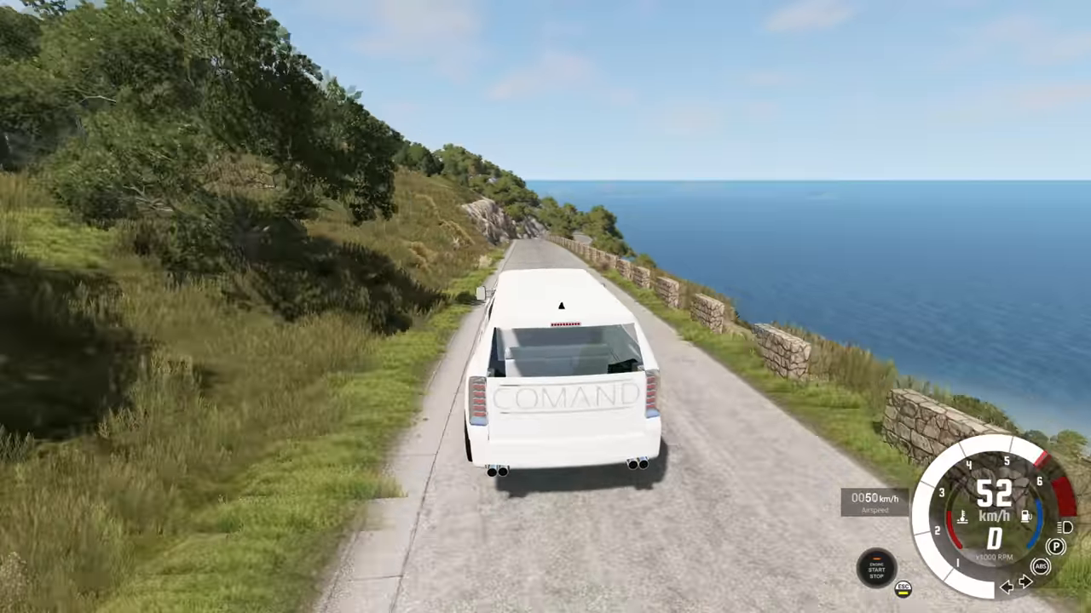
pyautogui.press('w')
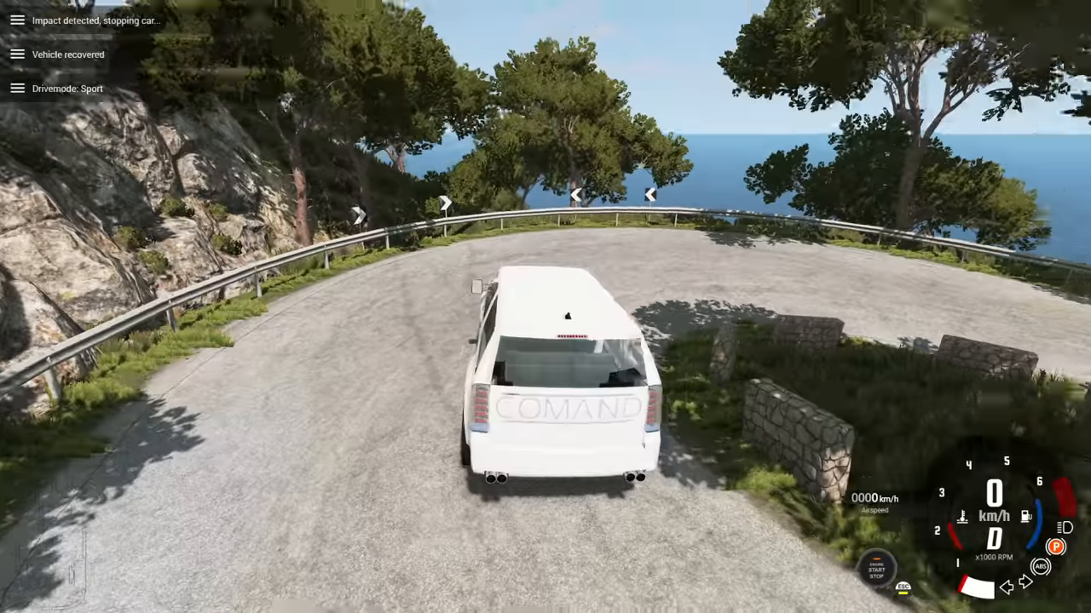
# - Set off after the recovery and speed up along the cliff road
pyautogui.press('w')
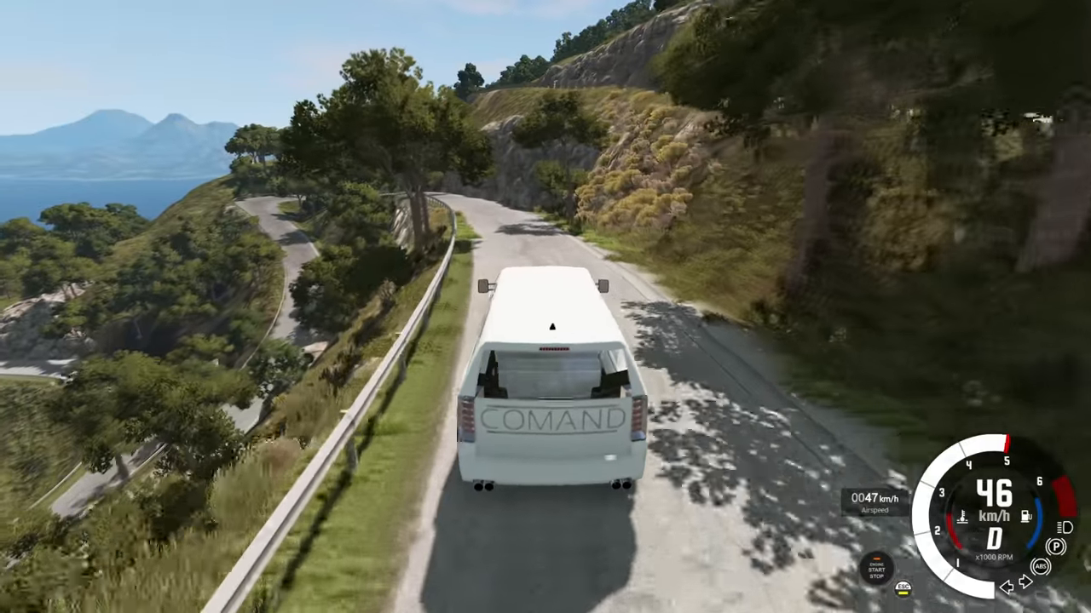
pyautogui.press('W')
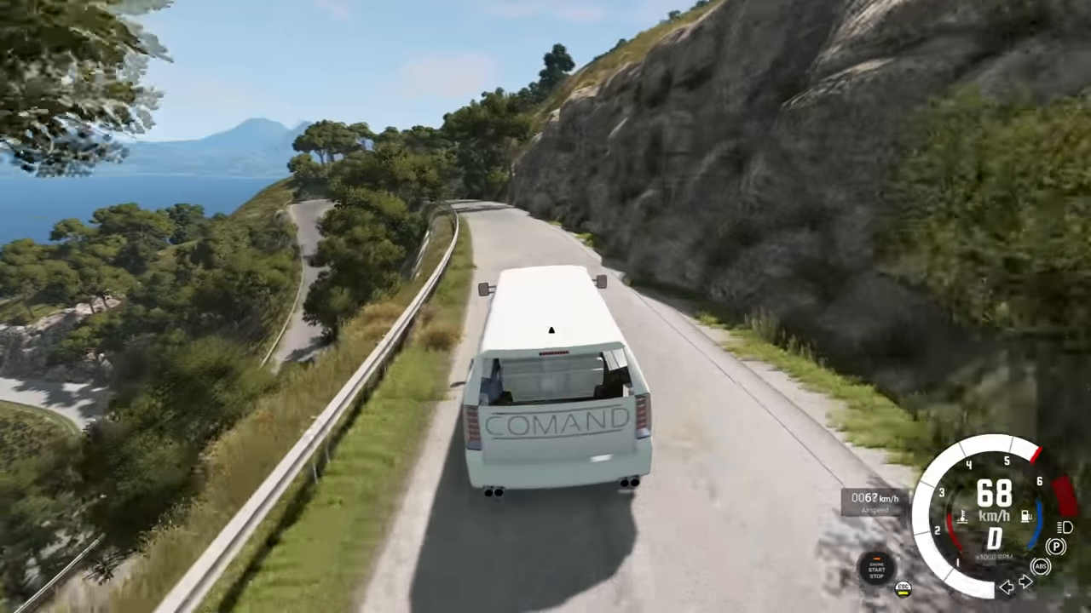
pyautogui.press('W')
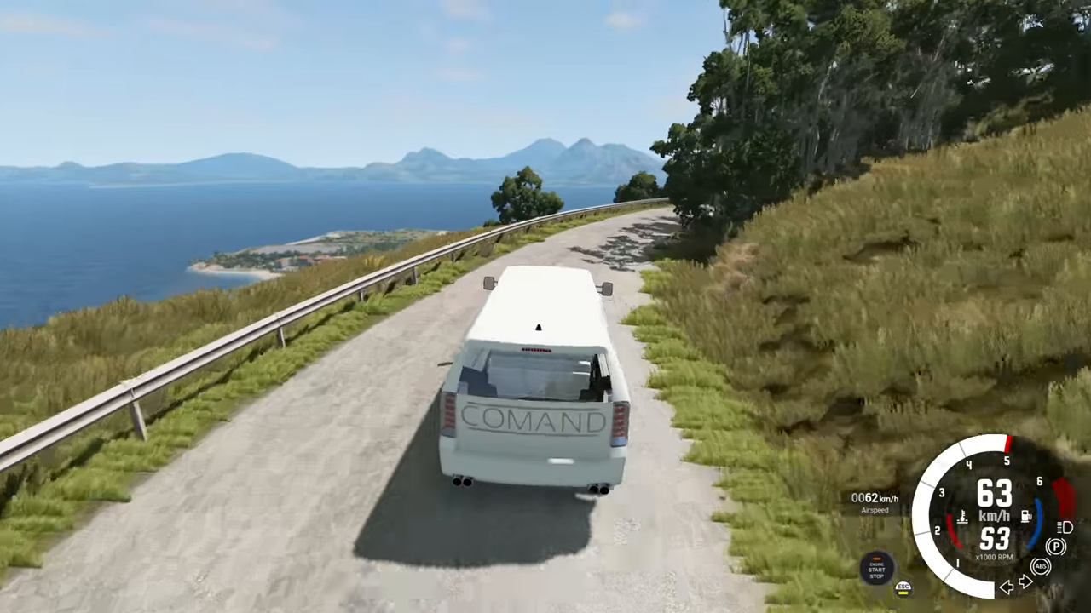
# - Accelerate into the sharp hairpin and slide the SUV sideways through it
pyautogui.press('W')
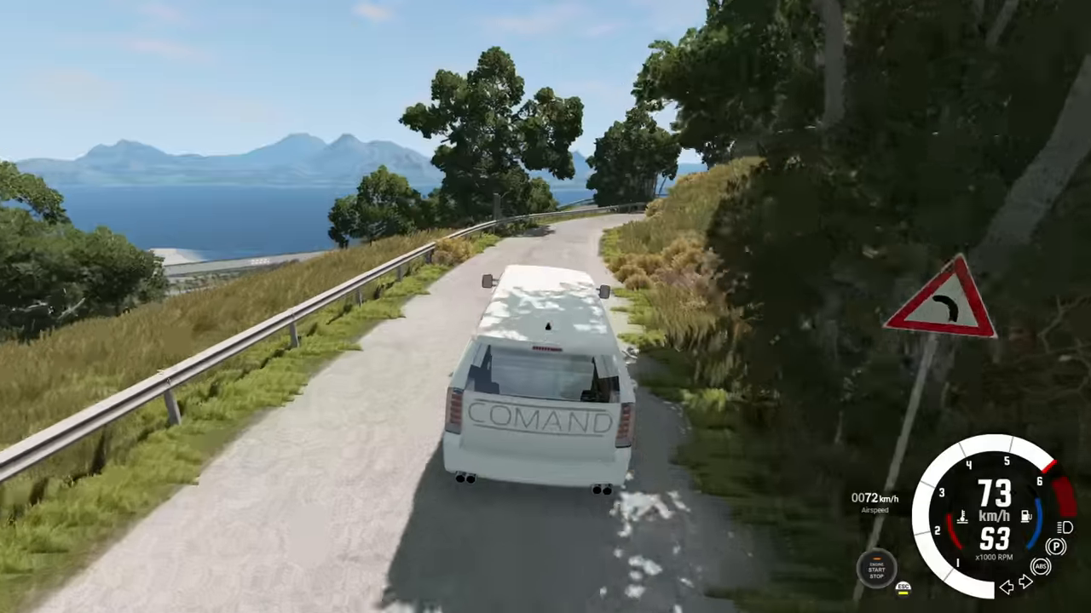
pyautogui.press('w')
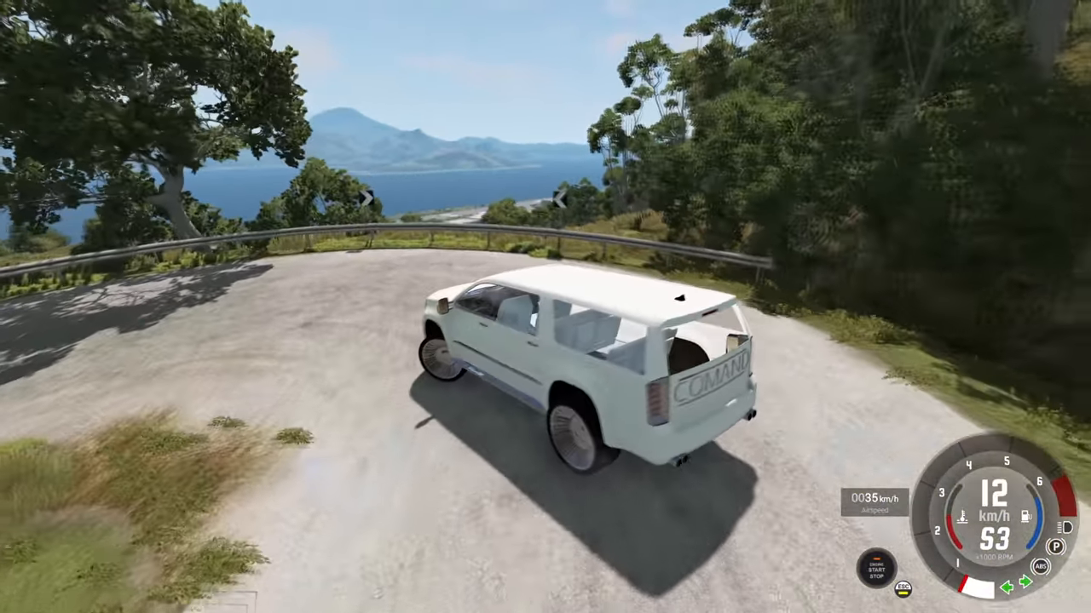
pyautogui.press('w')
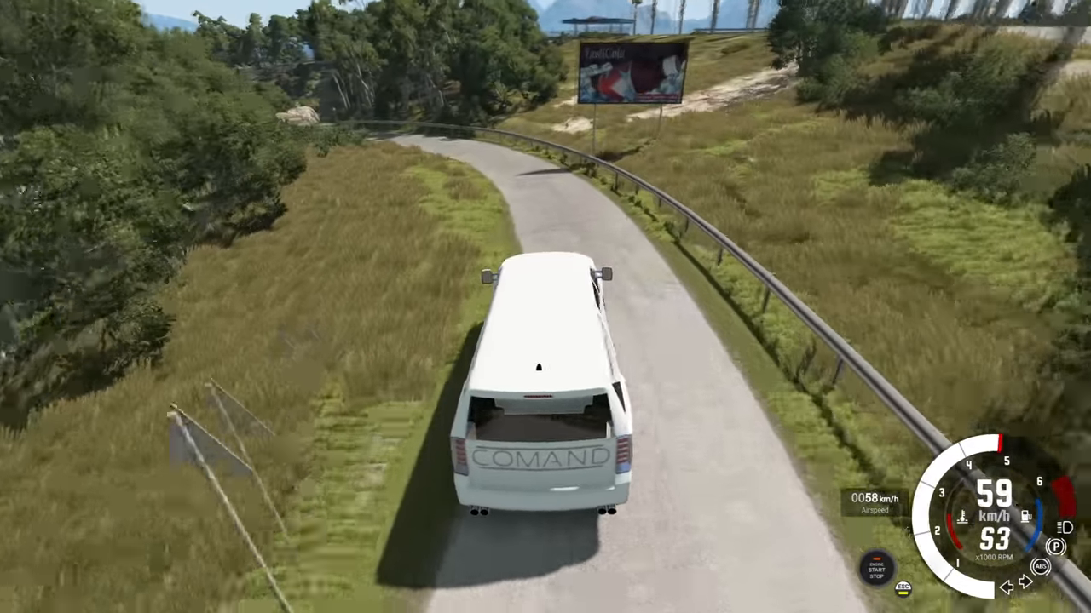
# - Drive past the billboard and slow into the stone-walled seafront lot by the beach
pyautogui.press('W')
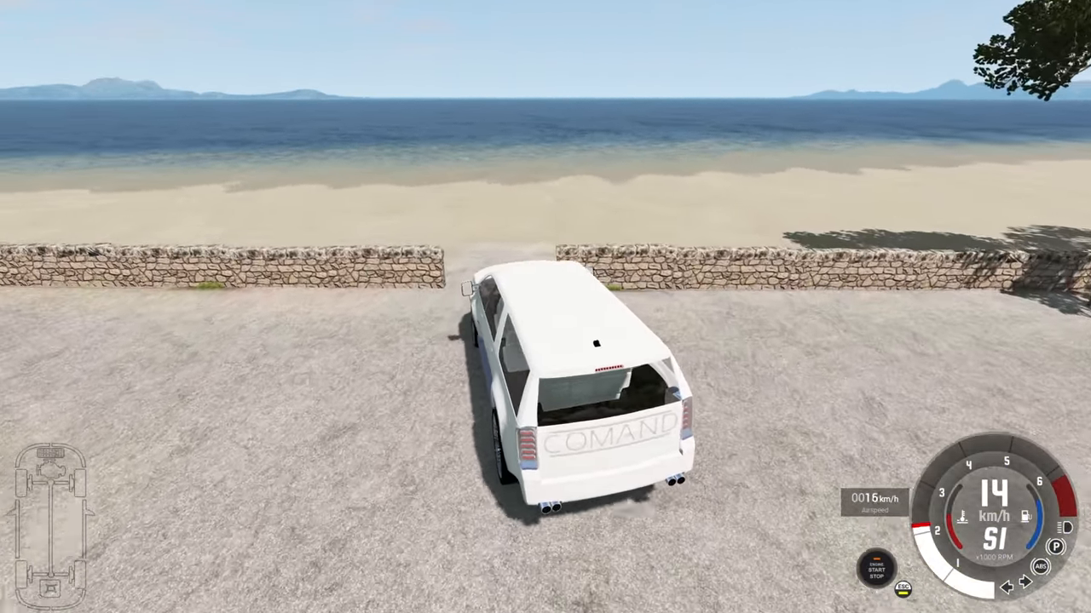
pyautogui.press('W')
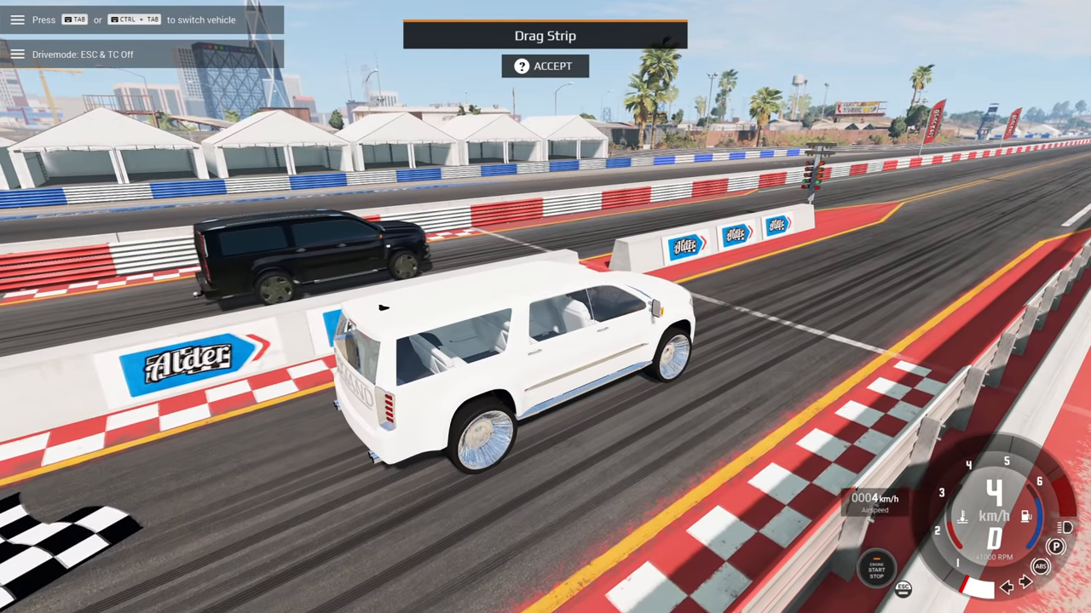
# - Accept the Drag Strip prompt to stage the SUV against the opponent
pyautogui.click(544, 67)
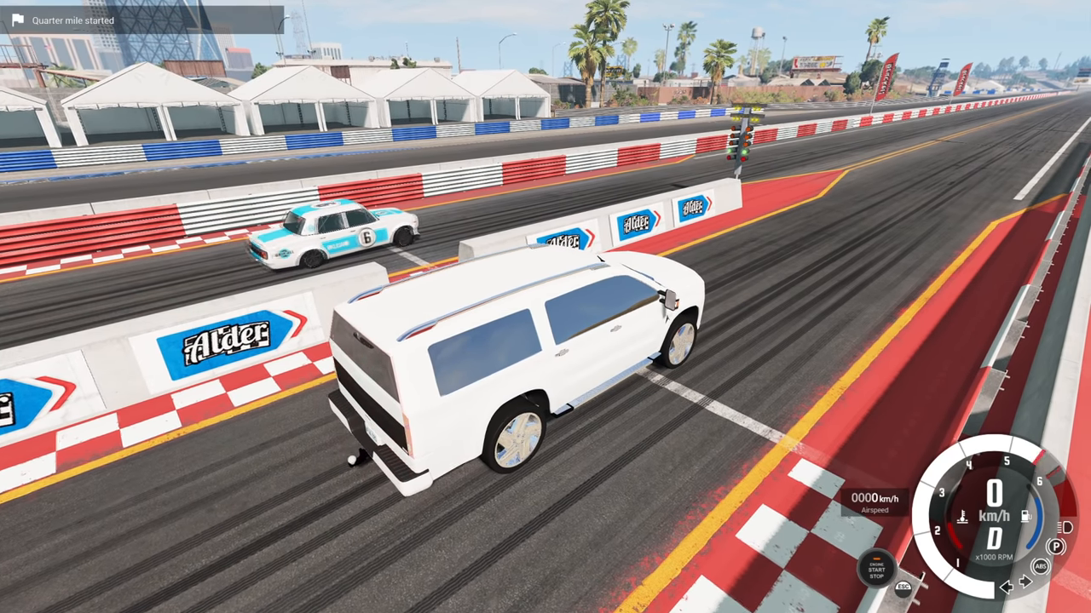
# - Launch off the line and run the quarter mile, finishing 14.687 vs 15.403
pyautogui.press('w')
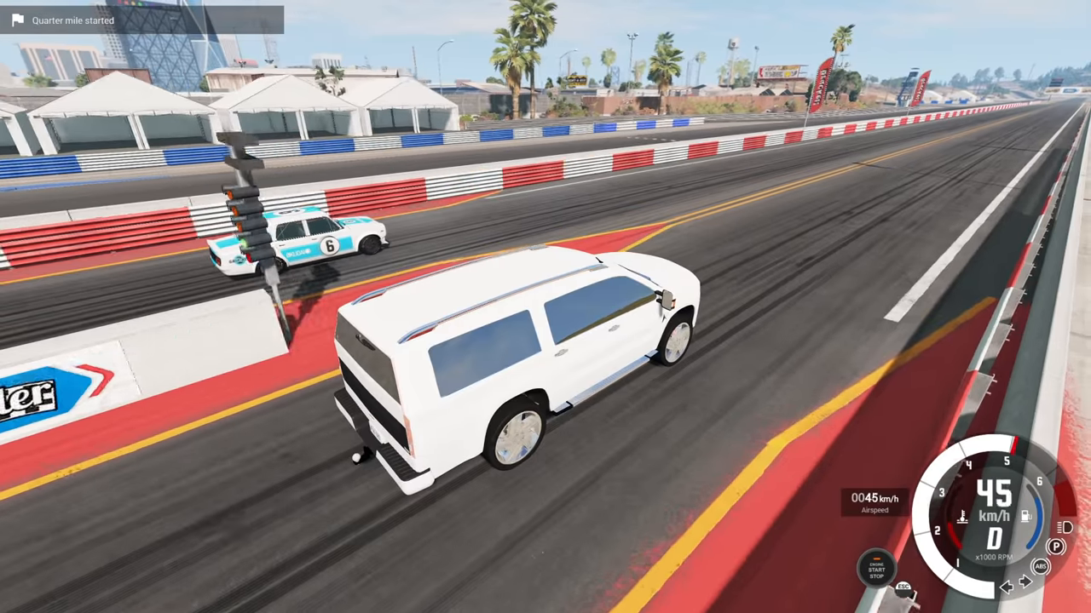
pyautogui.press('W')
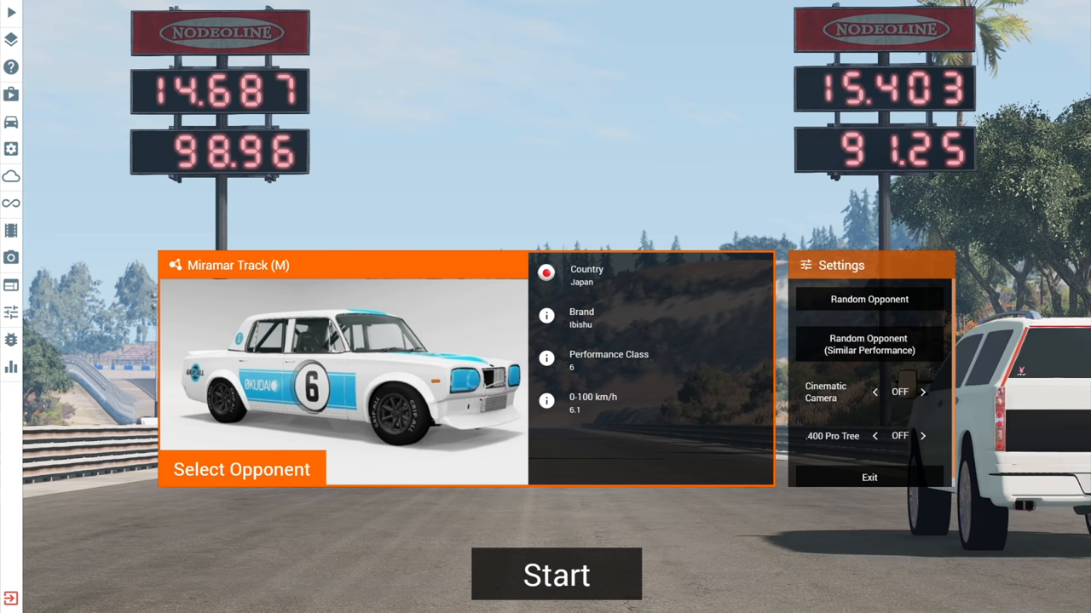
# - Start a rematch against car 6 and run it, finishing 14.710 vs 14.568
pyautogui.click(559, 575)
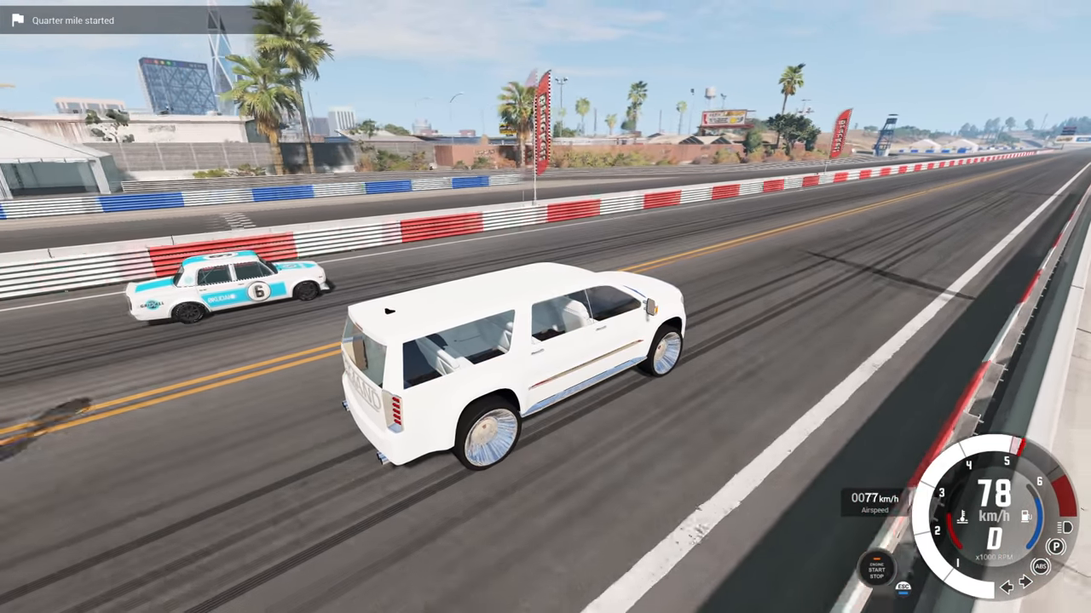
pyautogui.press('w')
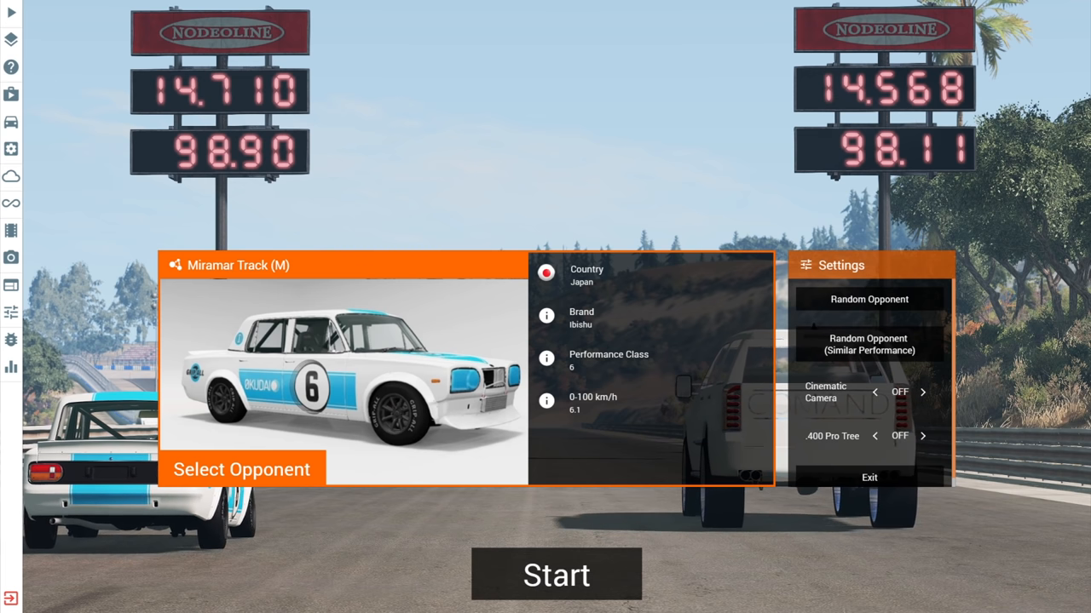
# - Start and run a third quarter-mile race against the number 6 car
pyautogui.click(556, 575)
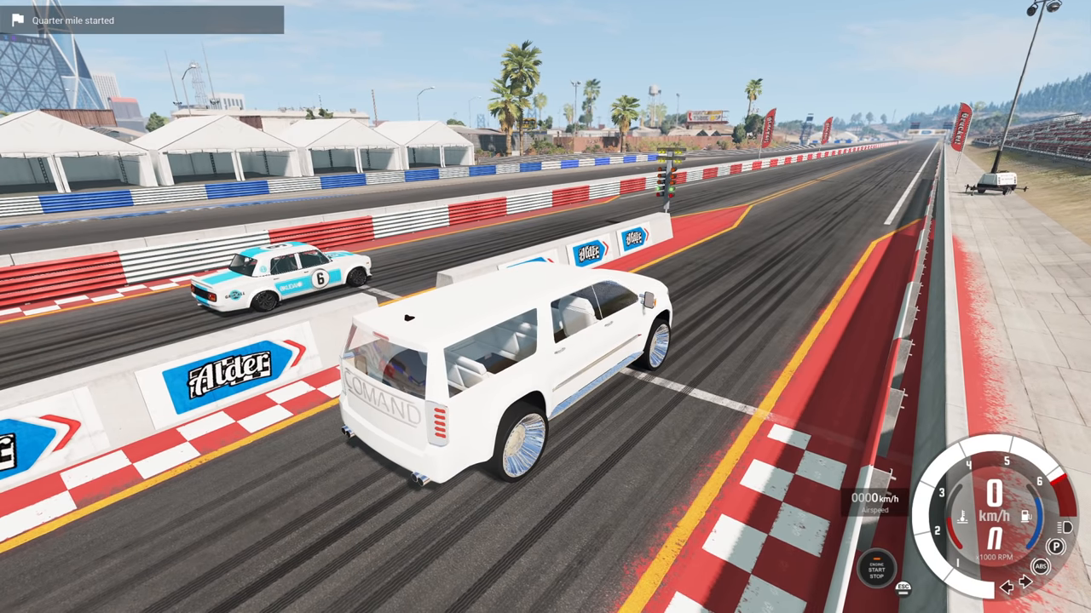
pyautogui.press('w')
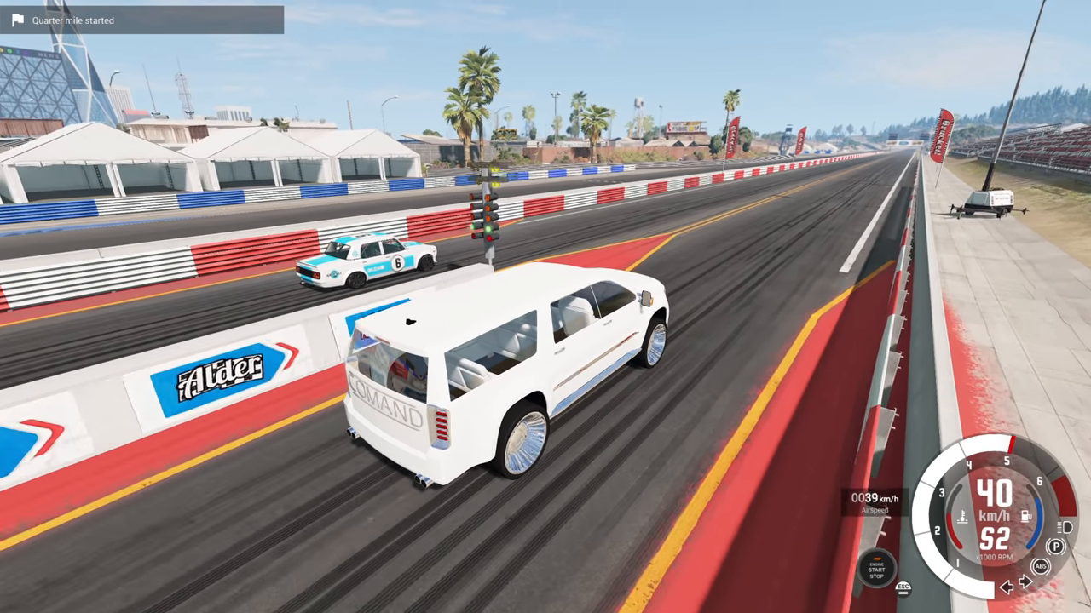
pyautogui.press('W')
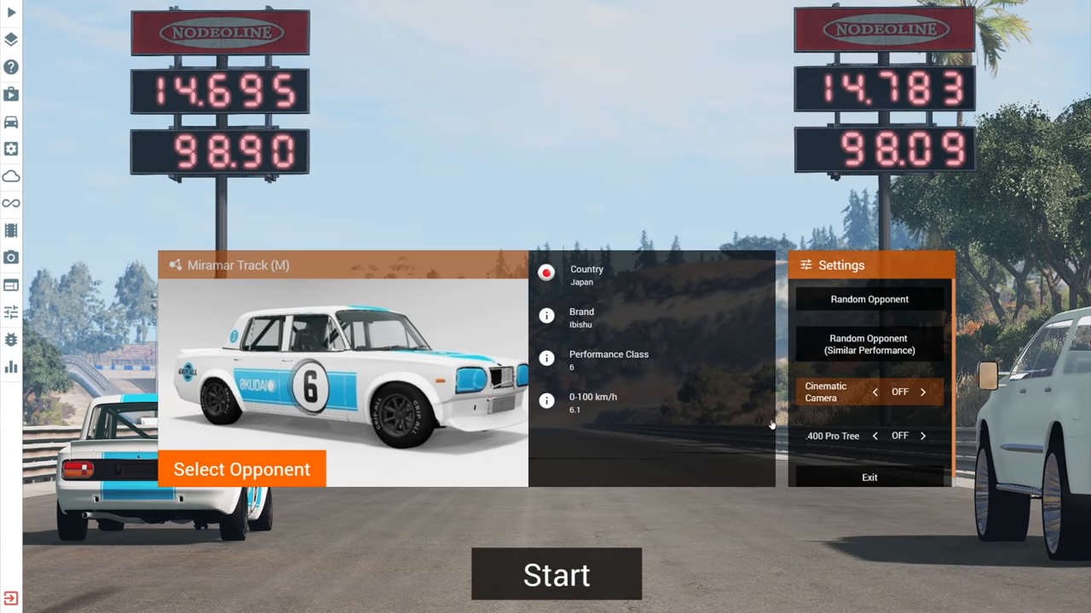
# - Start and run a fourth quarter-mile race, returning to opponent selection
pyautogui.click(557, 574)
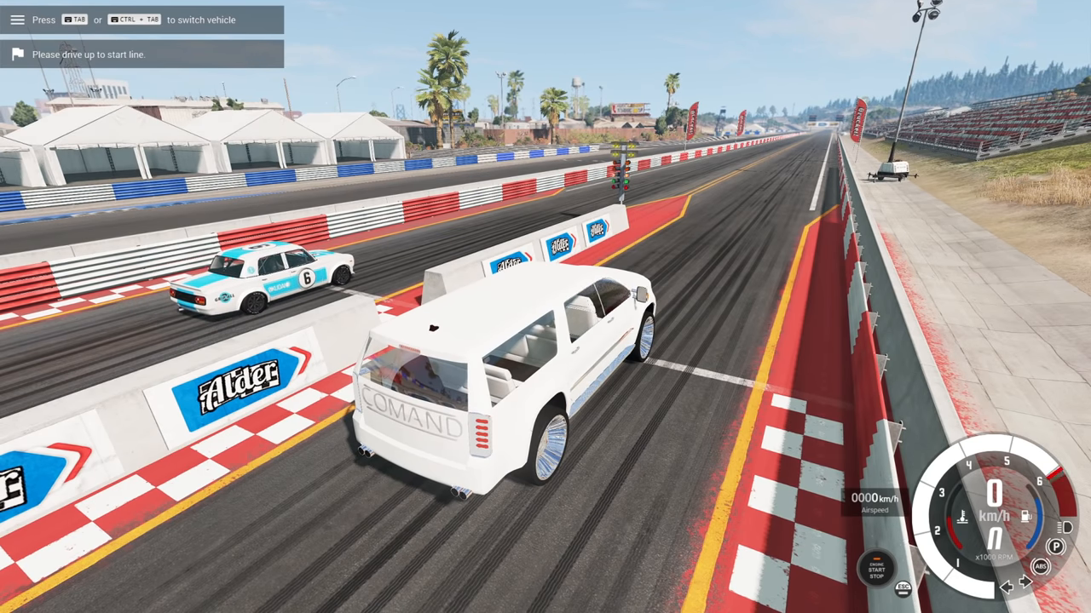
pyautogui.press('w')
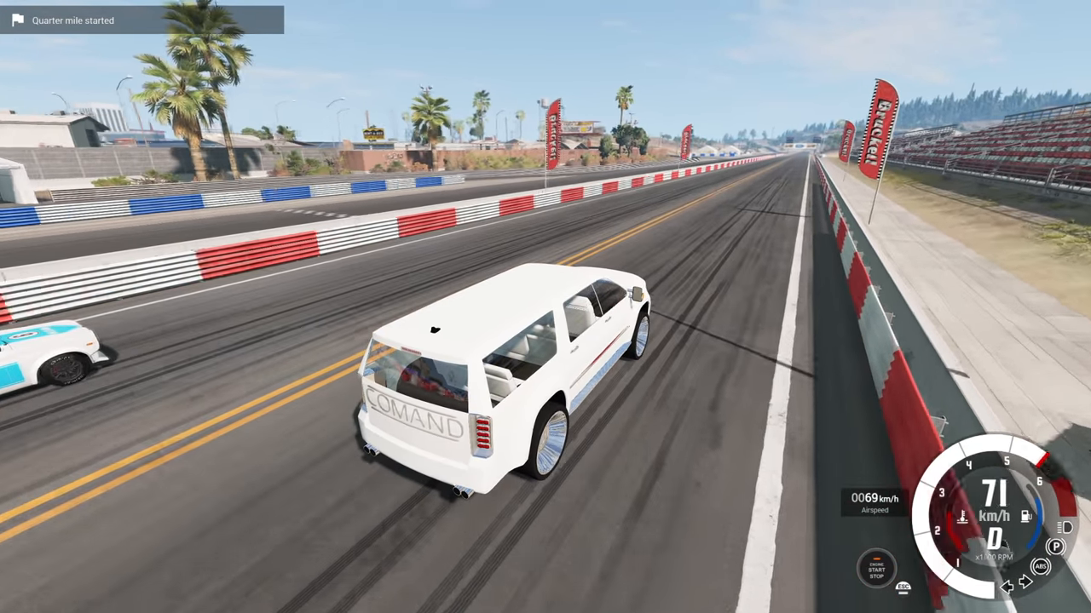
pyautogui.press('w')
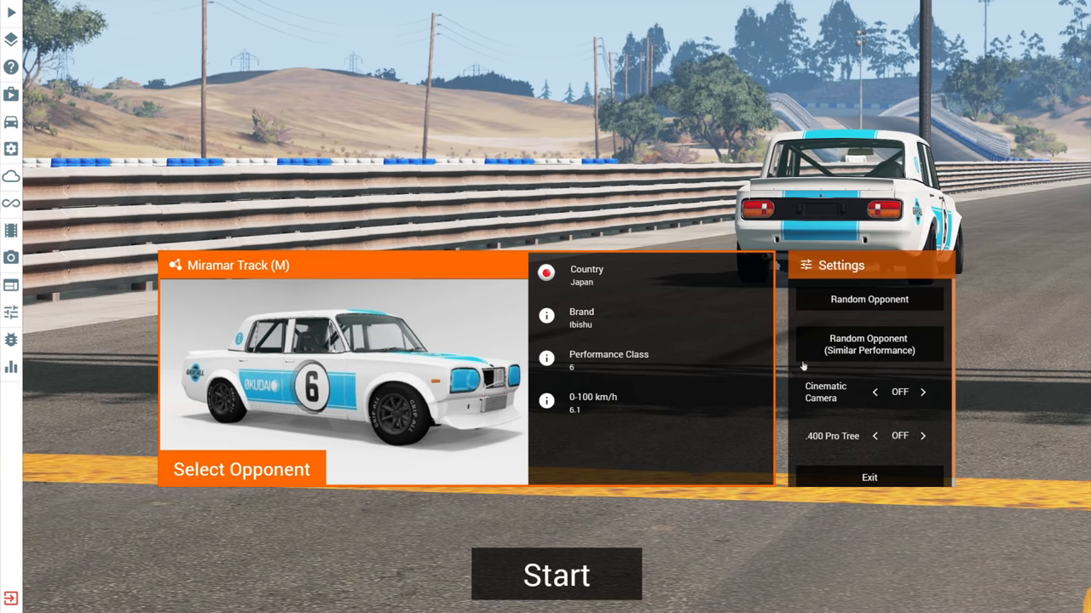
# - Start another quarter-mile drag run against the number 6 car, finishing 14.741 vs 14.401
pyautogui.click(867, 345)
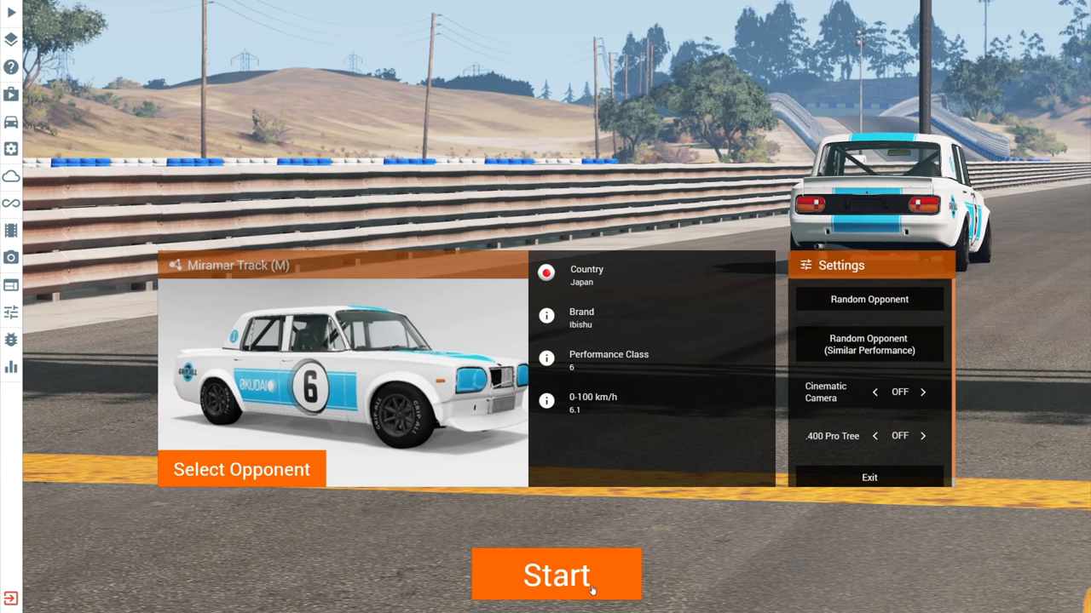
pyautogui.click(556, 574)
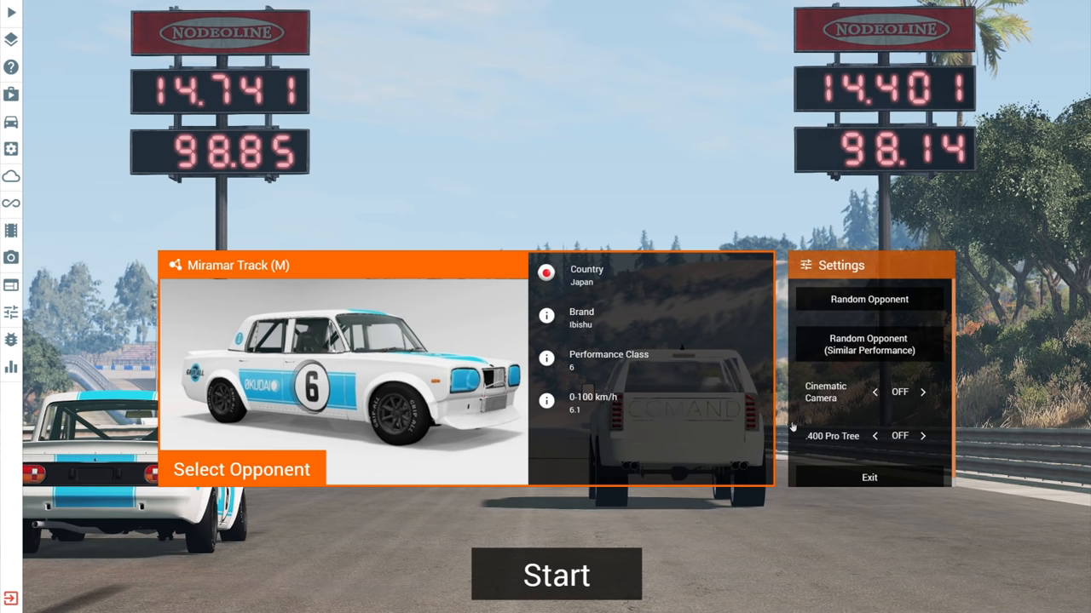
# - Exit the drag race, drive at speed, roll beside the grandstands, then reset upright
pyautogui.click(556, 573)
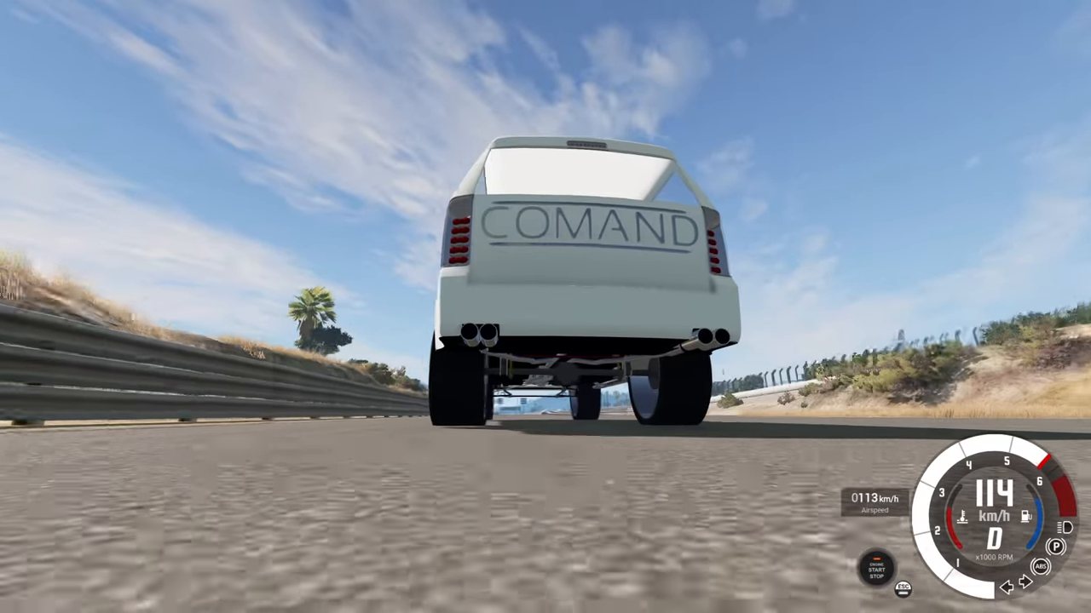
pyautogui.press('W')
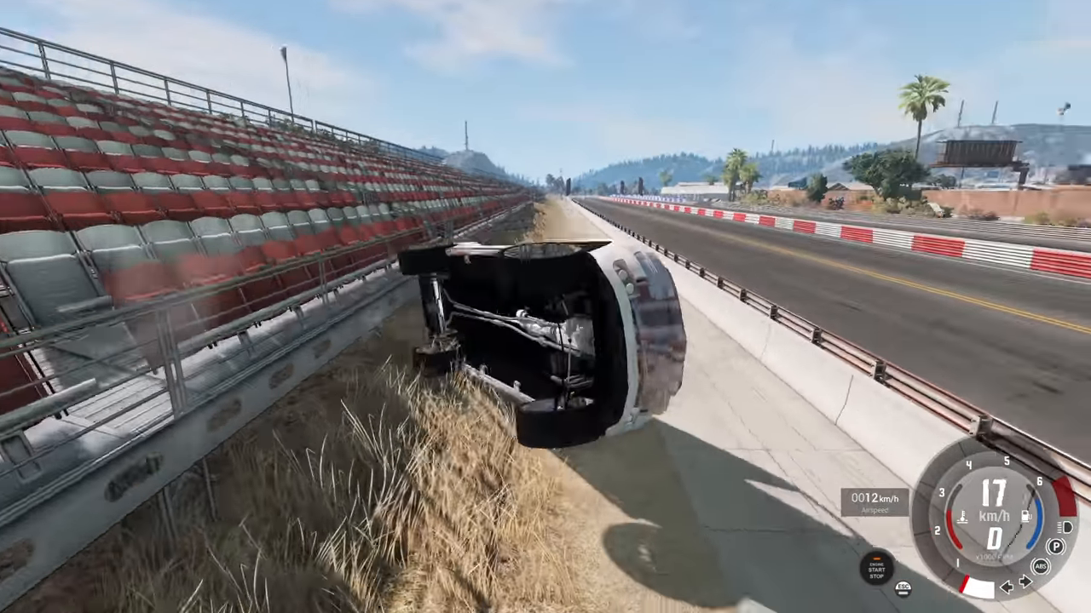
pyautogui.press('r')
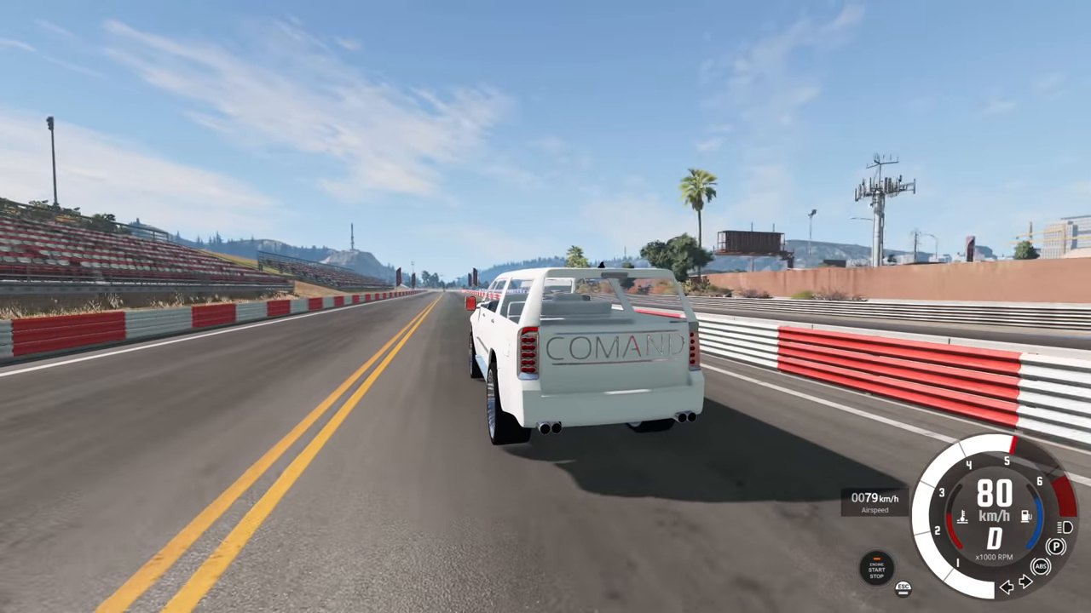
# - Drive the SUV off the strip onto the concrete lot and turn at 42 km/h
pyautogui.press('w')
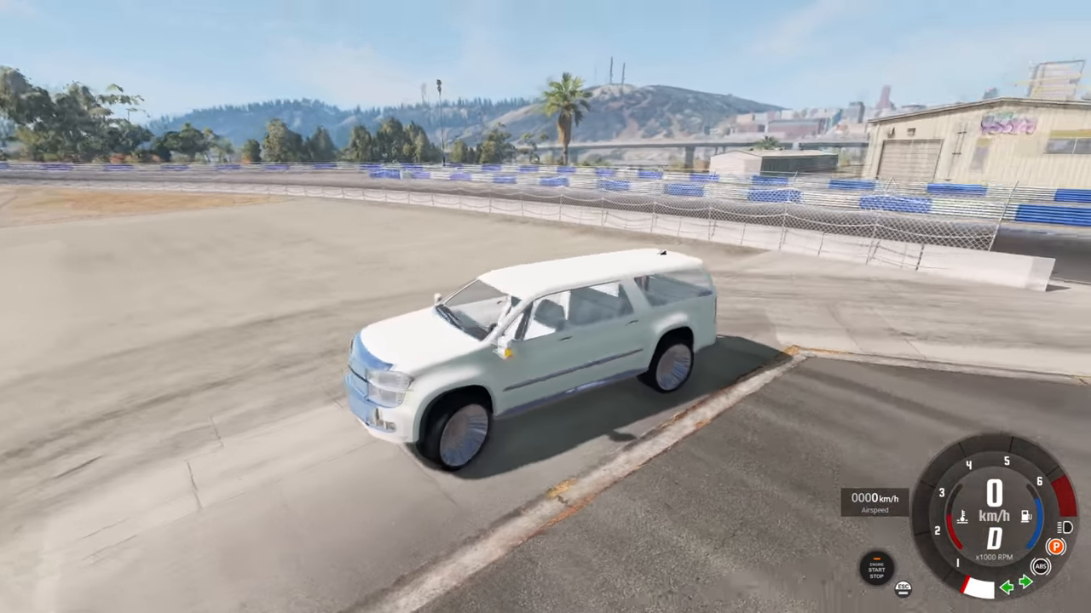
pyautogui.press('w')
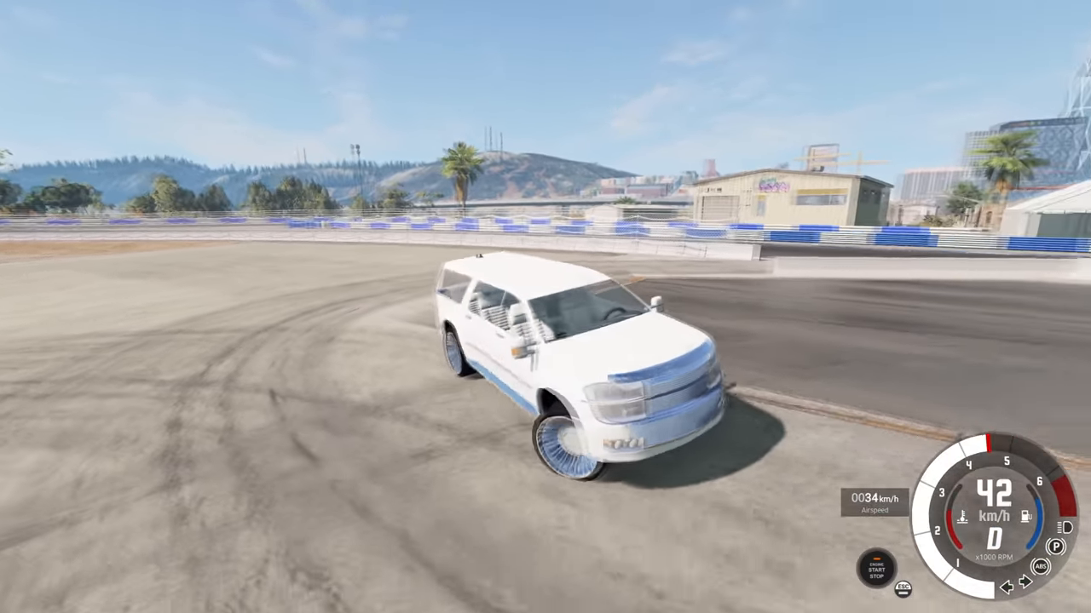